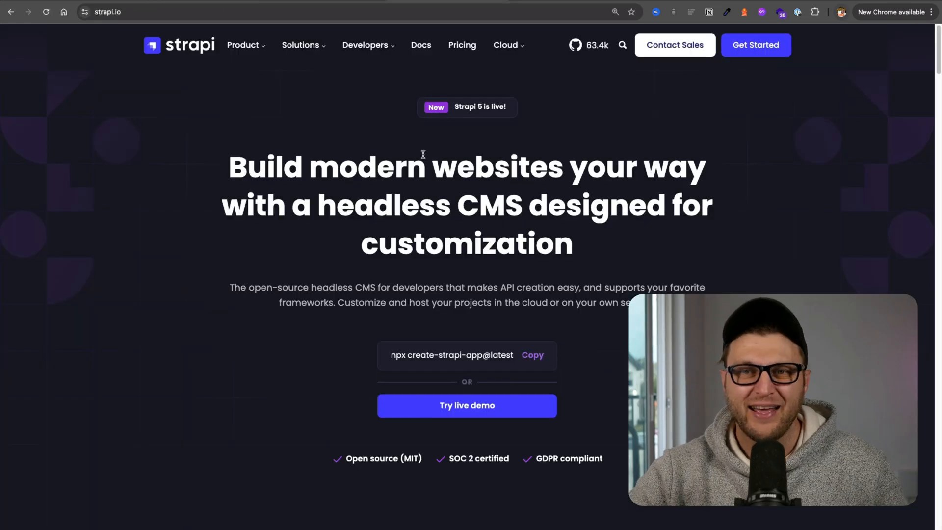
Step: Submit the Simple upload form with no file to see the invalid-file error
scroll("down", 3)
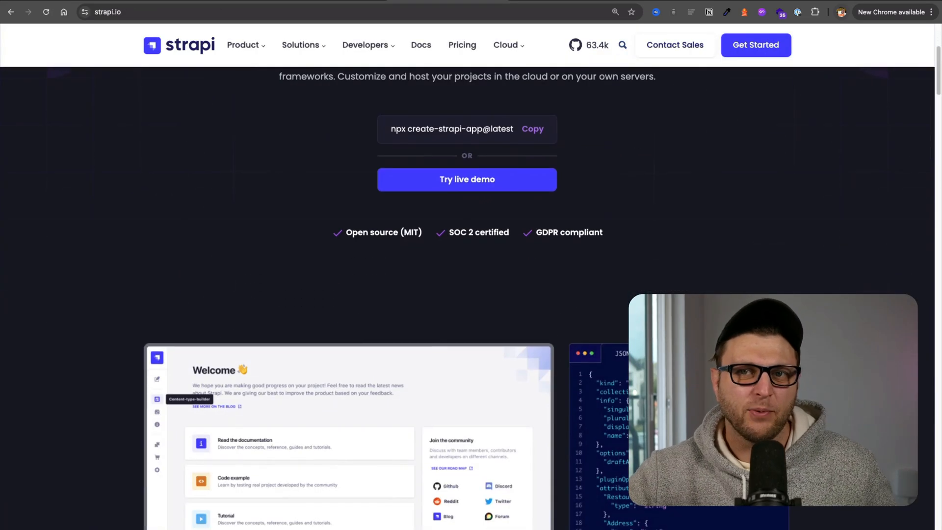
scroll("down", 3)
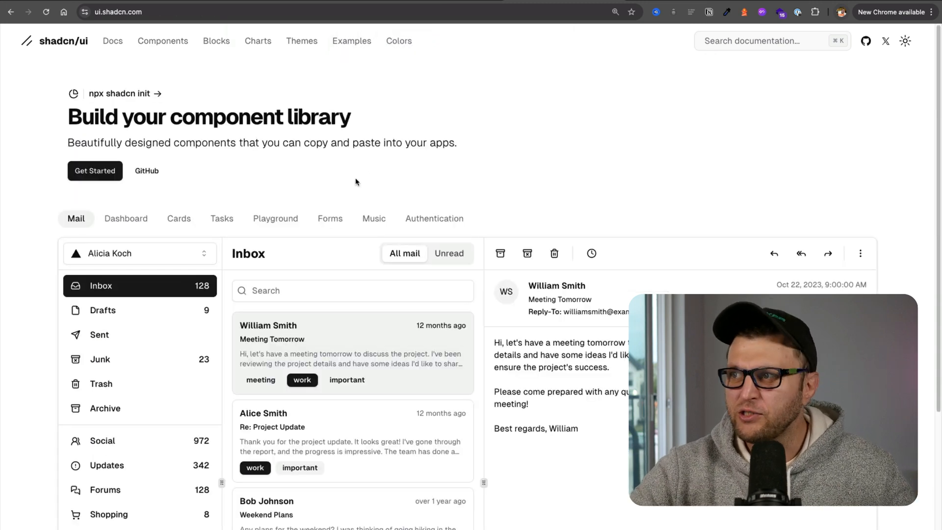
mouse_move(573, 96)
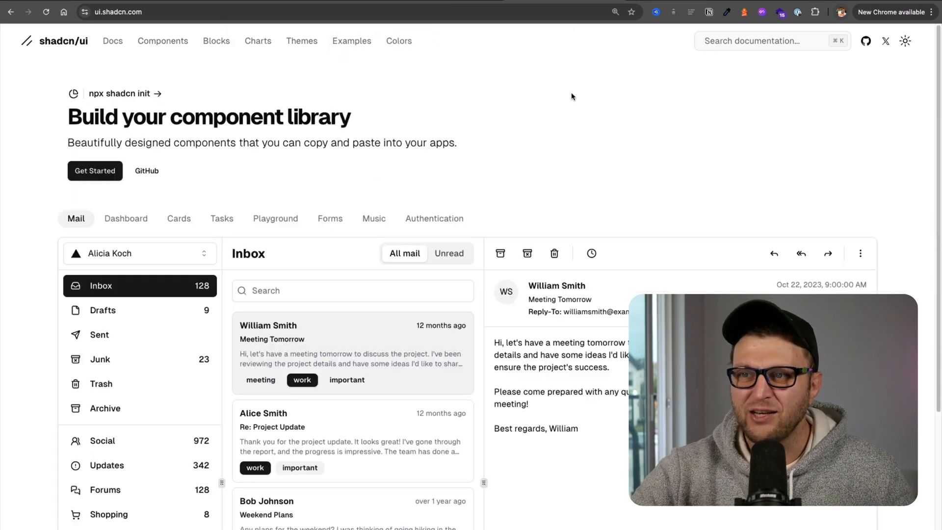
left_click(679, 4)
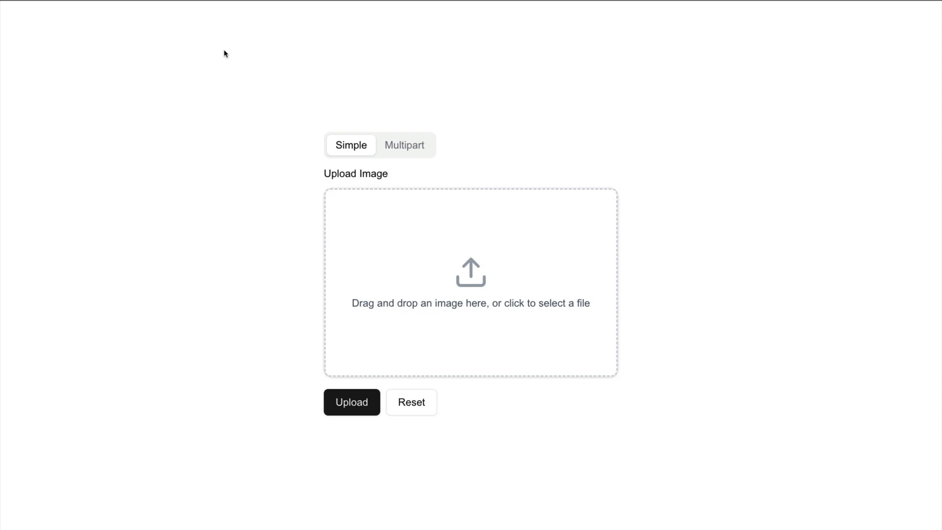
left_click(351, 387)
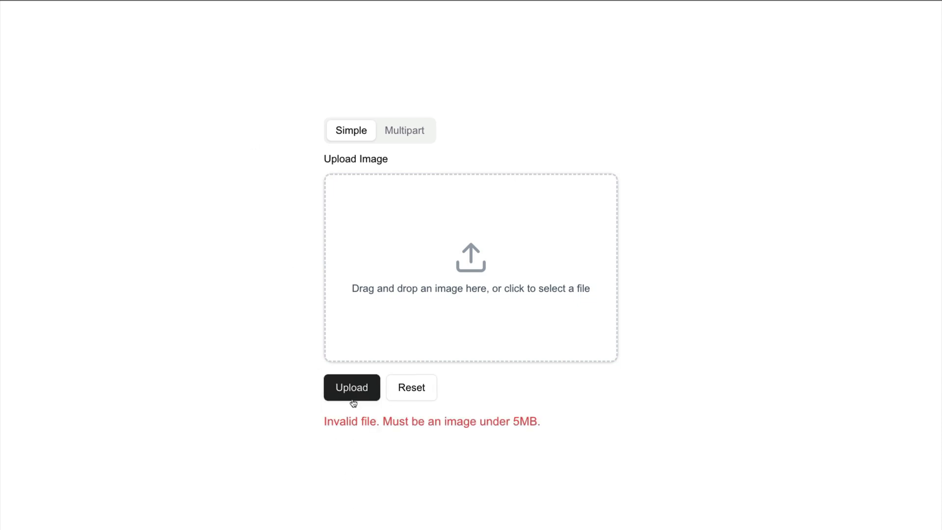
mouse_move(460, 279)
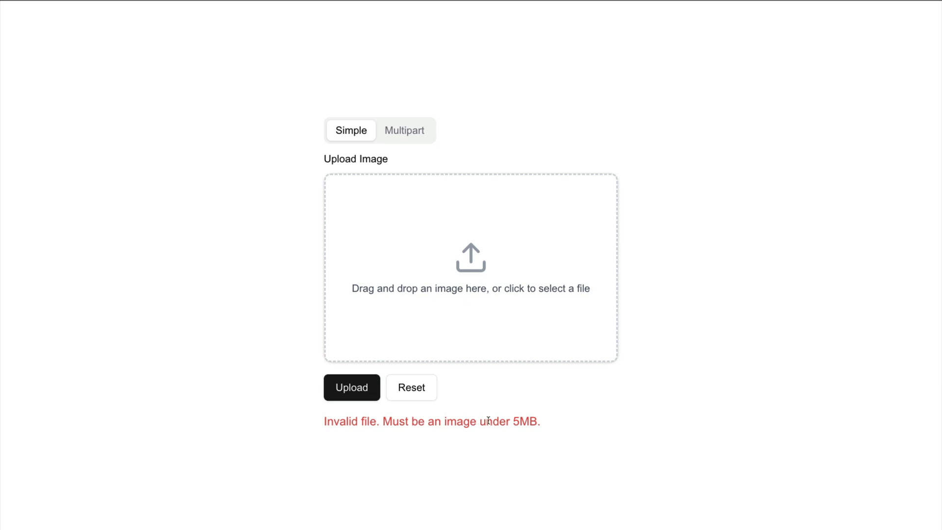
mouse_move(467, 265)
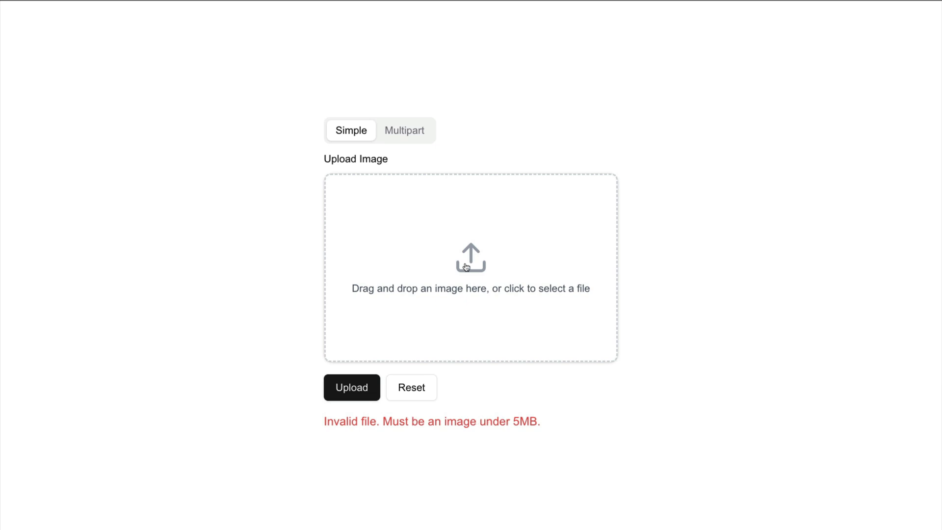
Step: Choose pexels-karolina-grabowska.jpg from Downloads and upload it to Strapi
left_click(469, 265)
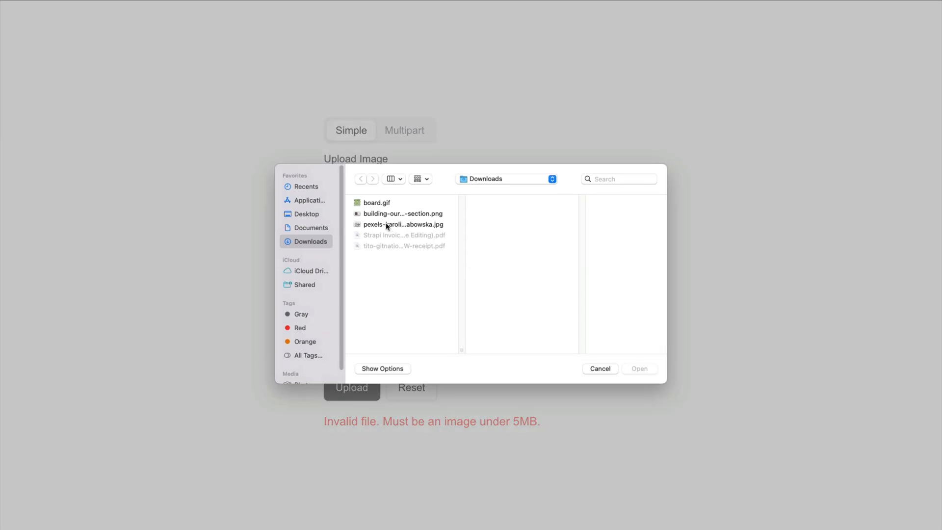
left_click(402, 224)
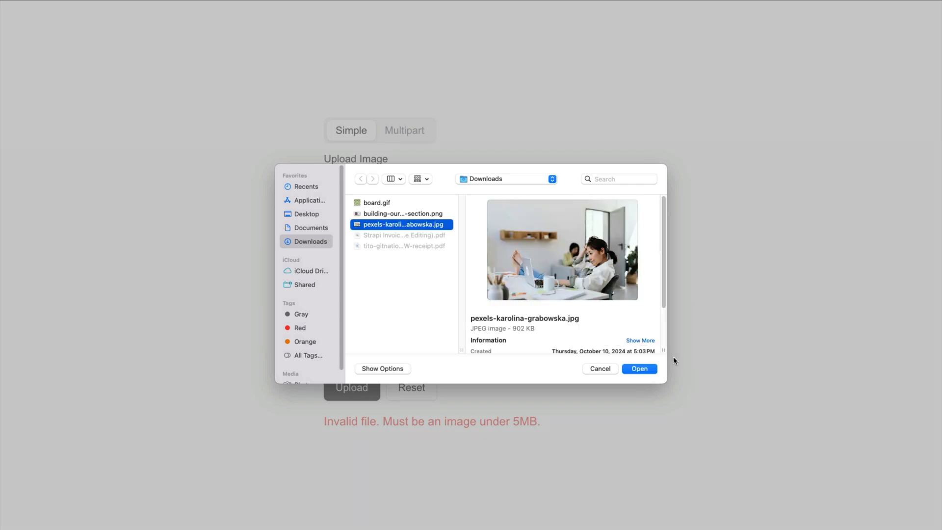
left_click(639, 368)
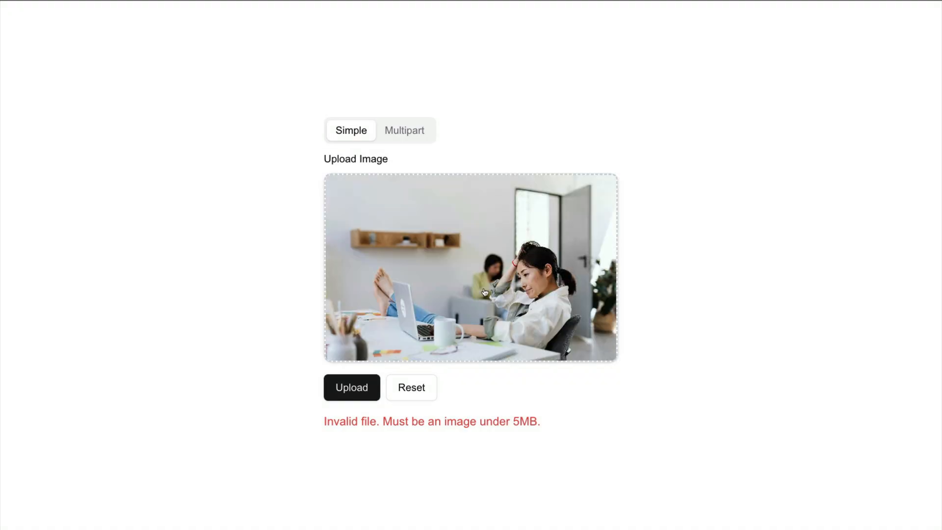
left_click(352, 387)
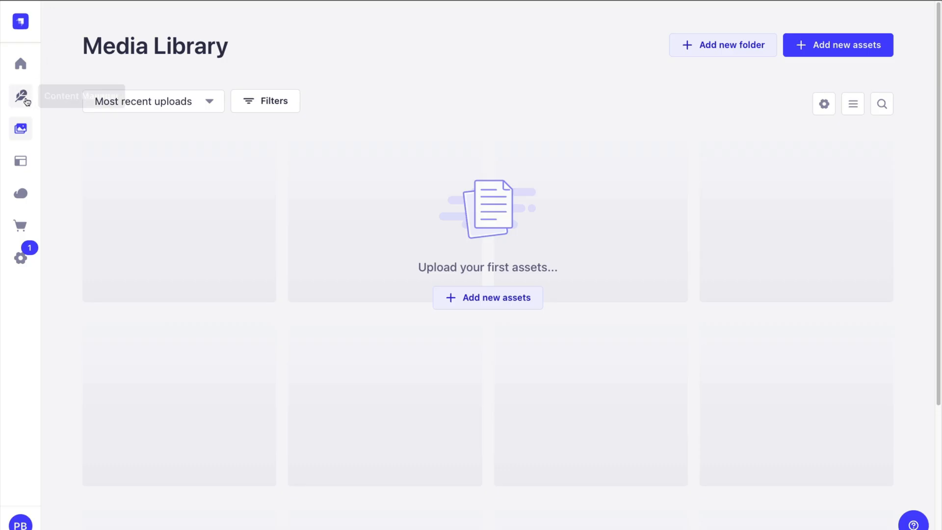
mouse_move(20, 127)
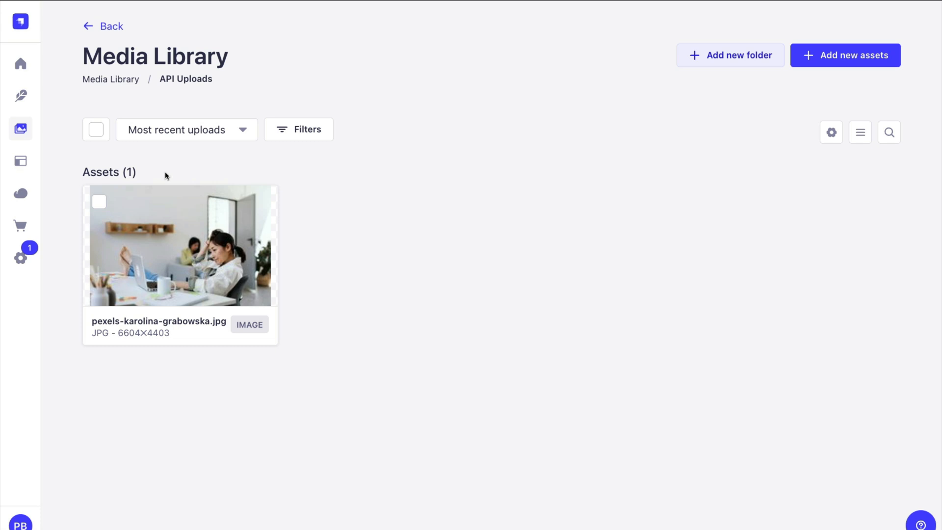
mouse_move(35, 116)
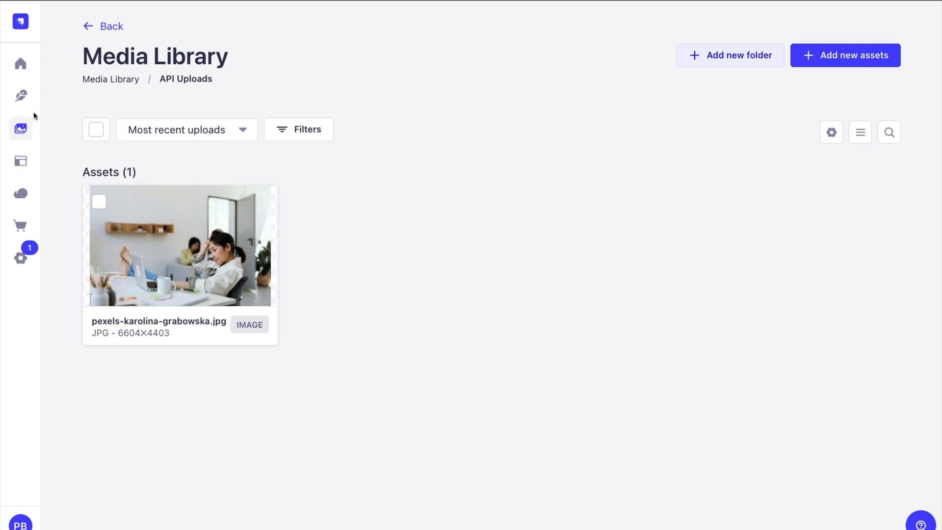
mouse_move(19, 96)
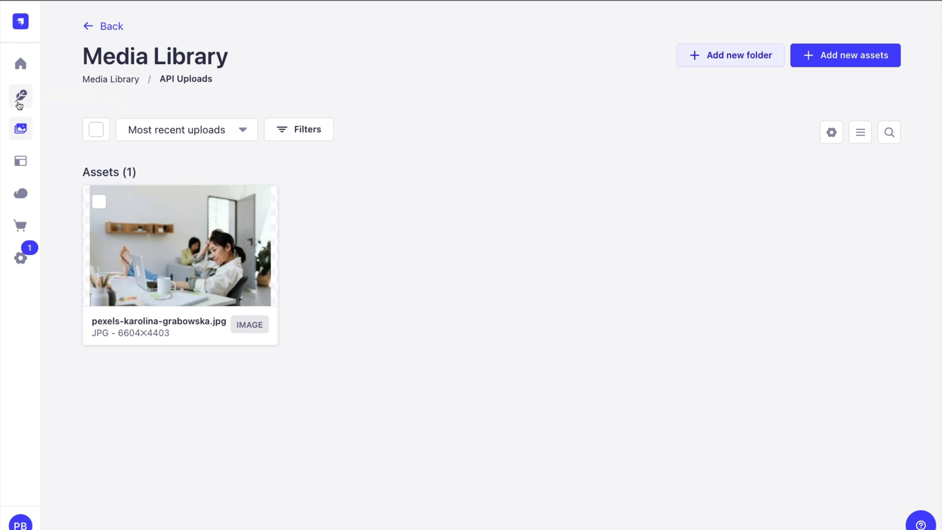
Step: Go to the Post collection in Content Manager to reach a blank entry form
left_click(19, 96)
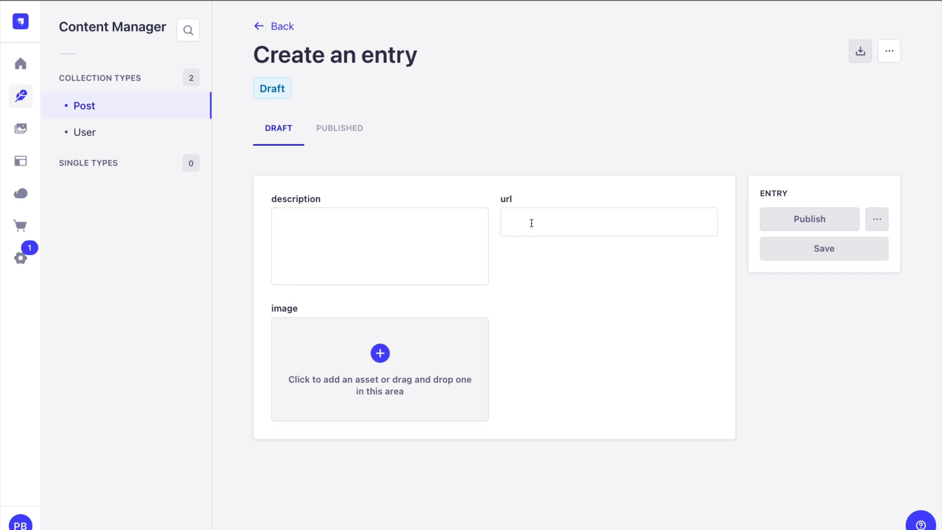
mouse_move(552, 358)
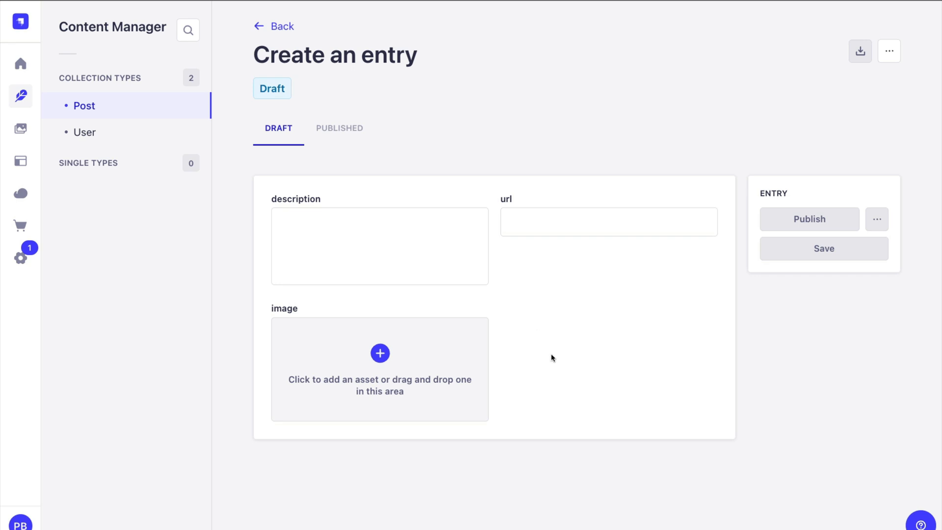
mouse_move(557, 363)
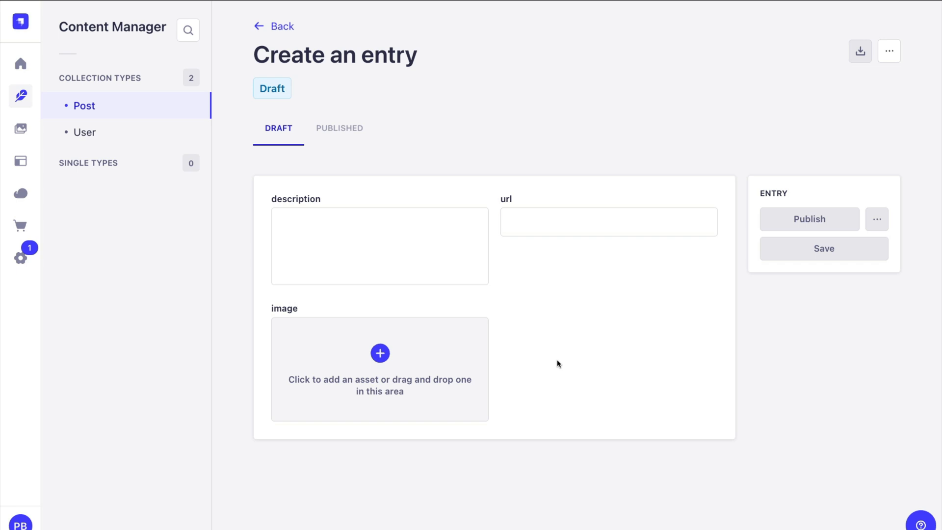
mouse_move(406, 375)
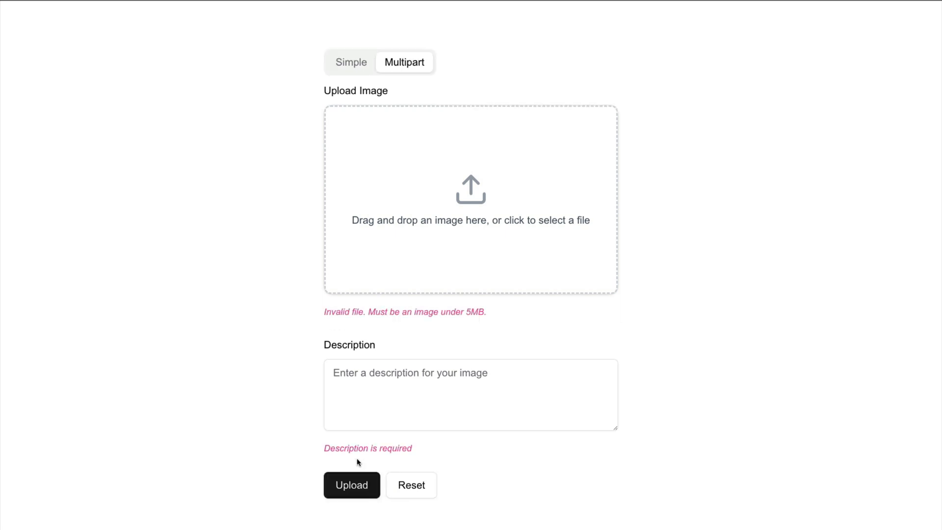
Step: Select the chess board GIF and describe it as 'My last chest game' in the Multipart form
left_click(471, 199)
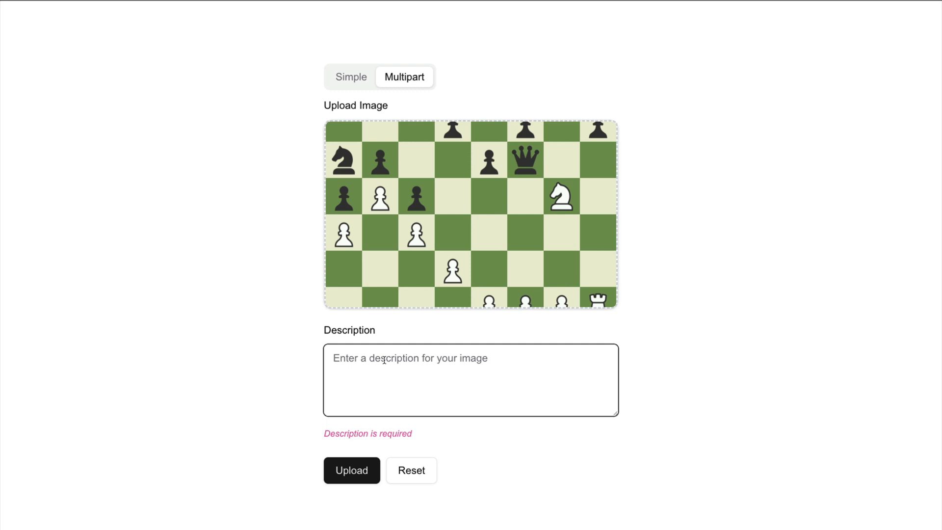
type("My last ch")
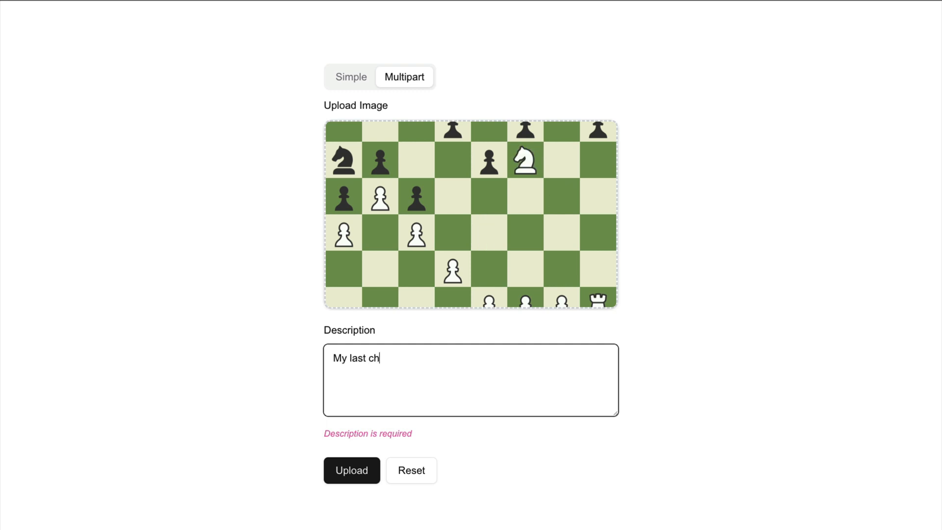
type("est game")
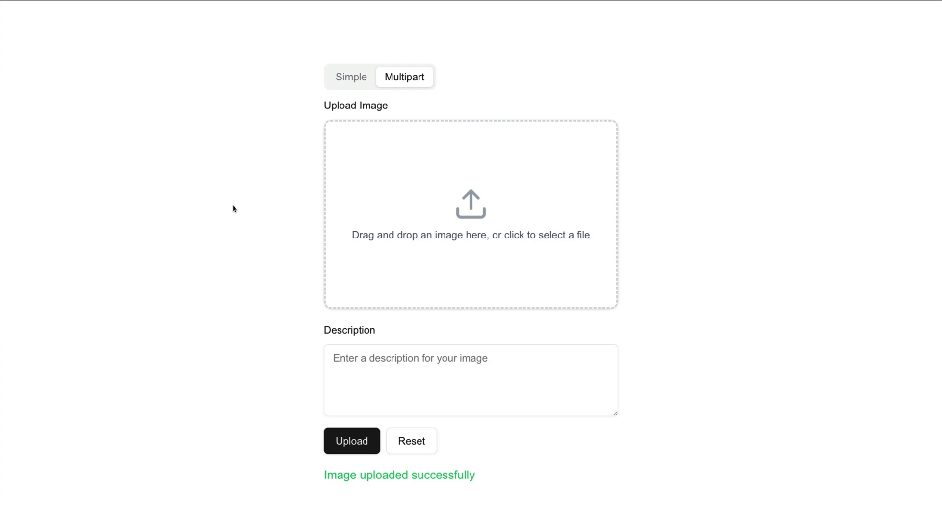
mouse_move(25, 84)
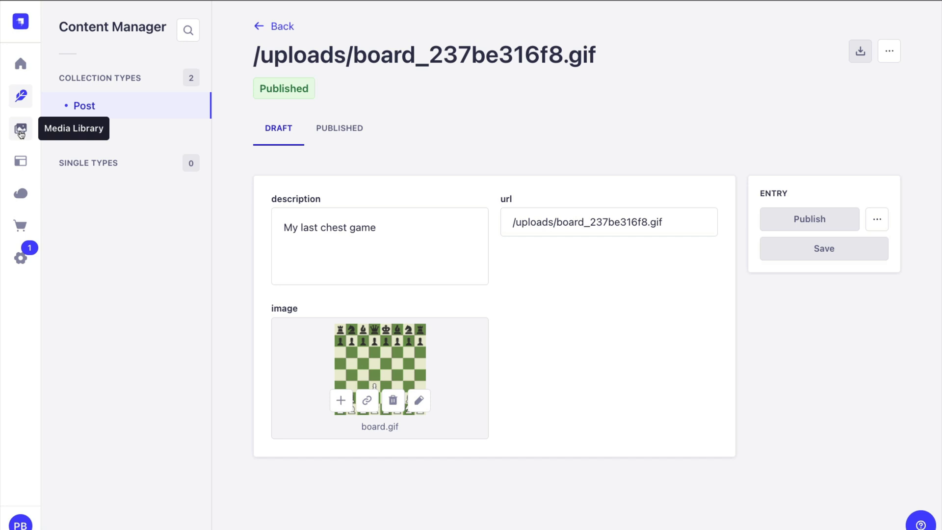
Step: Add building-our-features-section.png to the API Uploads folder in the Media Library
left_click(20, 128)
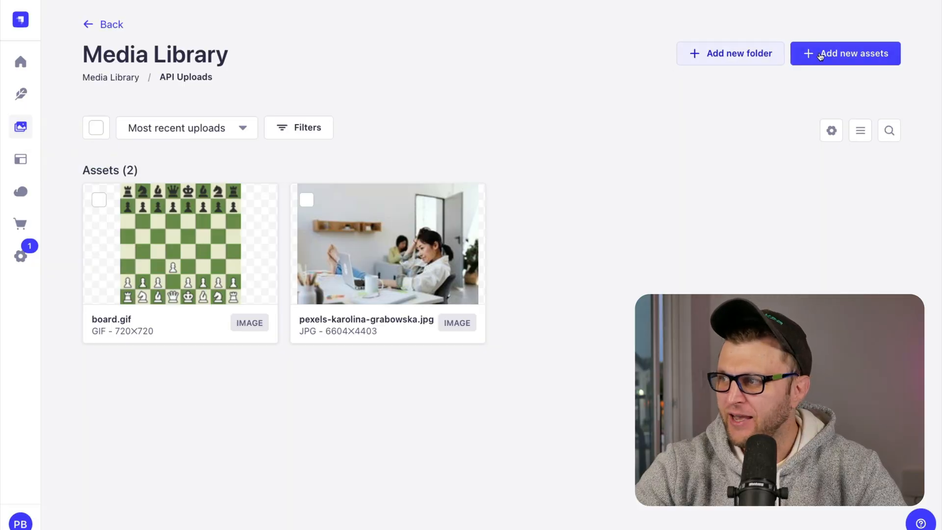
left_click(845, 53)
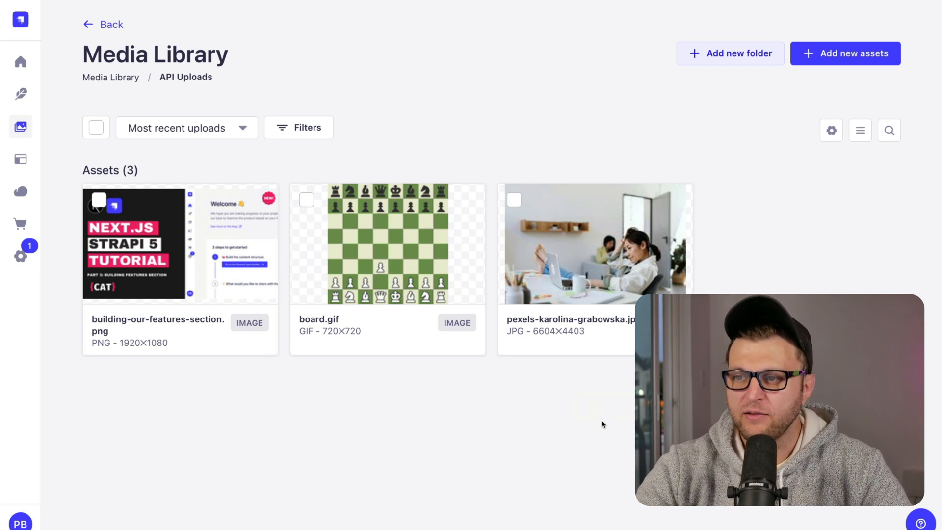
mouse_move(573, 429)
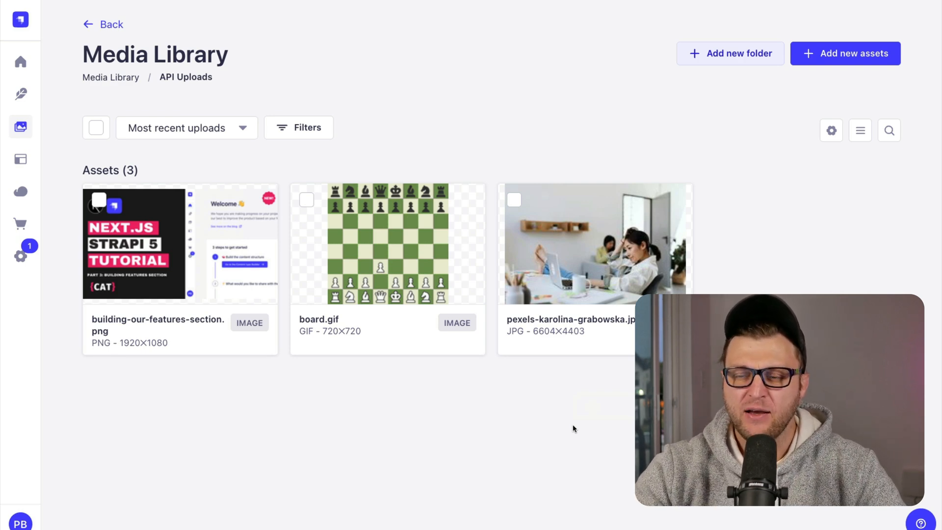
Step: View the Public role's Upload plugin permissions under Users & Permissions > Roles
left_click(19, 256)
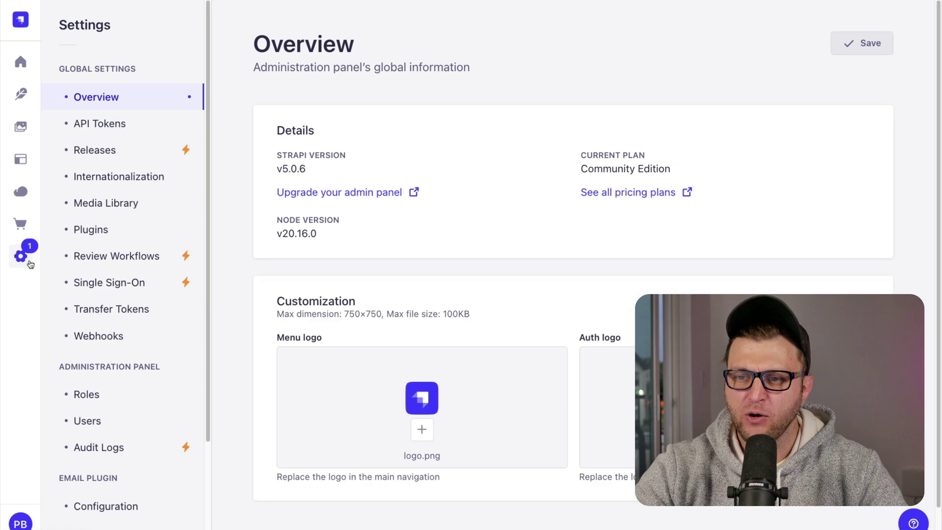
scroll("down", 3)
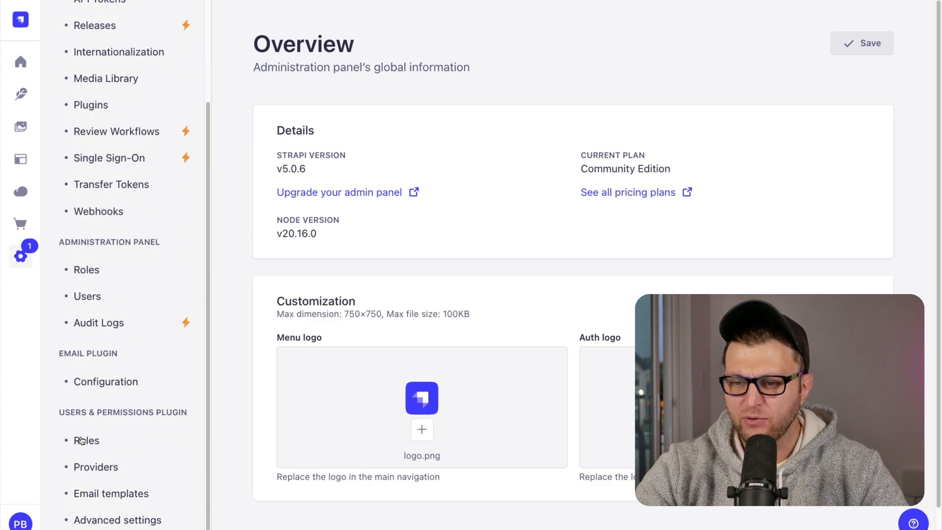
left_click(86, 441)
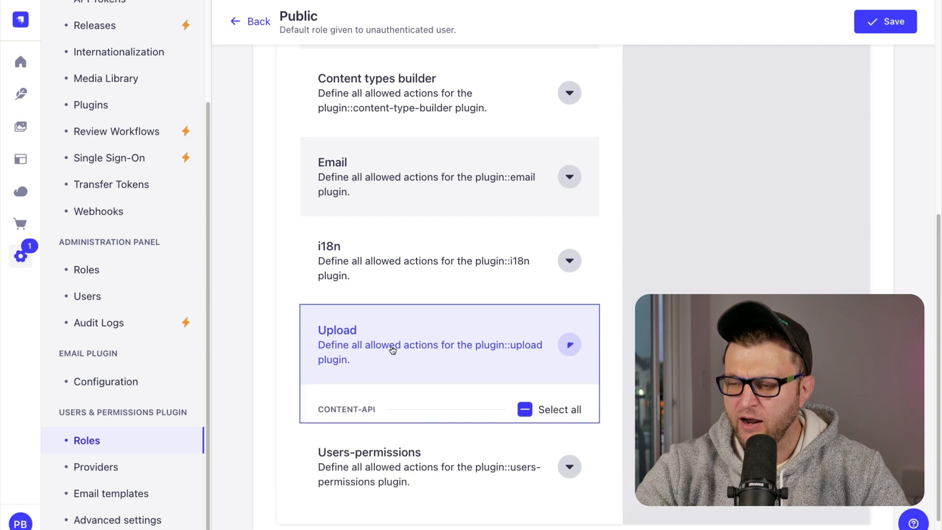
left_click(569, 345)
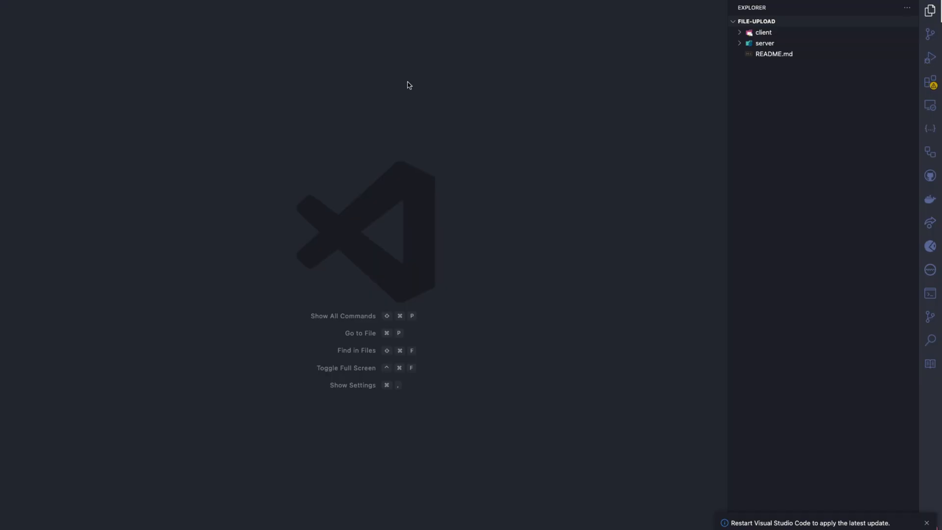
mouse_move(460, 89)
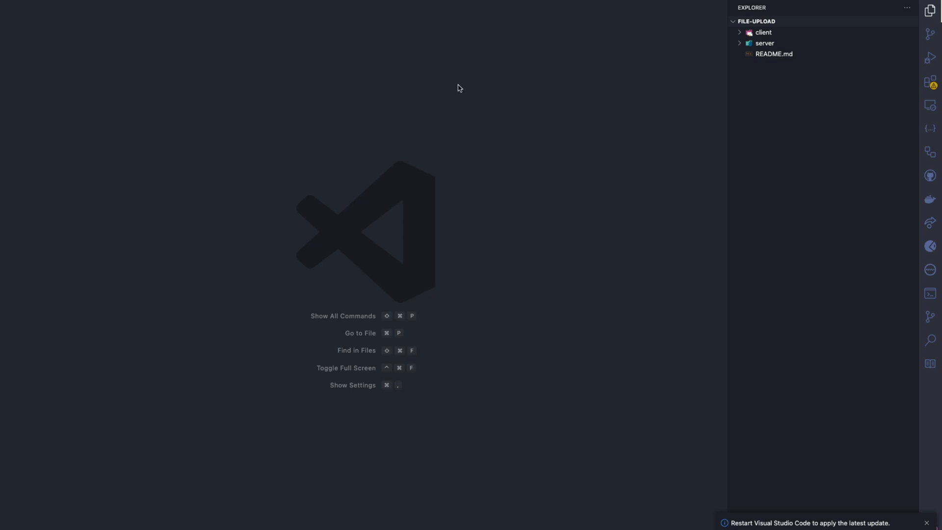
Step: Expand client > src > app in the Explorer to reach page.tsx
left_click(763, 33)
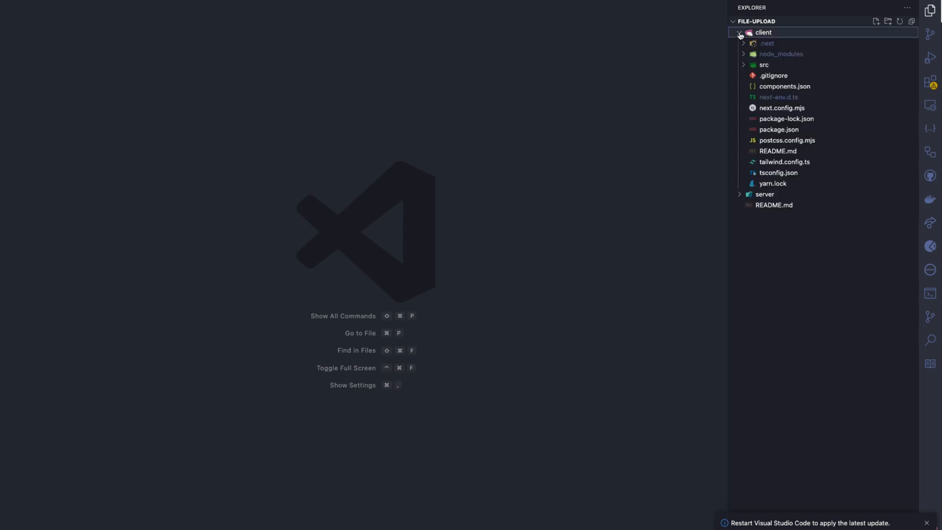
left_click(763, 65)
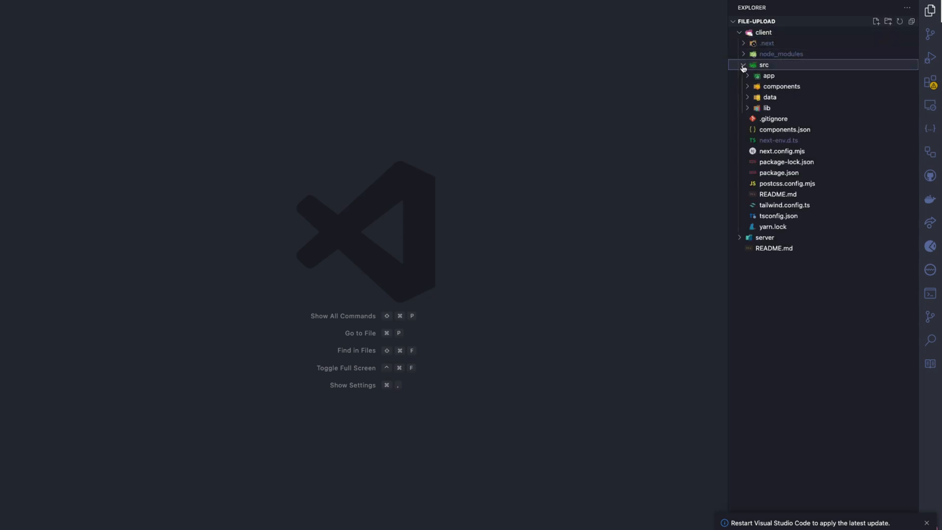
left_click(770, 75)
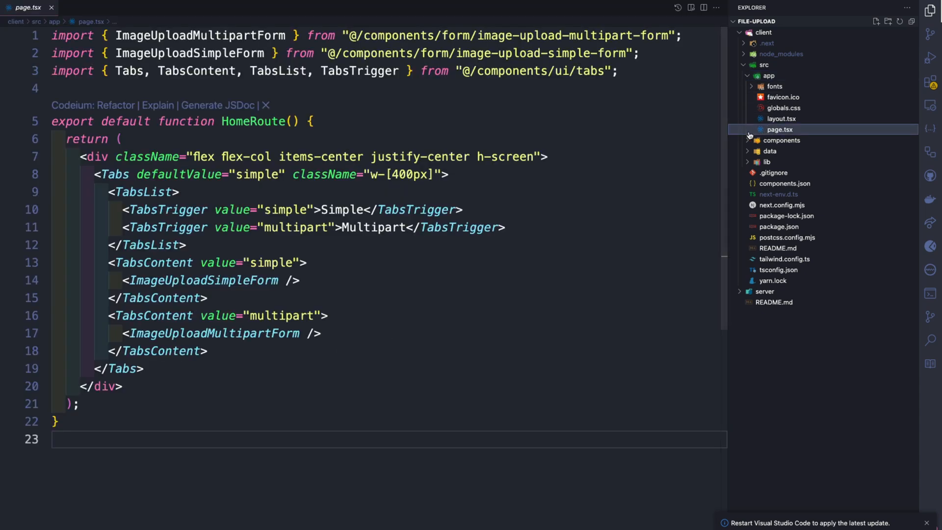
mouse_move(383, 301)
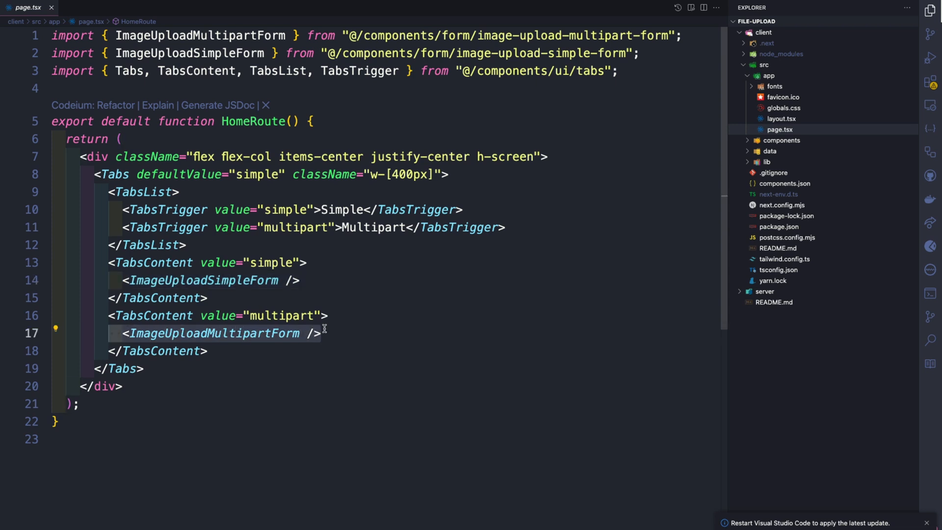
mouse_move(115, 276)
type("useFormStatus")
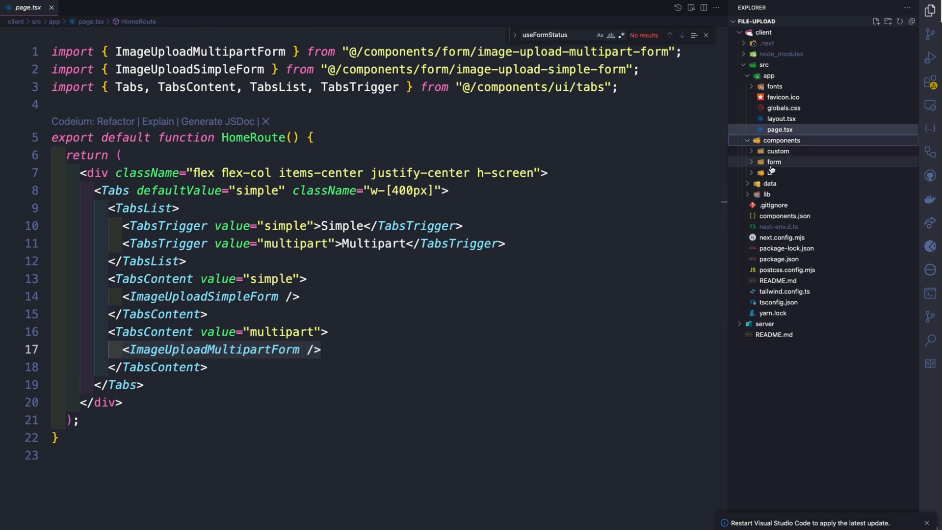
Step: Open image-upload-simple-form.tsx from the form components folder and review its handler
left_click(773, 161)
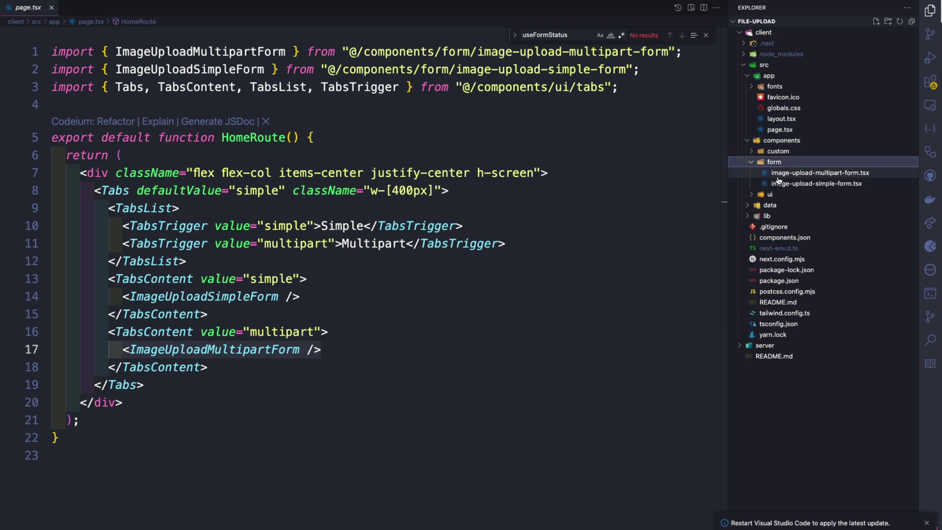
left_click(817, 183)
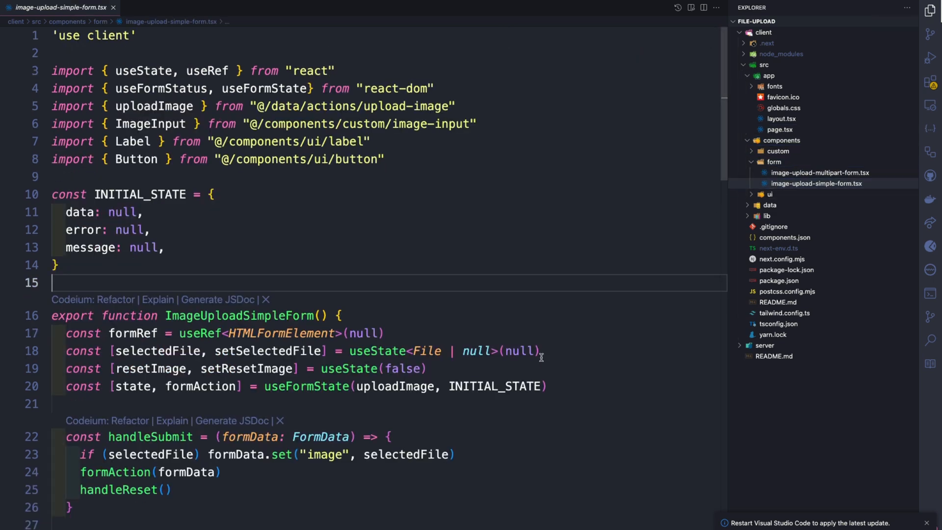
scroll("down", 3)
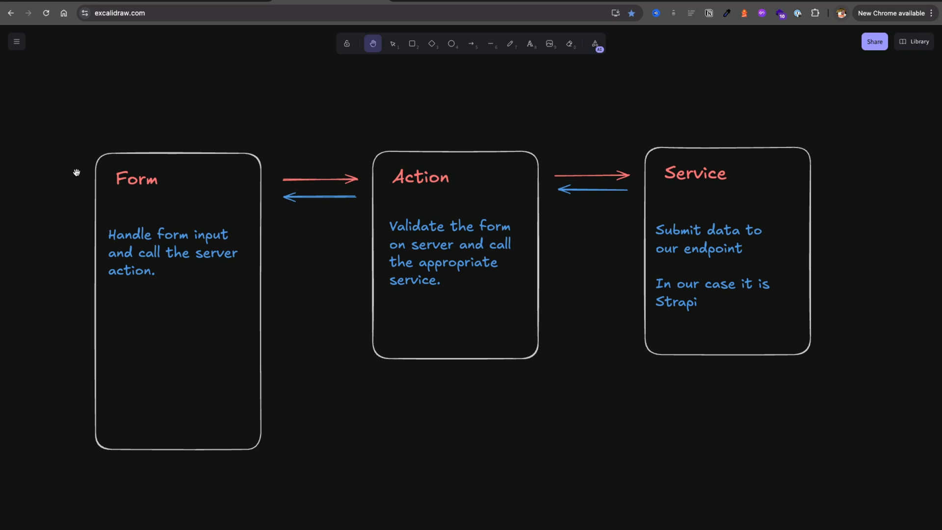
mouse_move(143, 286)
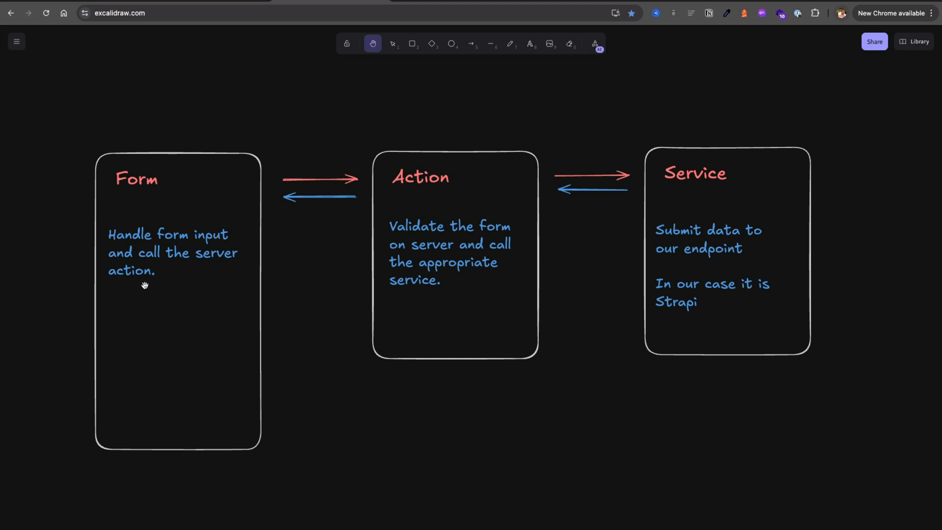
mouse_move(171, 295)
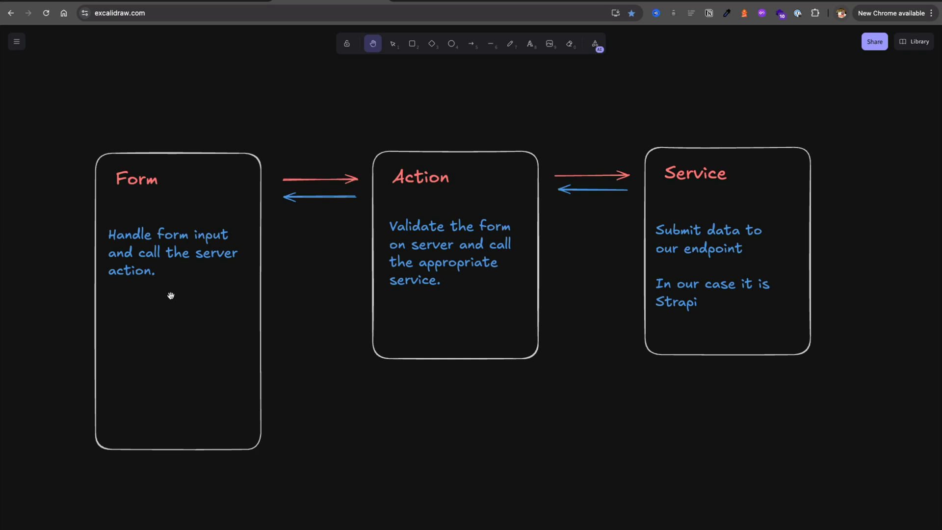
mouse_move(142, 304)
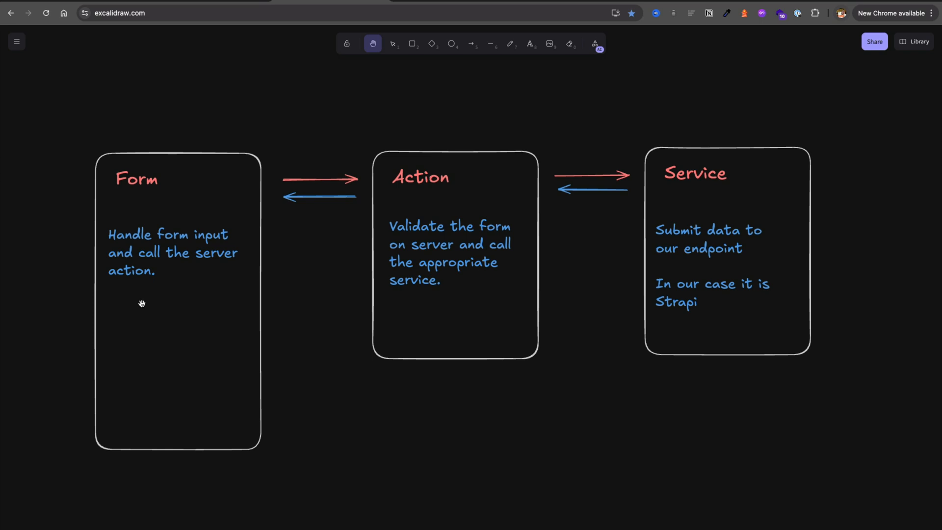
mouse_move(140, 316)
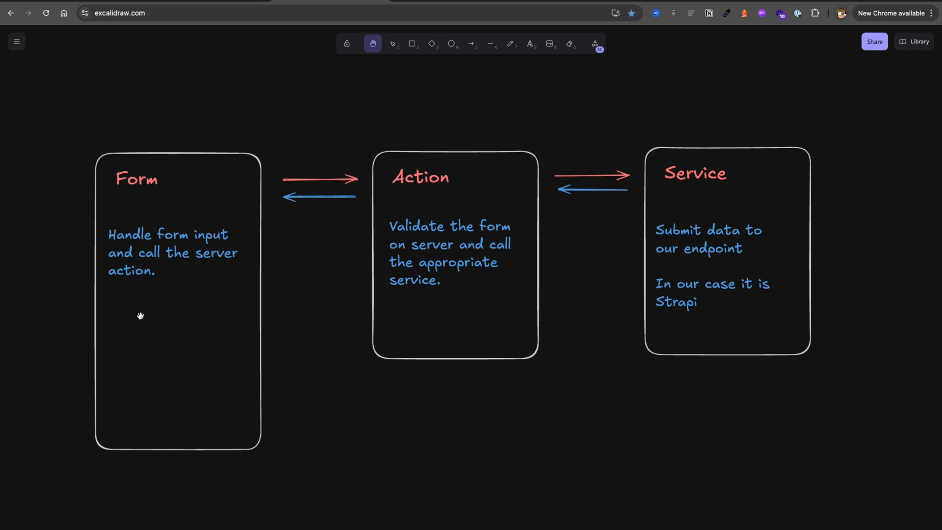
mouse_move(185, 314)
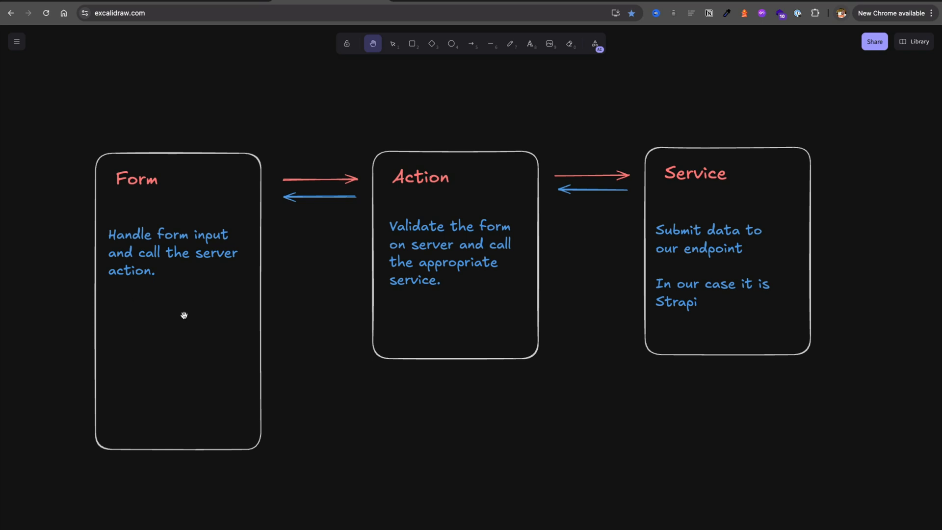
mouse_move(179, 316)
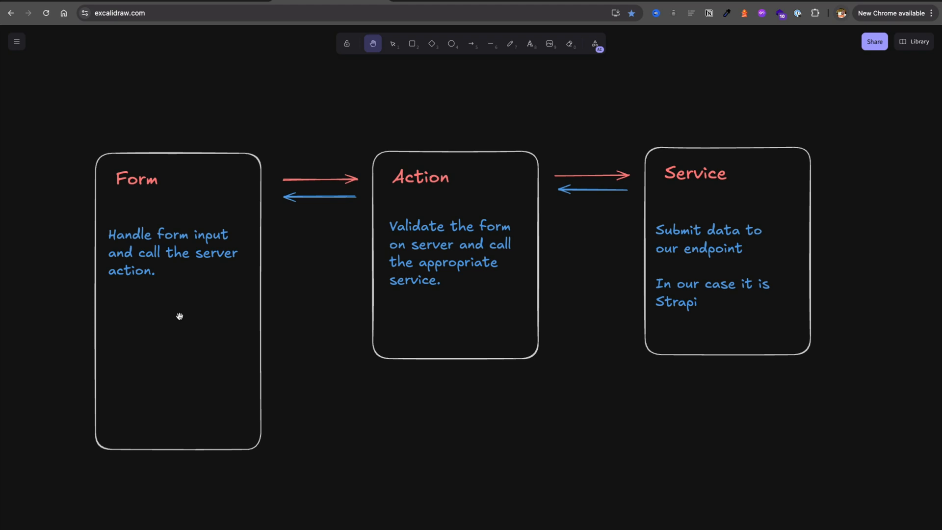
mouse_move(165, 320)
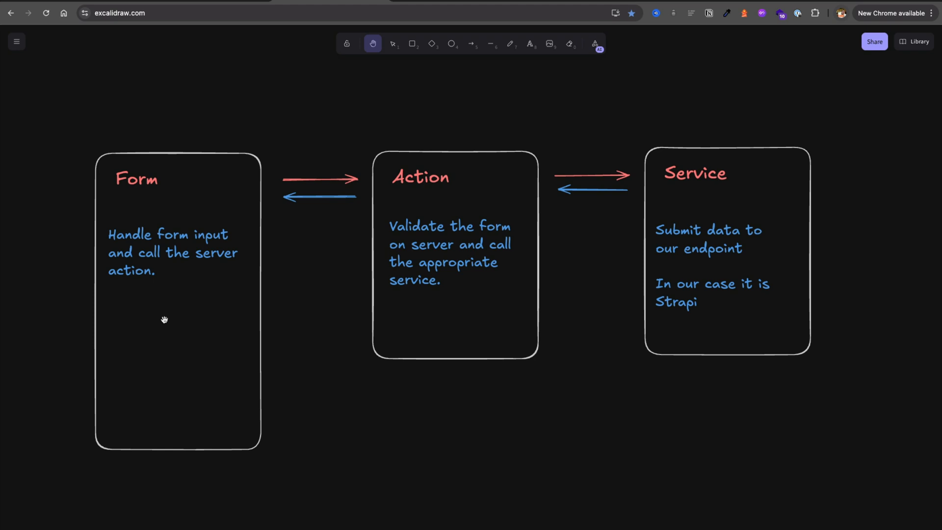
mouse_move(169, 314)
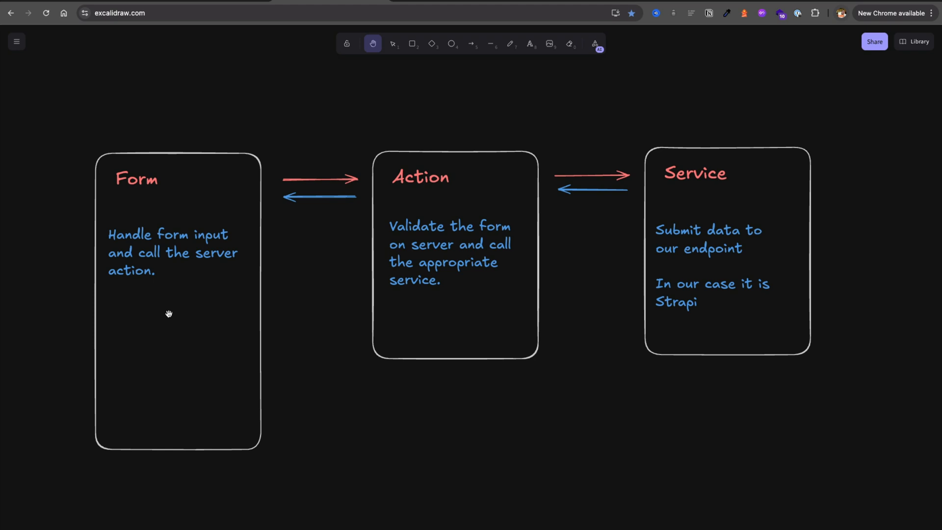
mouse_move(228, 310)
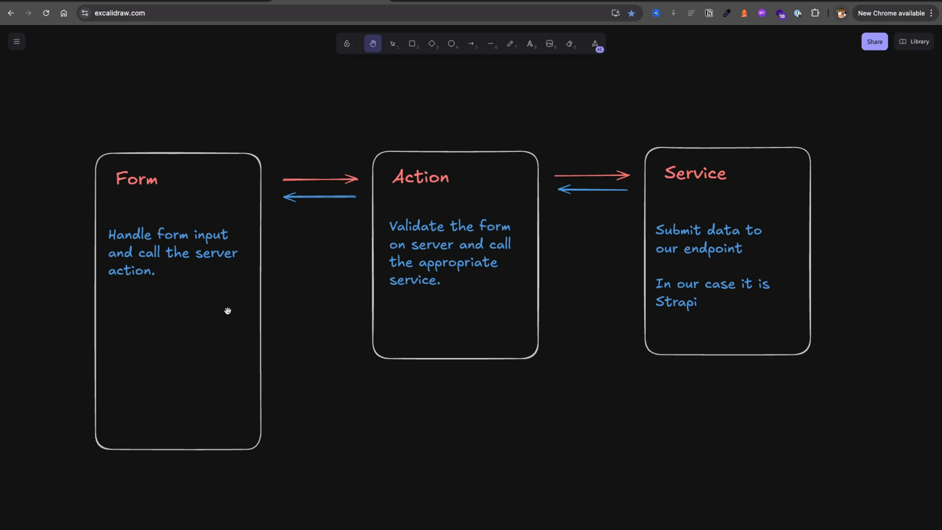
mouse_move(437, 302)
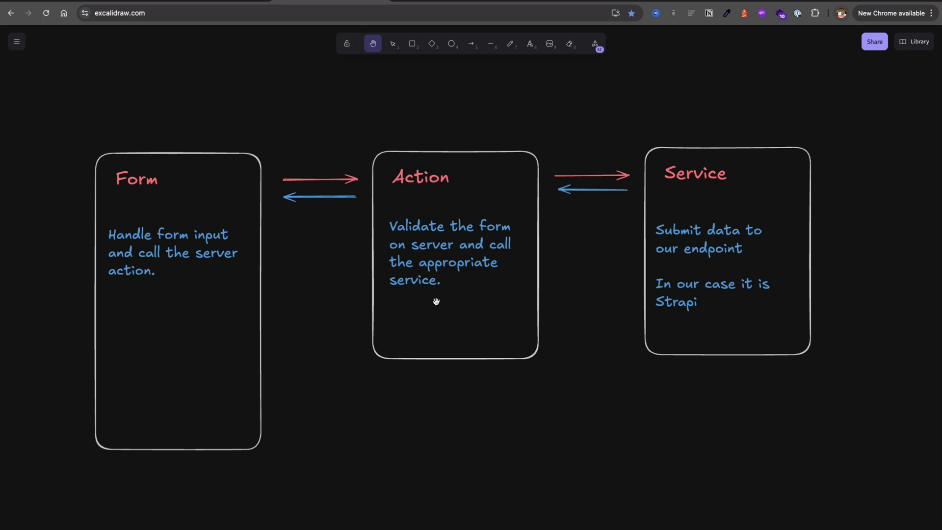
mouse_move(436, 307)
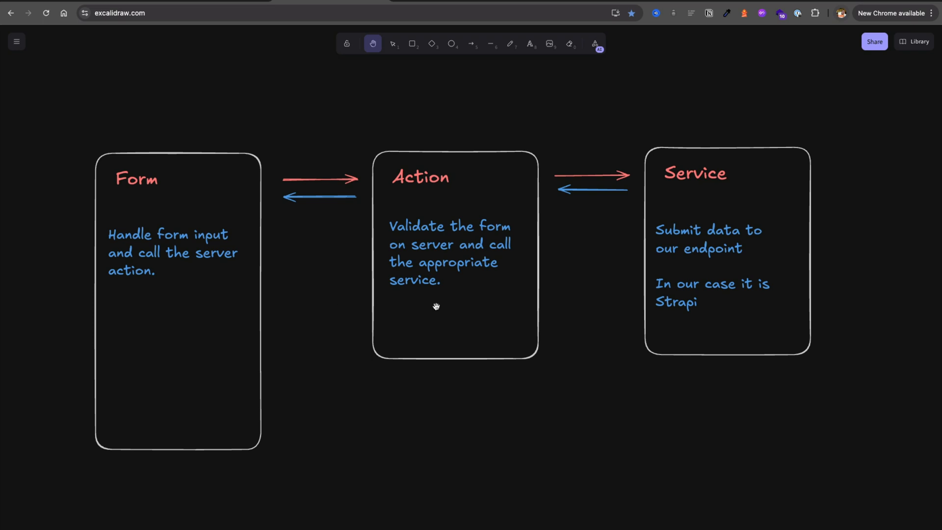
mouse_move(436, 314)
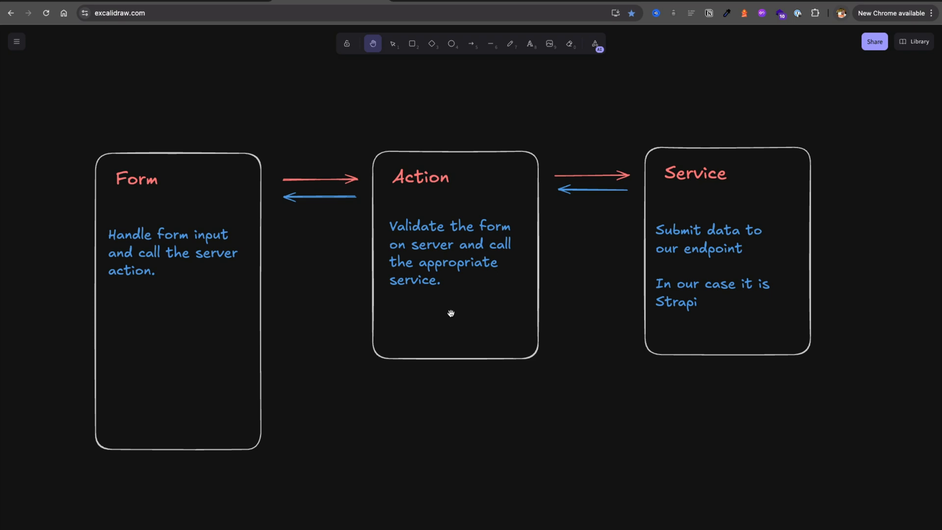
mouse_move(201, 294)
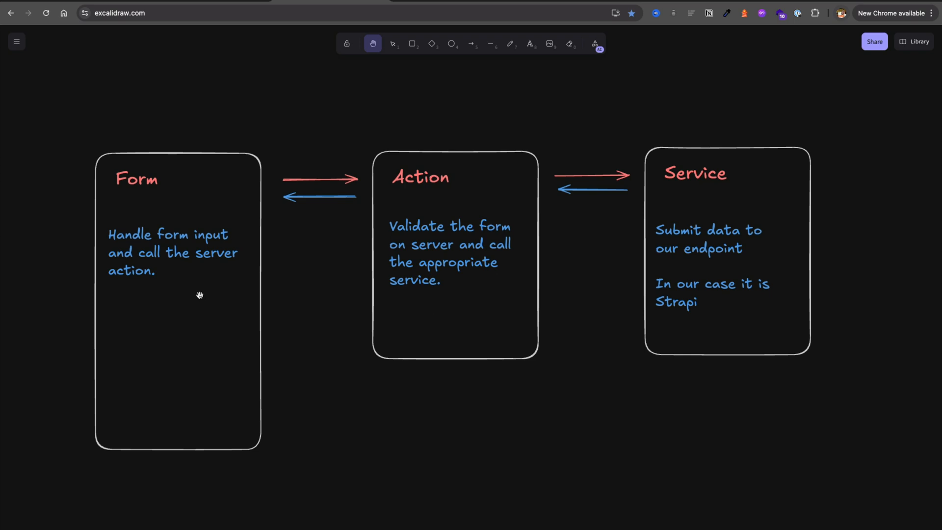
mouse_move(176, 299)
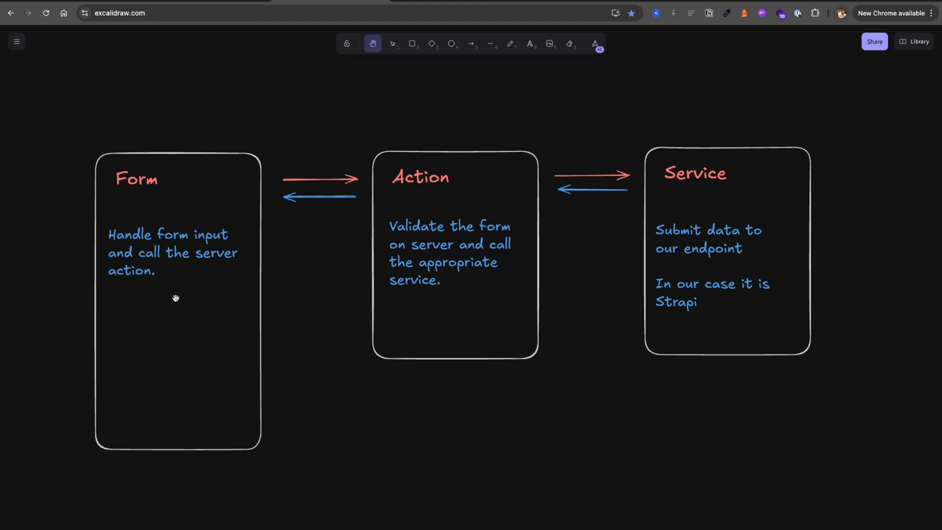
mouse_move(173, 291)
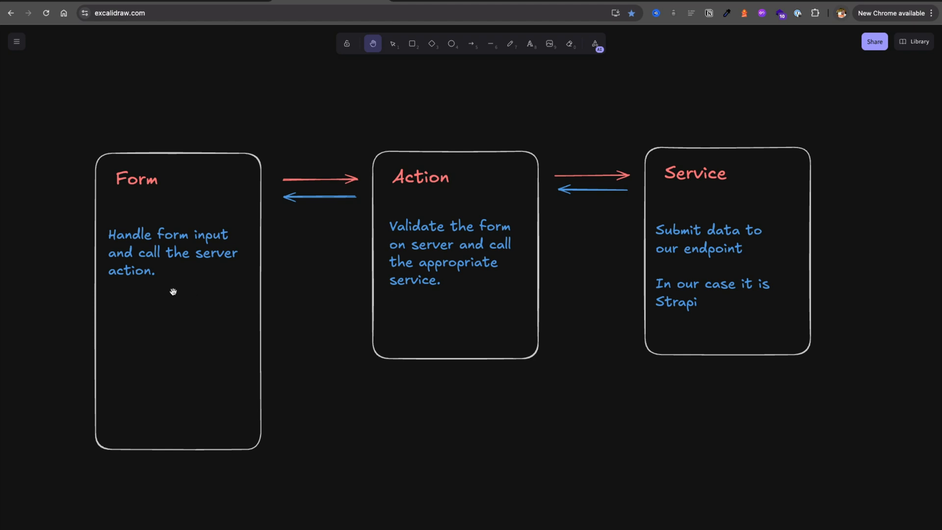
mouse_move(222, 290)
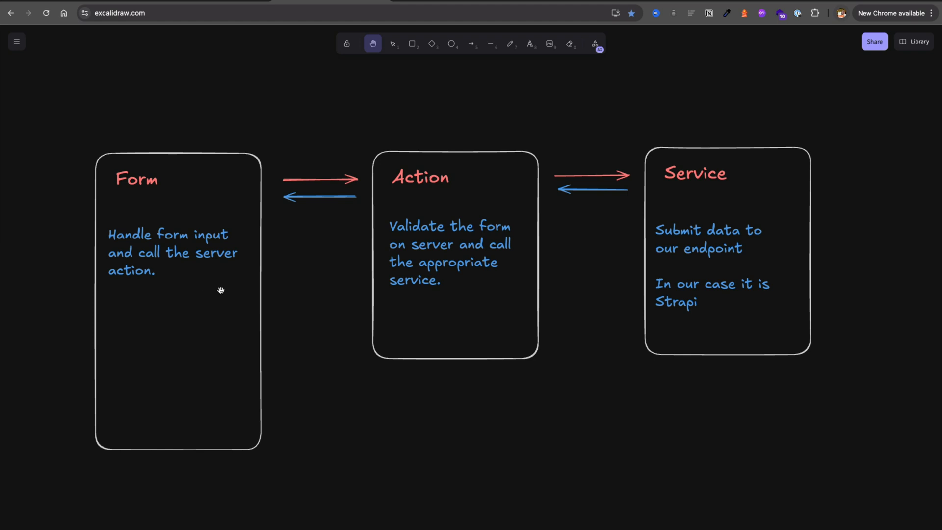
mouse_move(420, 297)
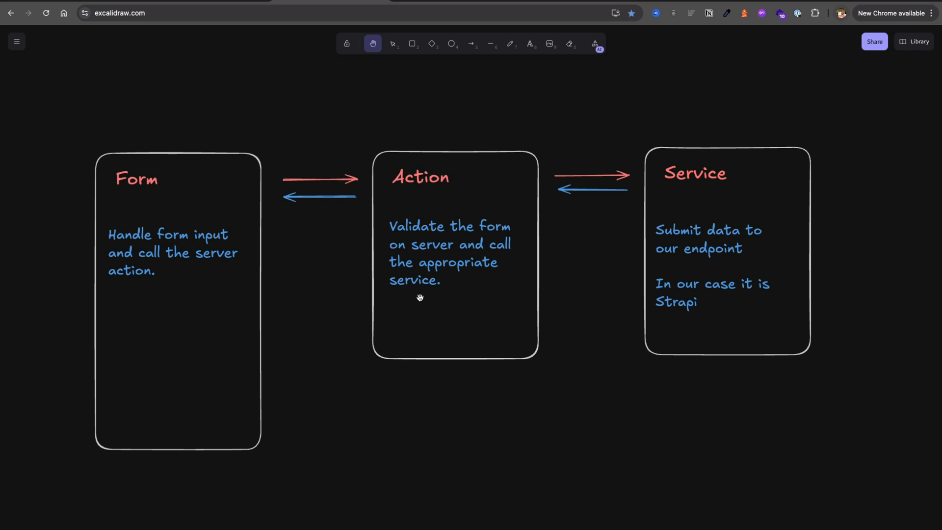
mouse_move(705, 301)
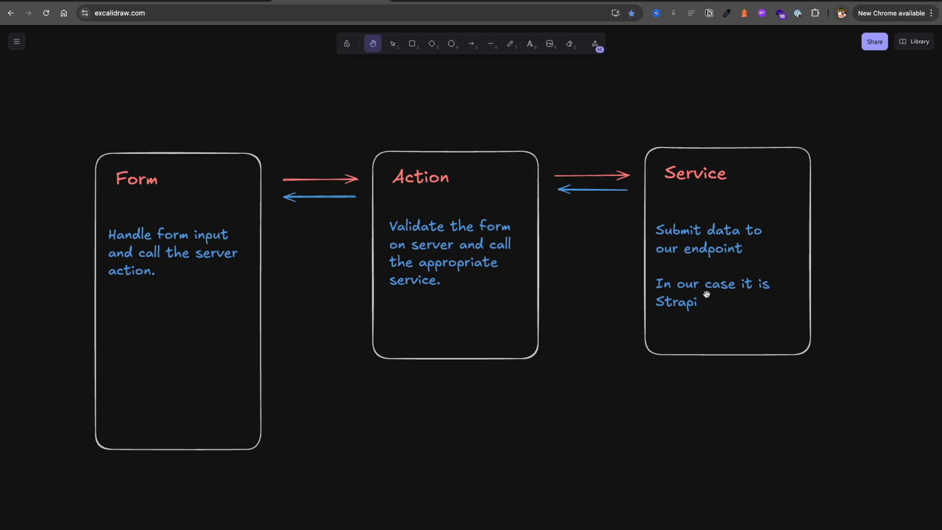
mouse_move(721, 312)
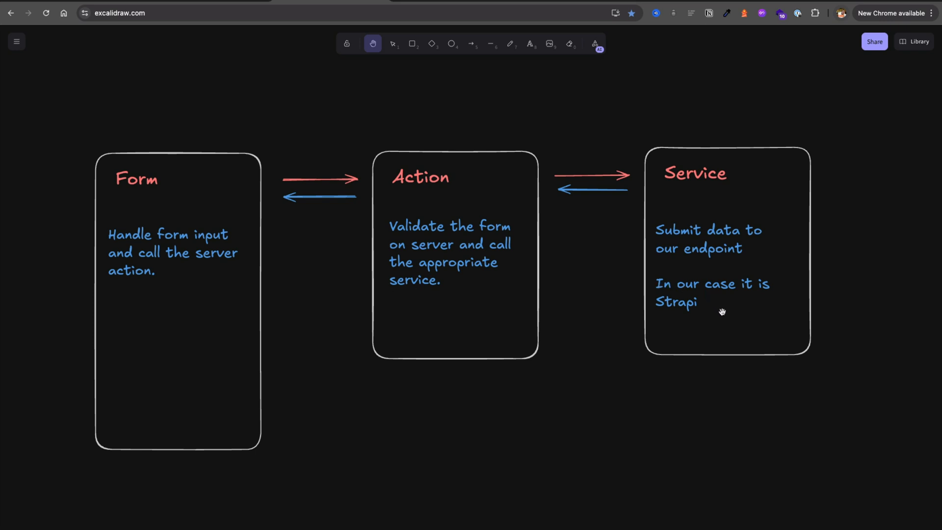
mouse_move(720, 316)
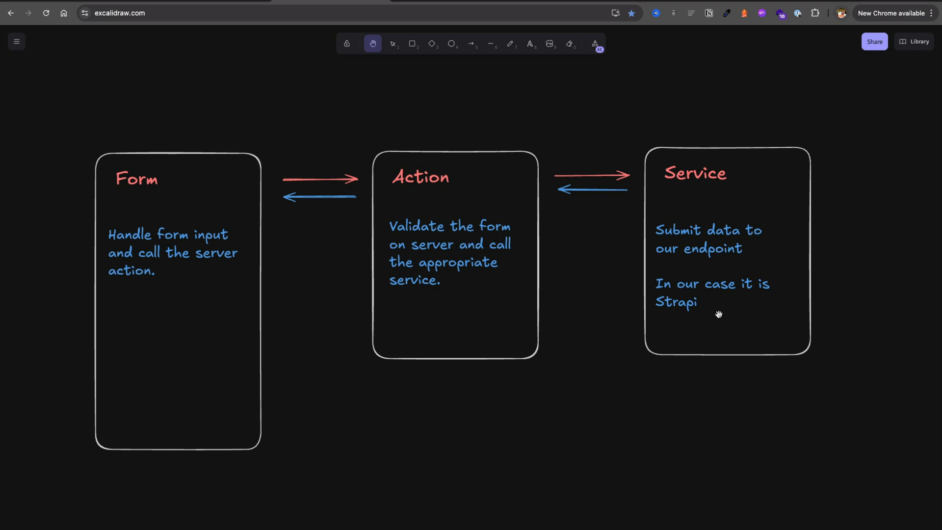
mouse_move(699, 320)
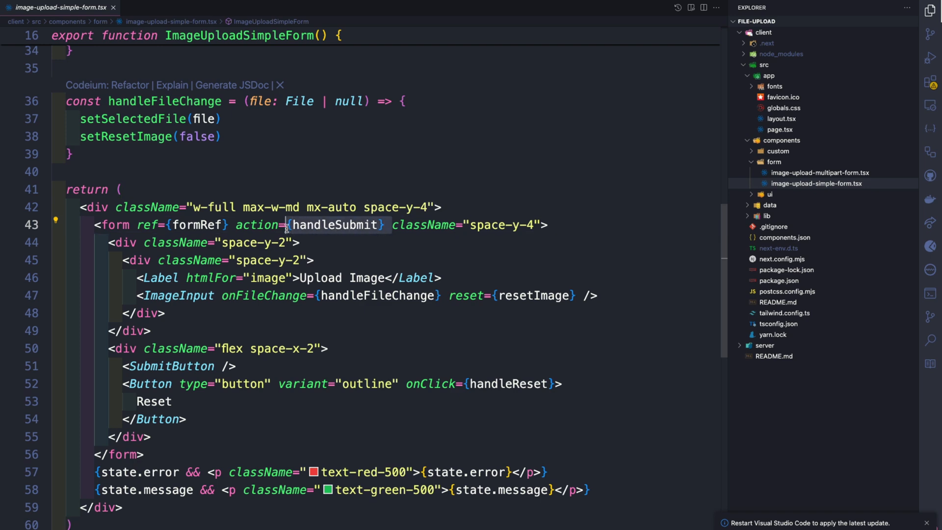
mouse_move(312, 317)
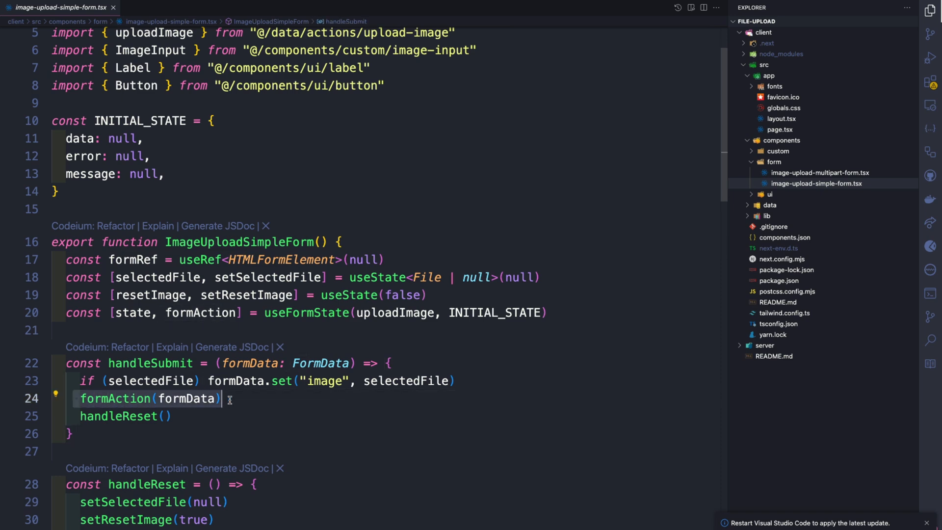
mouse_move(116, 328)
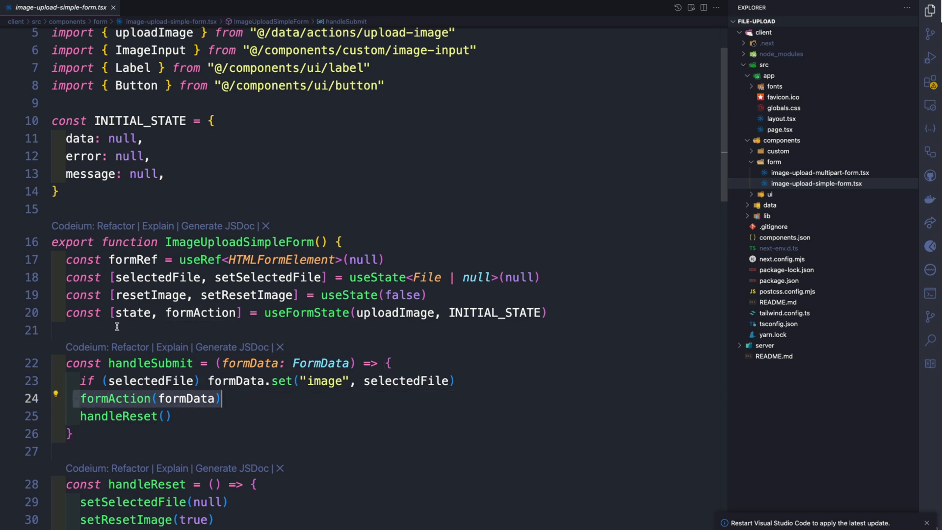
Step: Highlight the useFormState hook, then open upload-image.ts from the data actions folder
left_click(306, 313)
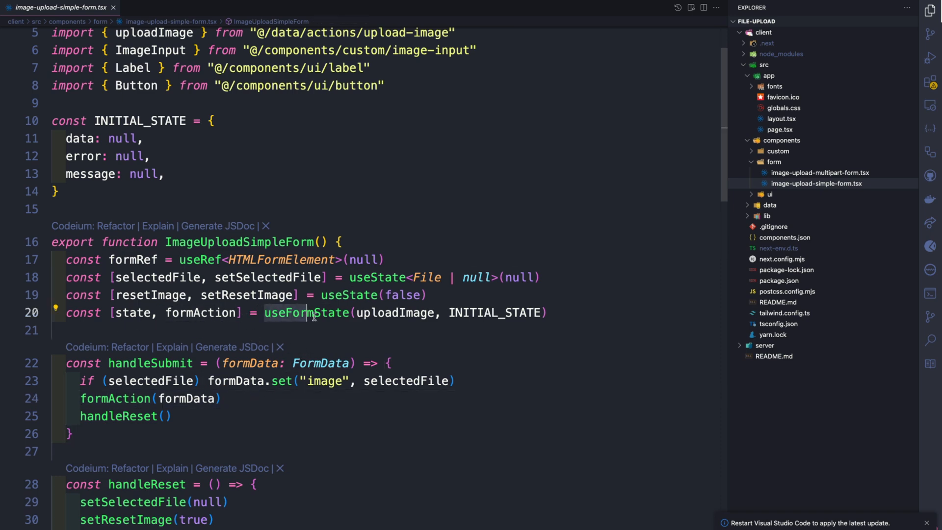
double_click(306, 313)
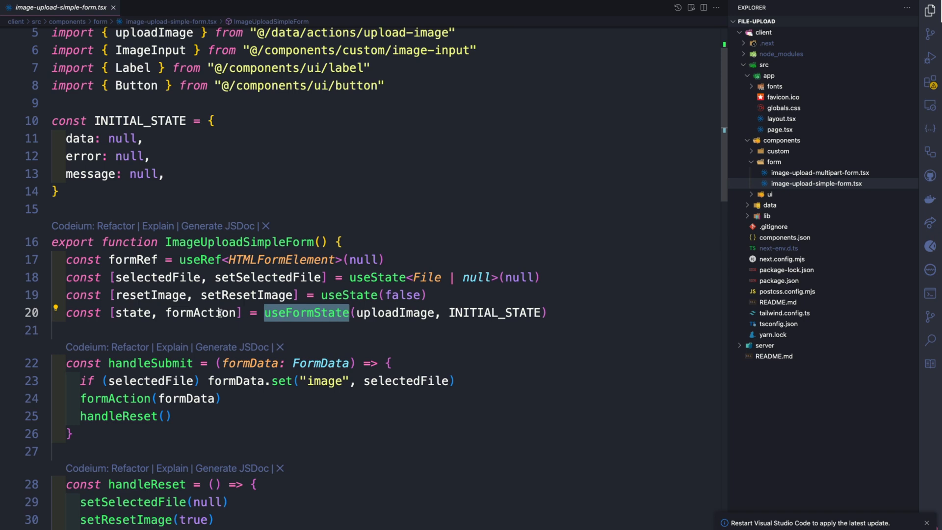
mouse_move(443, 313)
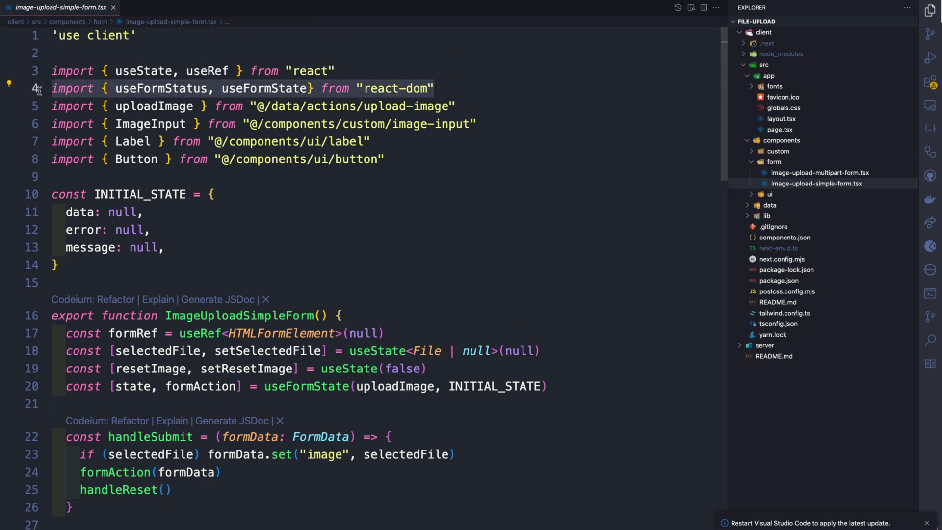
mouse_move(286, 199)
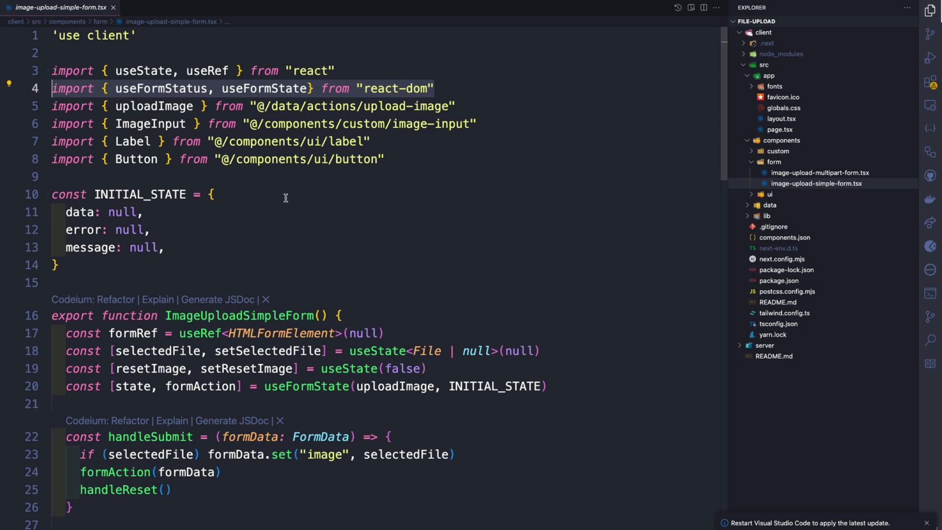
mouse_move(167, 107)
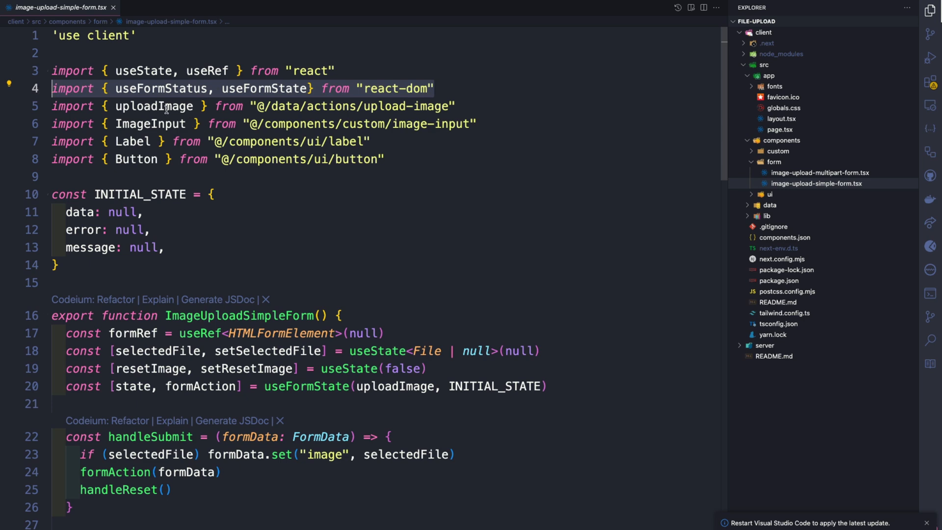
mouse_move(651, 175)
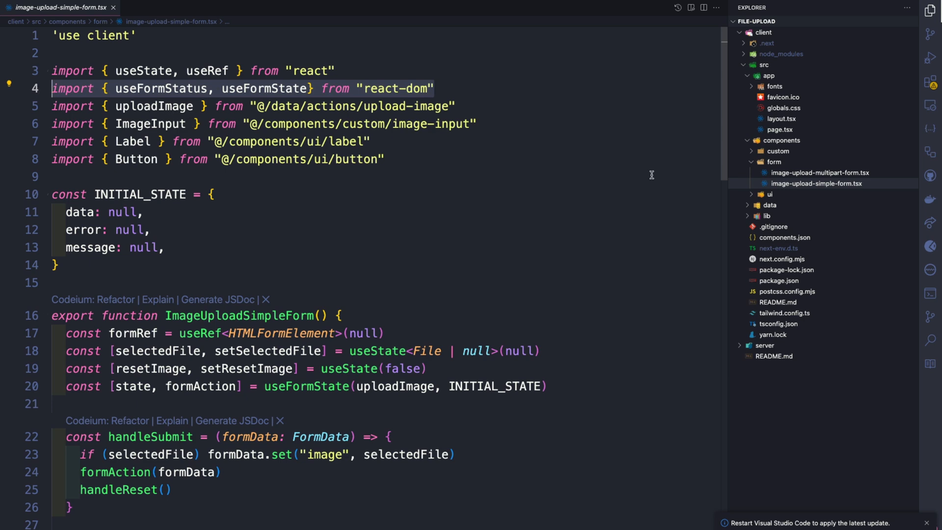
left_click(769, 205)
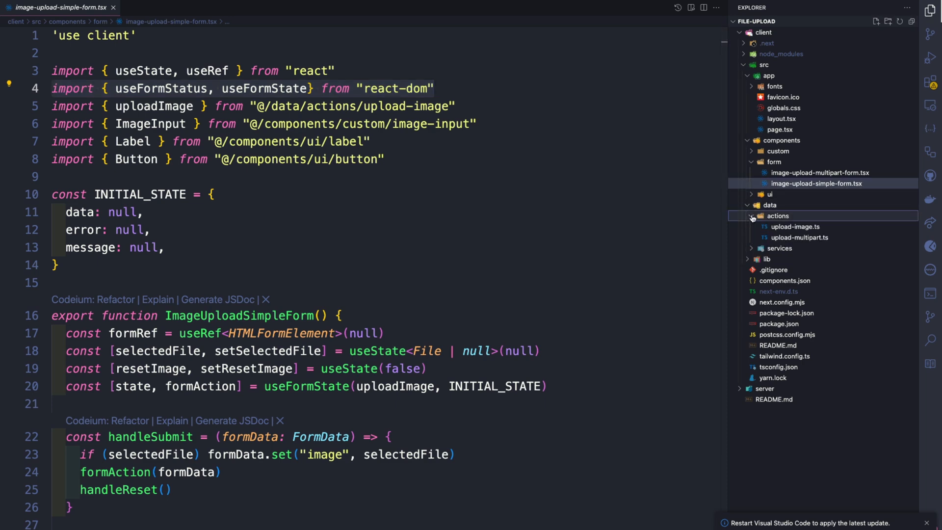
left_click(795, 227)
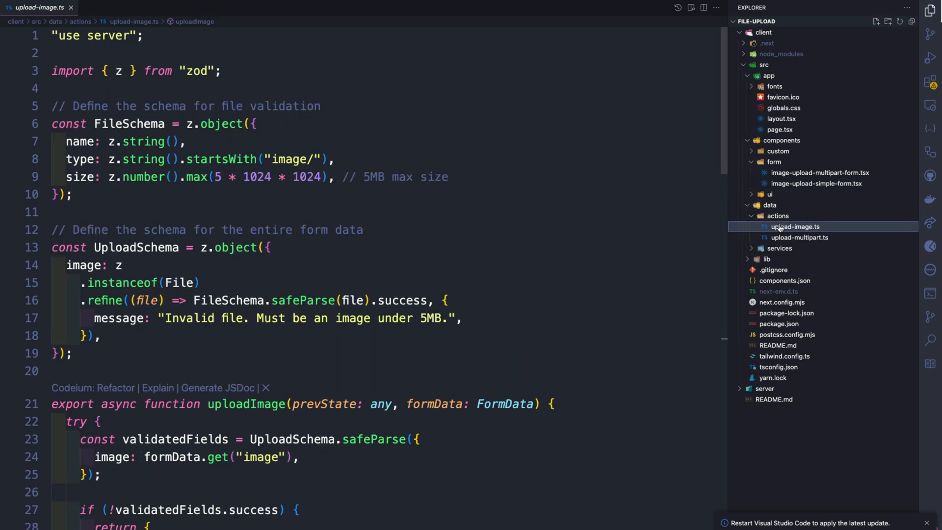
mouse_move(524, 222)
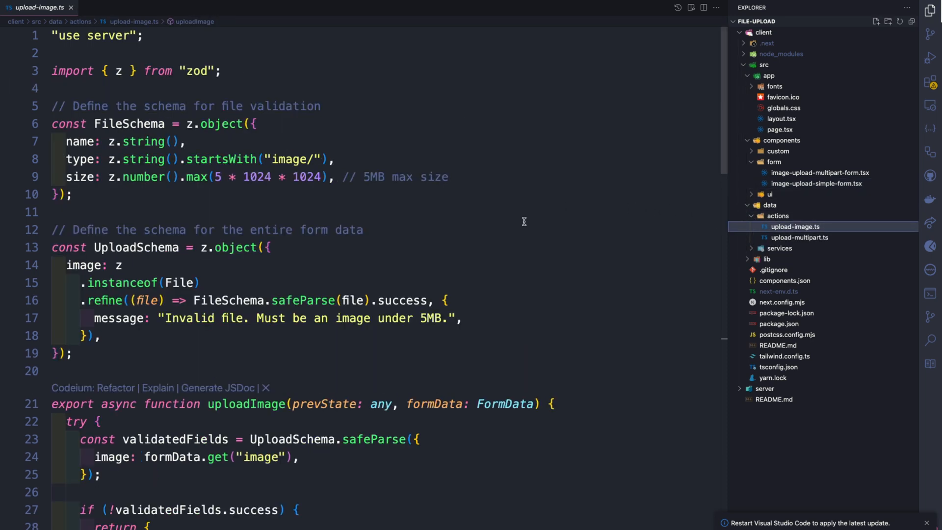
Step: Switch to the Excalidraw Form → Action → Service diagram
key("alt+tab")
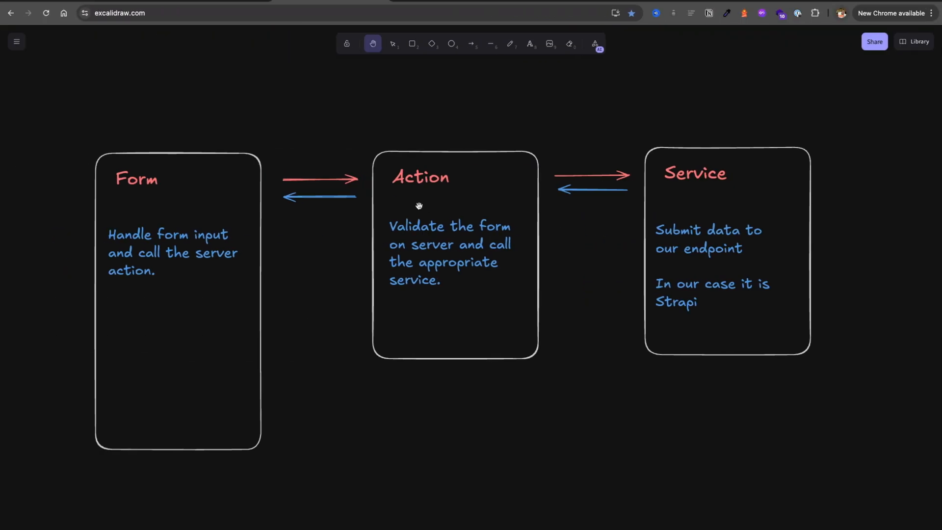
mouse_move(410, 197)
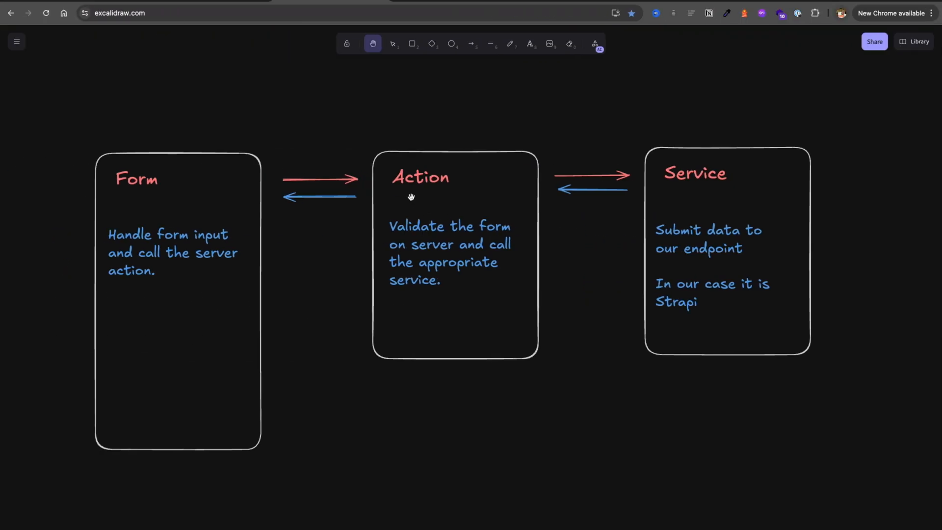
mouse_move(417, 275)
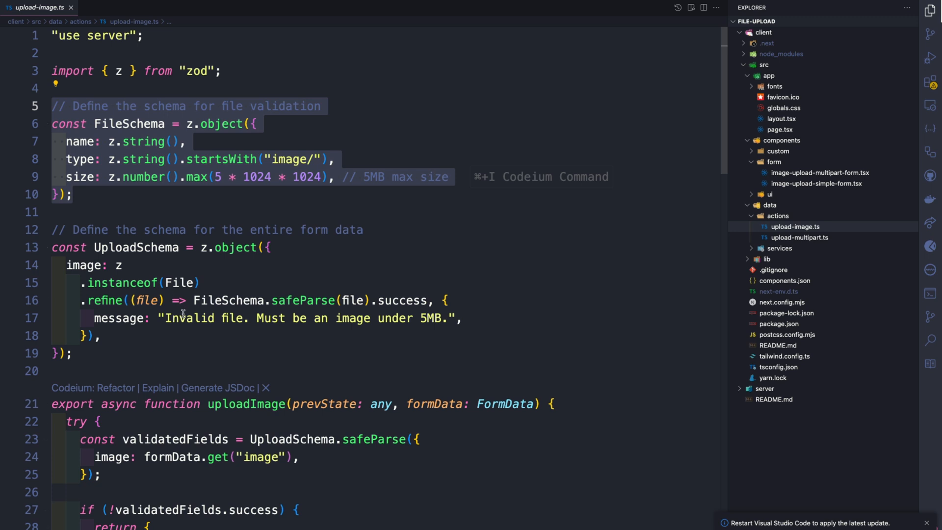
Step: Scroll upload-image.ts to the uploadImage action and its safeParse error return
scroll("down", 3)
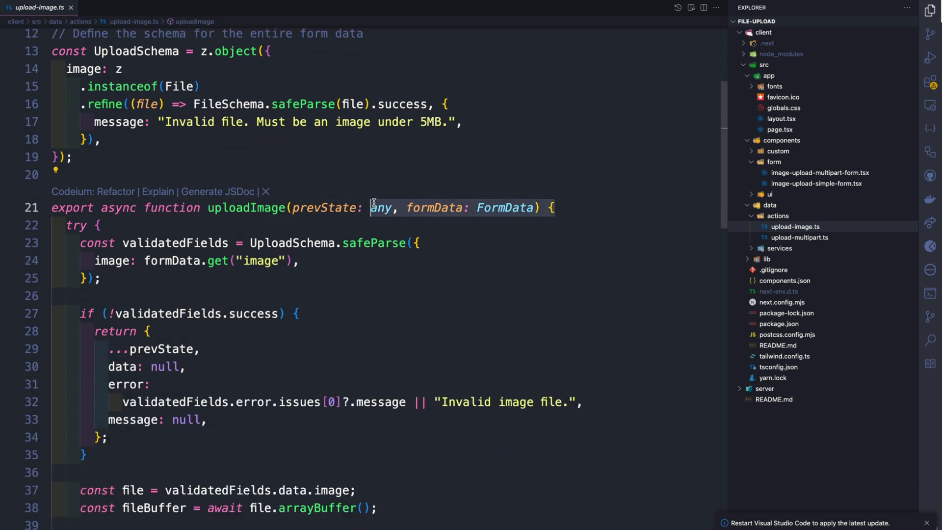
left_click(89, 261)
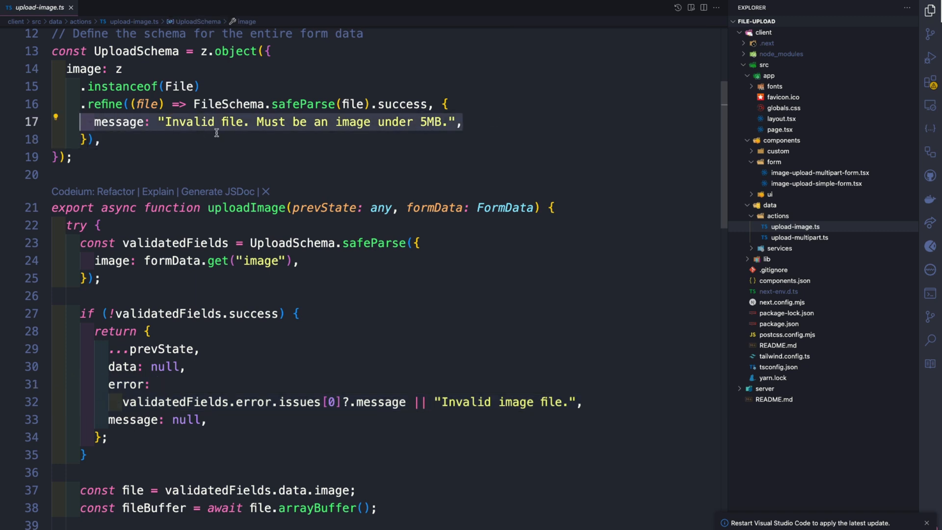
mouse_move(446, 397)
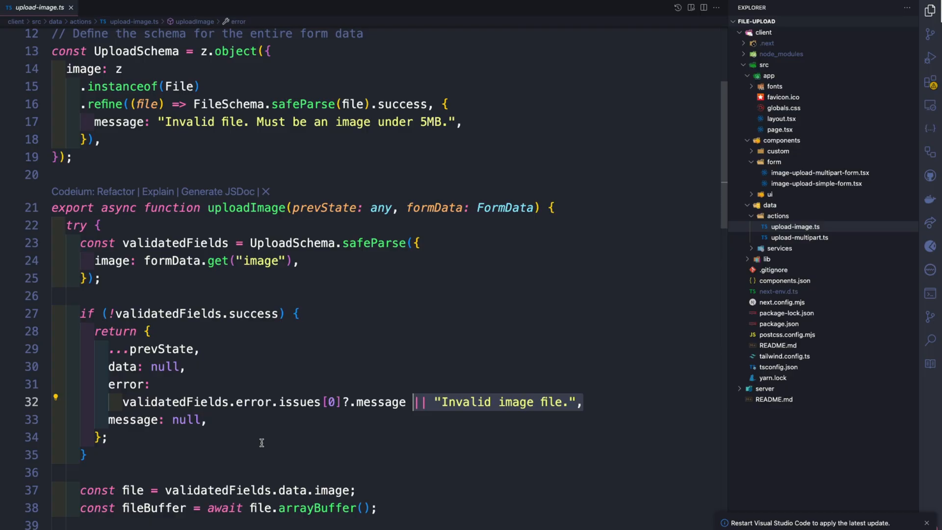
mouse_move(194, 132)
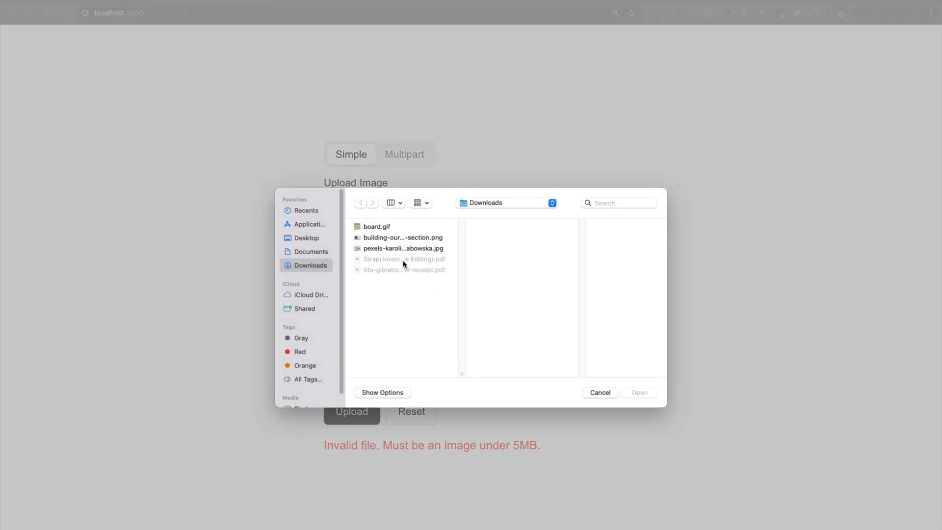
Step: Pick building-our-features-section.png from Downloads and confirm it as the upload image
left_click(403, 237)
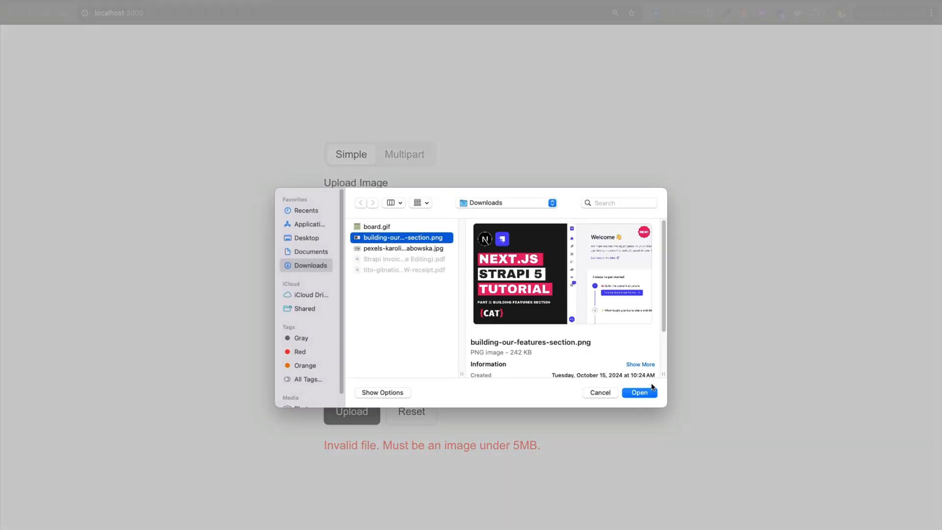
left_click(640, 392)
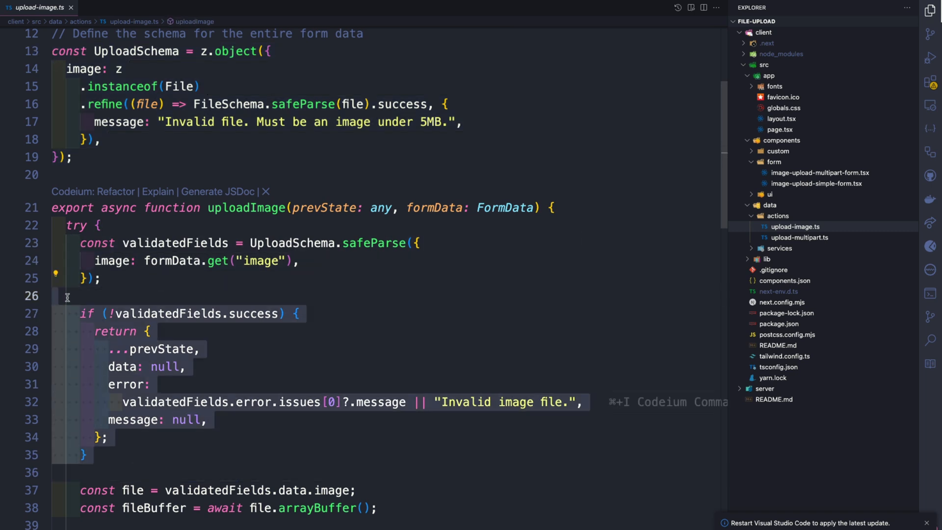
Step: Review upload-image.ts's Strapi fetch and success return, then switch to image-upload-simple-form.tsx
scroll("down", 3)
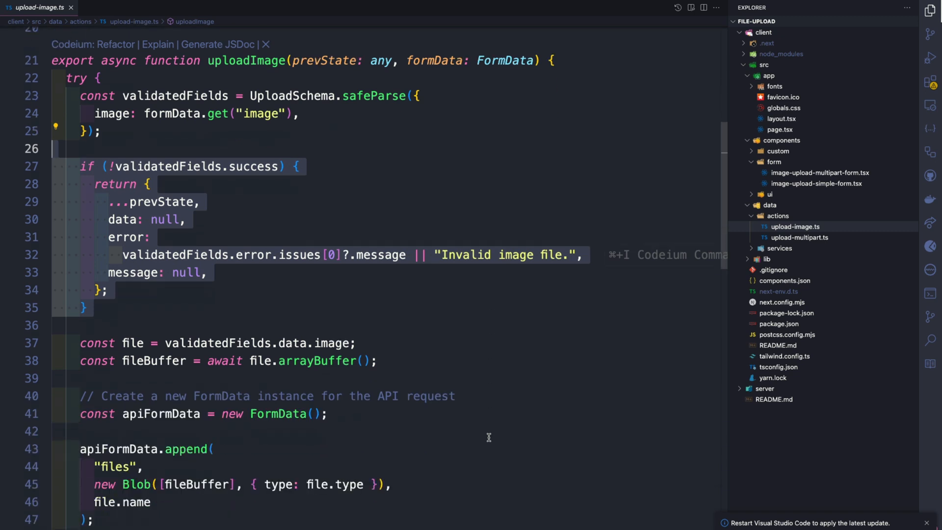
scroll("down", 3)
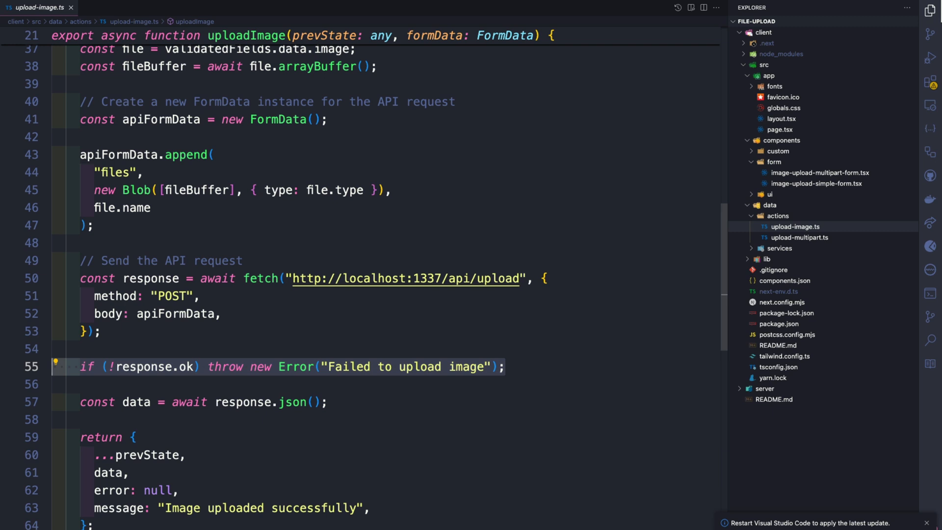
scroll("down", 3)
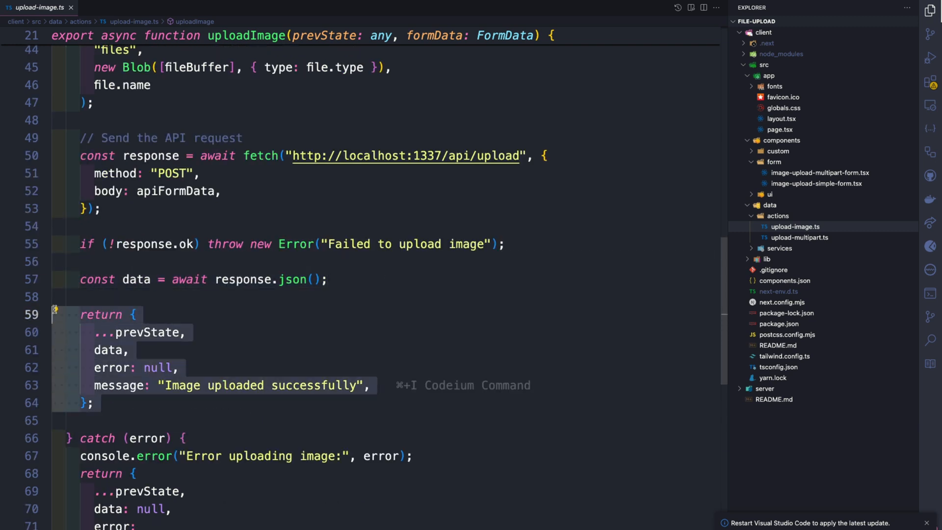
left_click(817, 183)
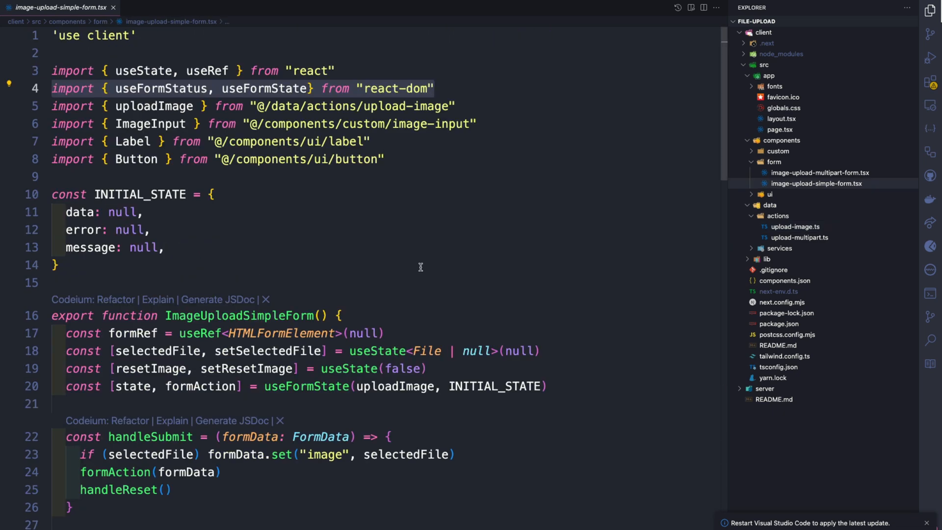
Step: Compare the action's returned message with the form's state.error and state.message JSX rendering
scroll("down", 3)
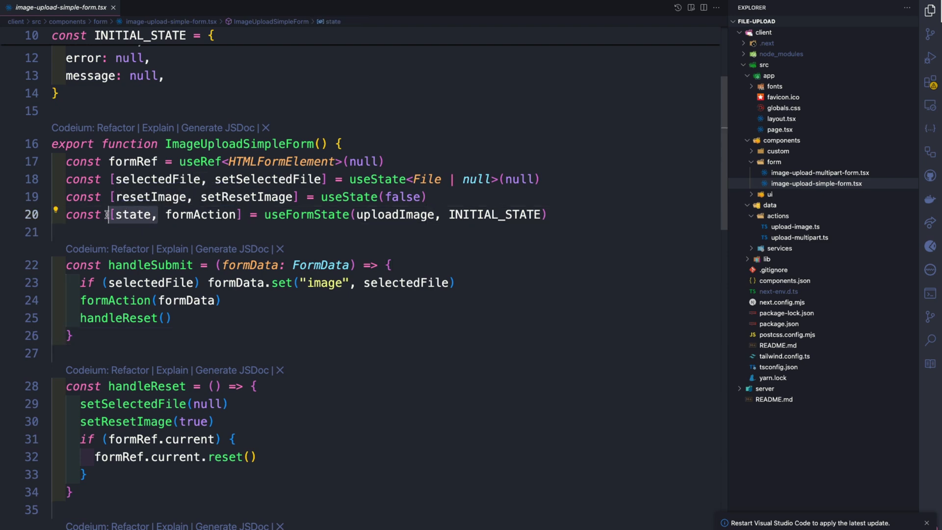
left_click(795, 226)
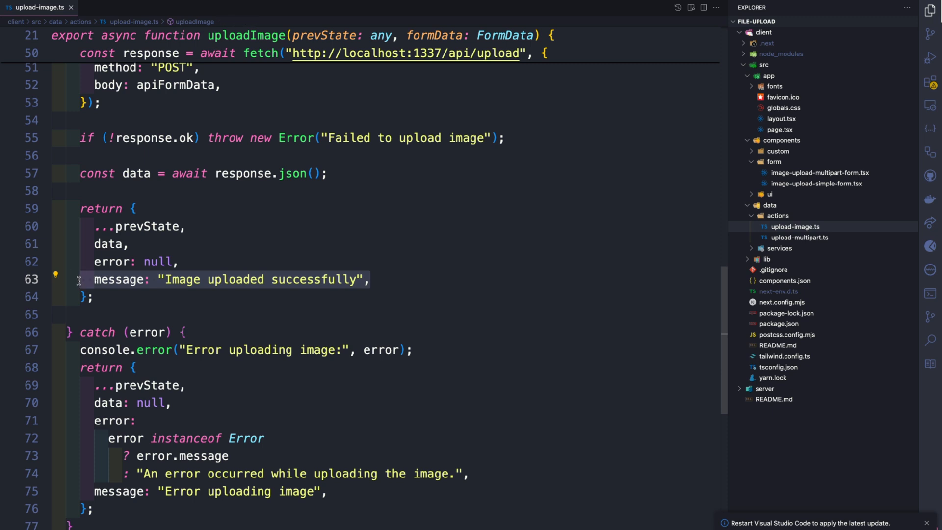
left_click(816, 184)
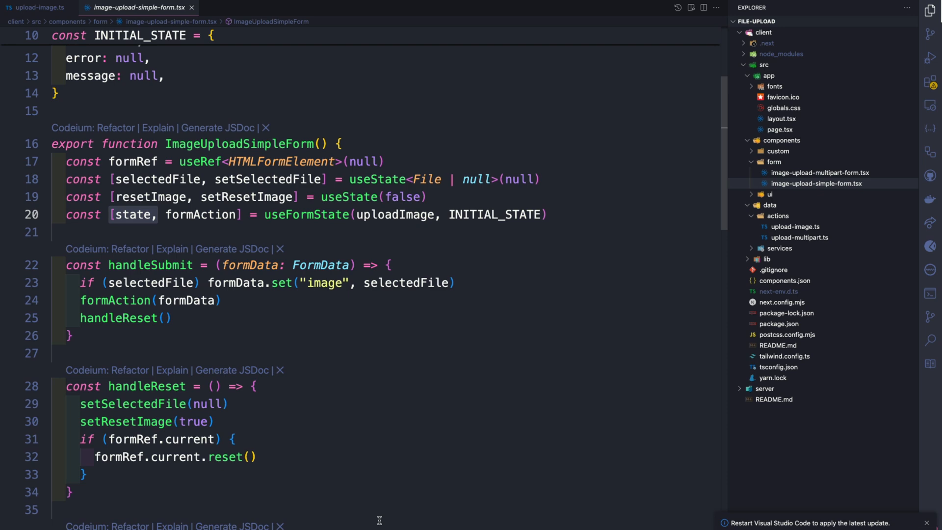
scroll("down", 3)
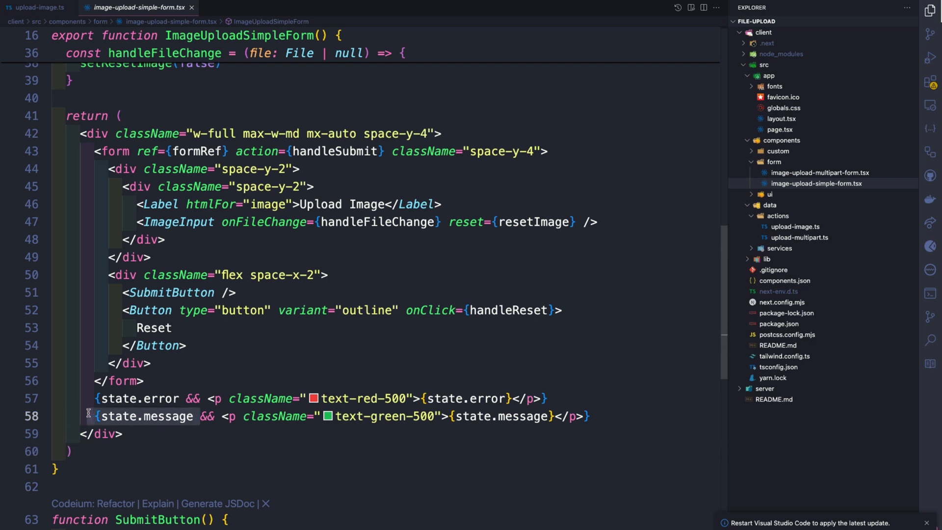
mouse_move(594, 441)
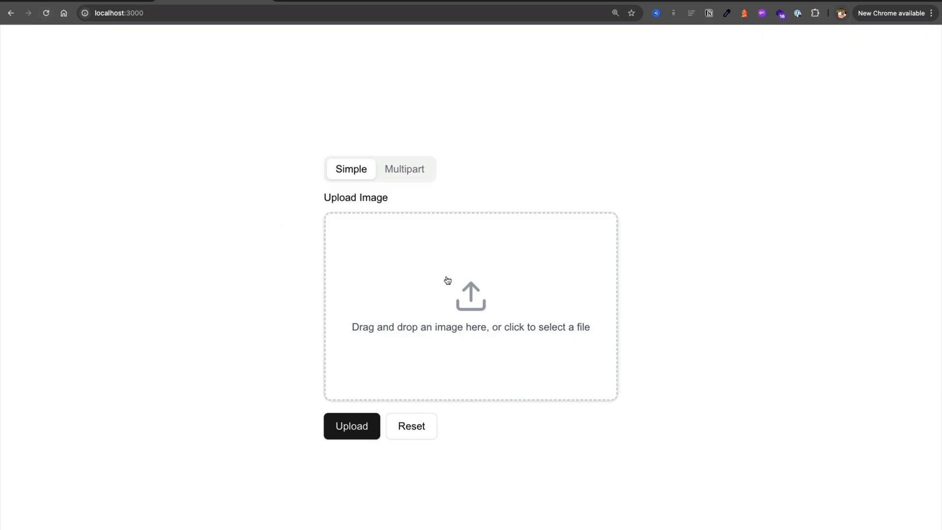
Step: Select the PNG in the drop zone and upload it, getting 'Image uploaded successfully'
left_click(447, 296)
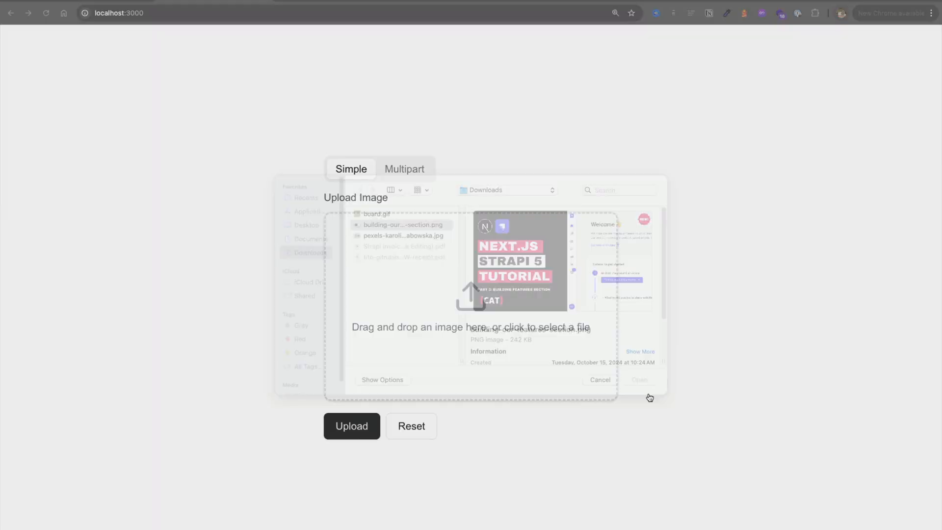
left_click(351, 426)
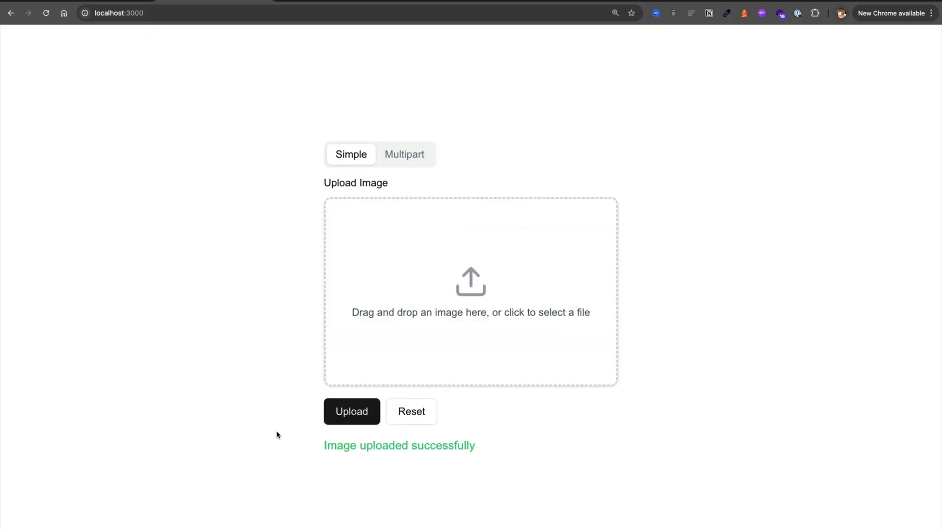
mouse_move(275, 472)
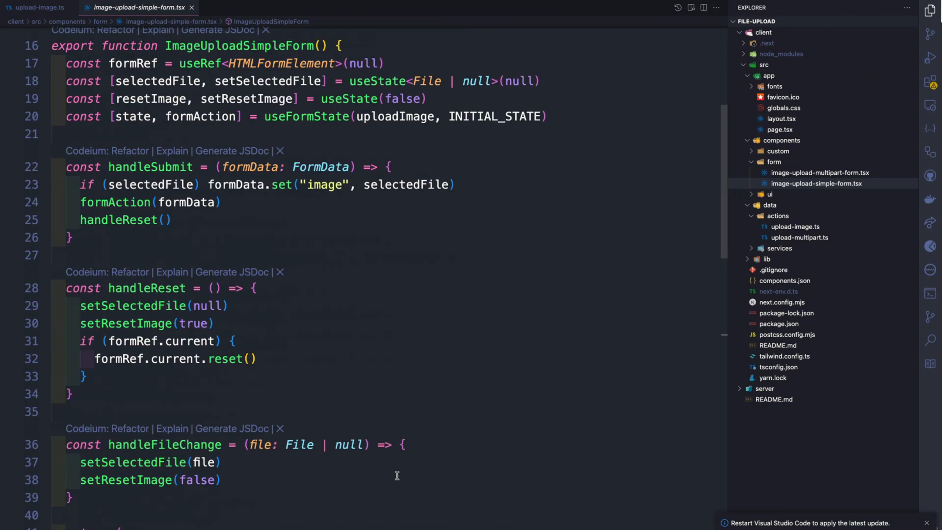
Step: Go over handleSubmit and upload-image.ts's fetch to the Strapi upload endpoint and its return
scroll("down", 3)
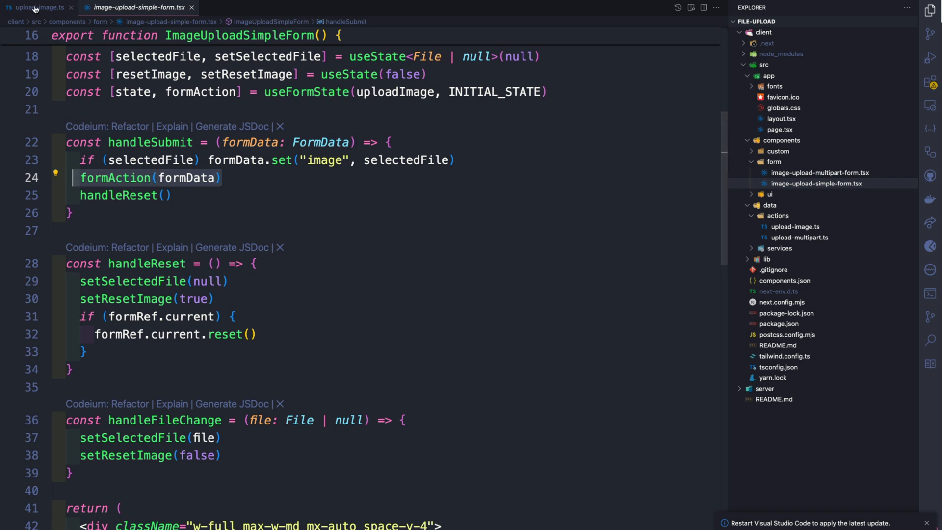
left_click(31, 9)
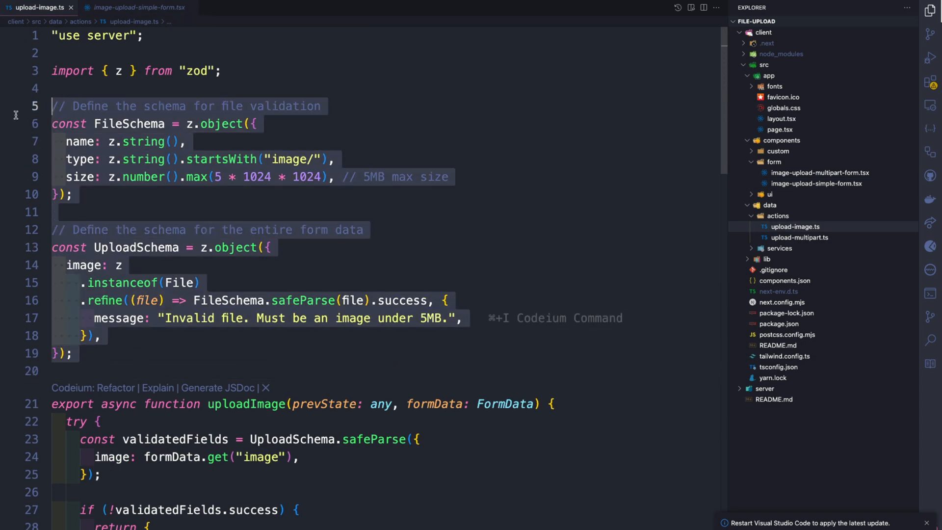
scroll("down", 3)
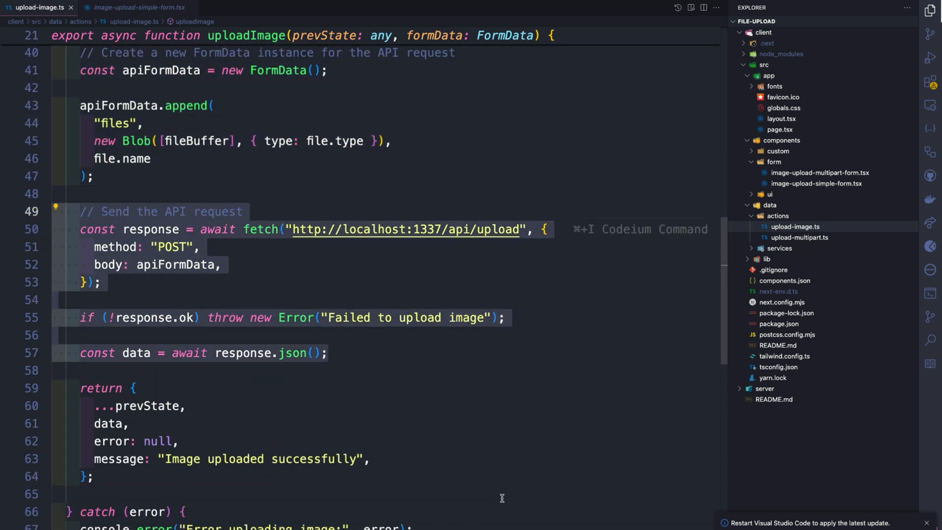
scroll("down", 3)
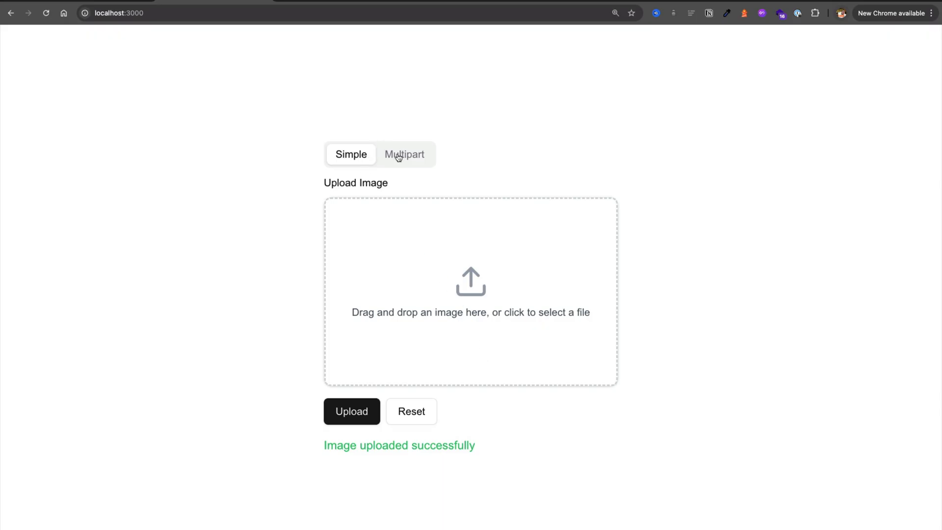
Step: Submit the empty Multipart form to show errors, then choose the pexels chessboard jpg for preview
left_click(404, 154)
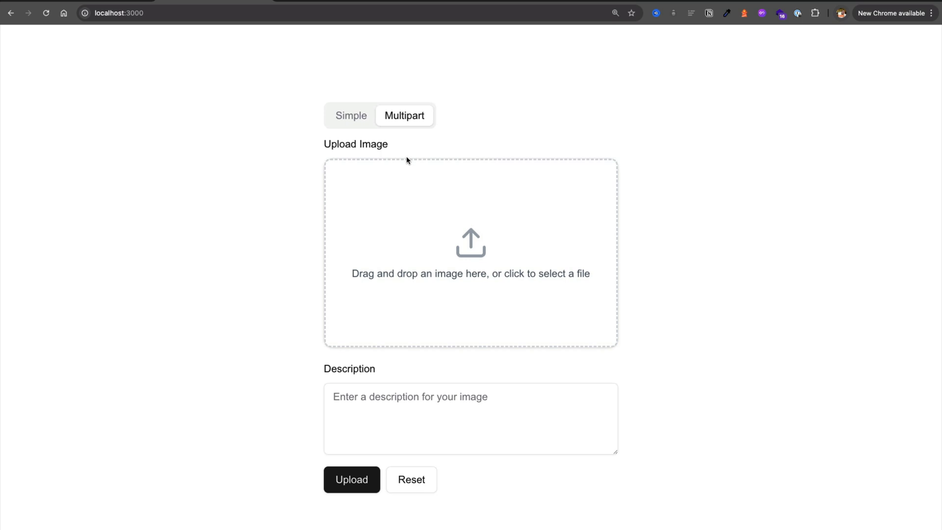
mouse_move(363, 481)
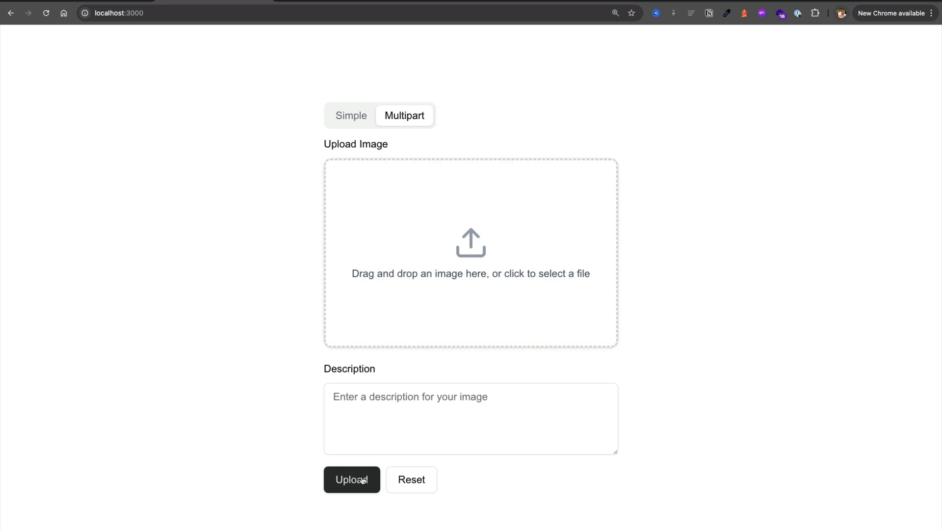
left_click(352, 479)
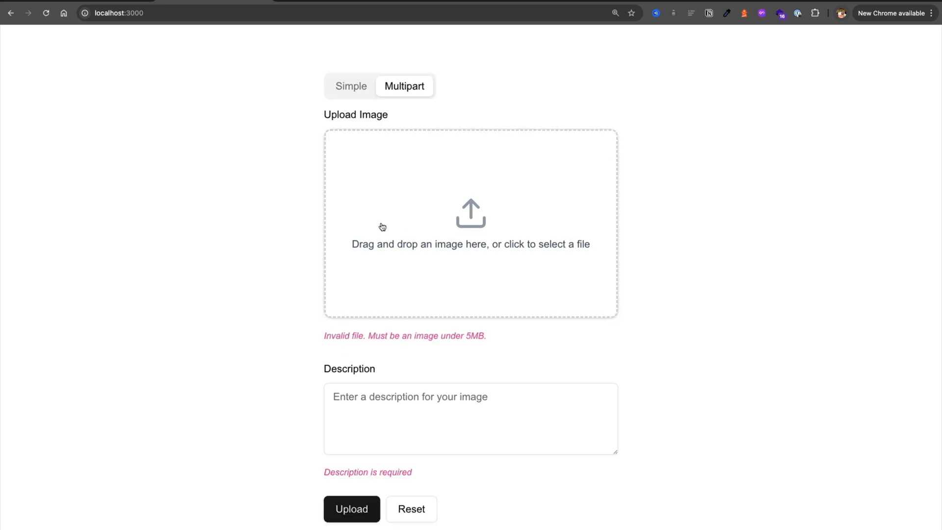
left_click(470, 223)
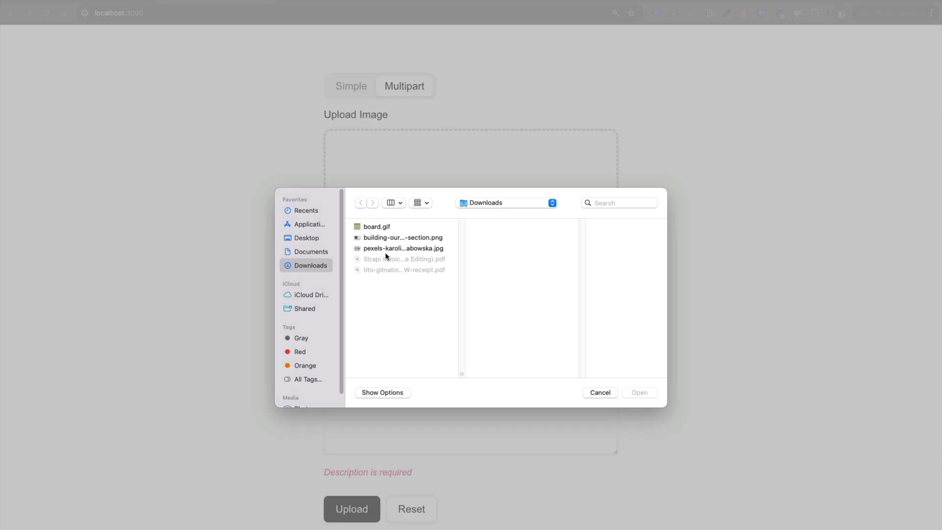
double_click(377, 226)
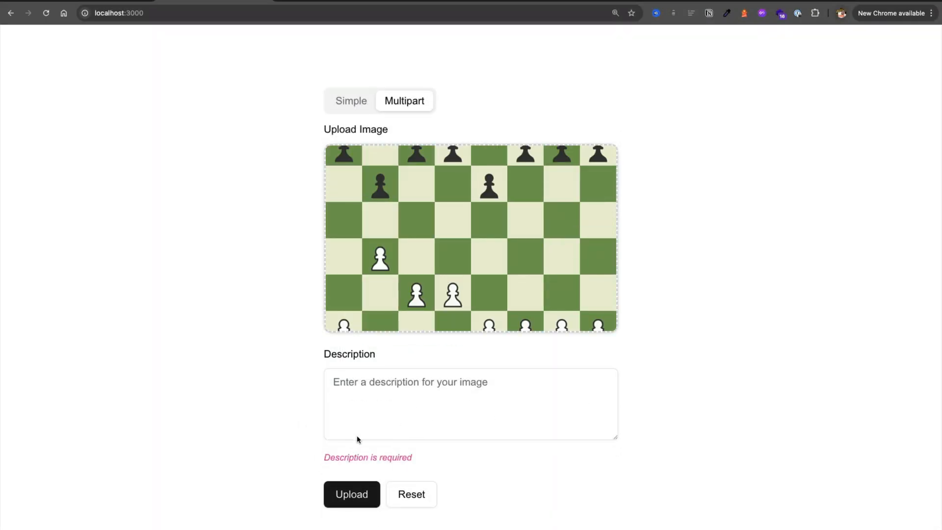
type("i")
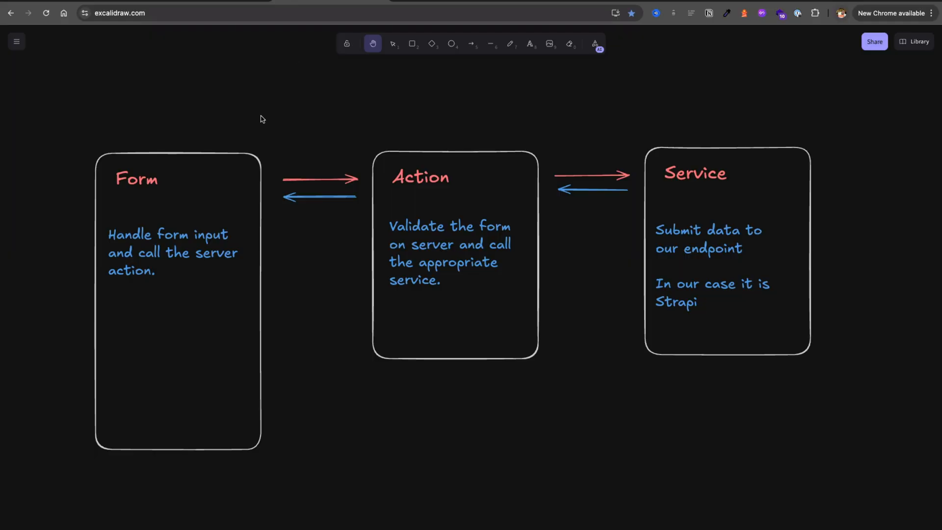
mouse_move(169, 331)
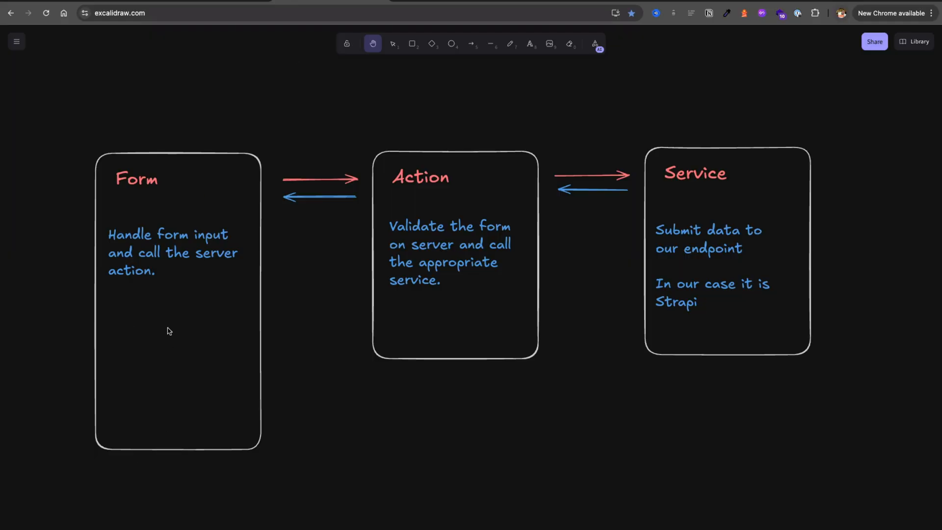
mouse_move(182, 346)
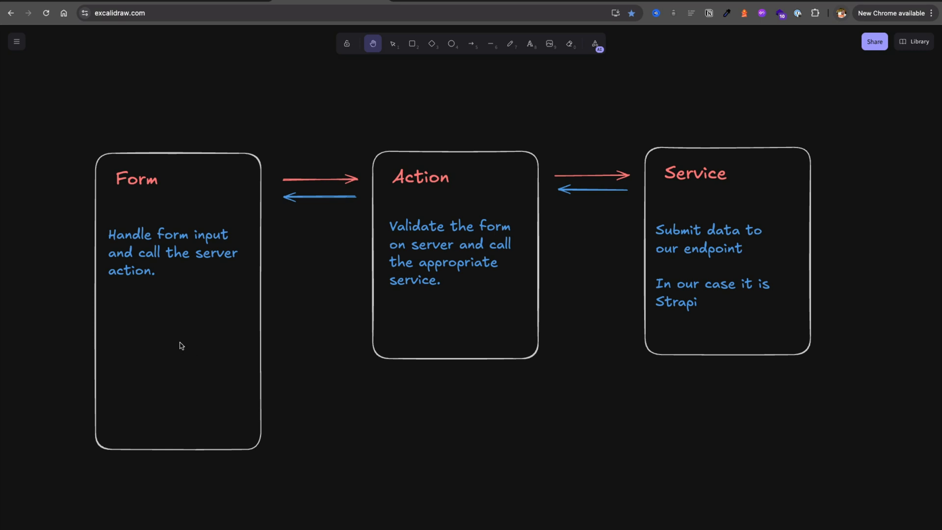
mouse_move(456, 303)
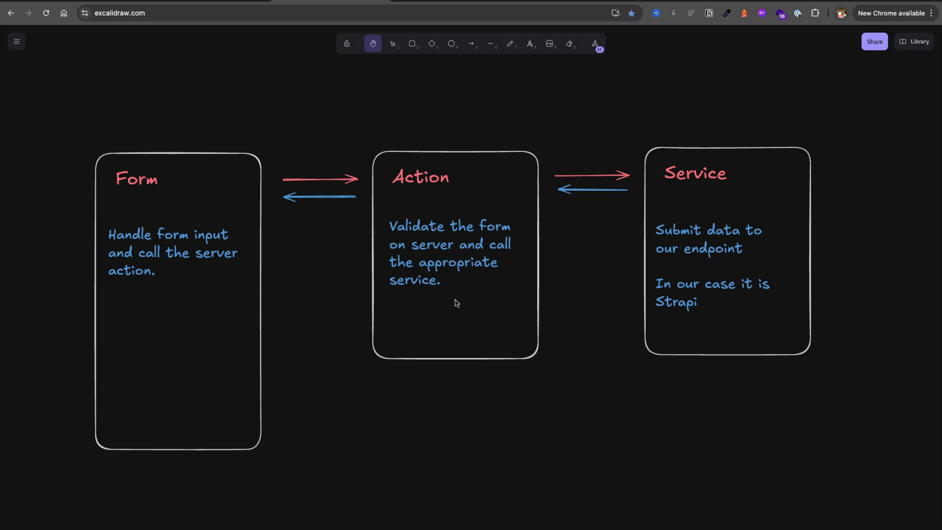
mouse_move(452, 306)
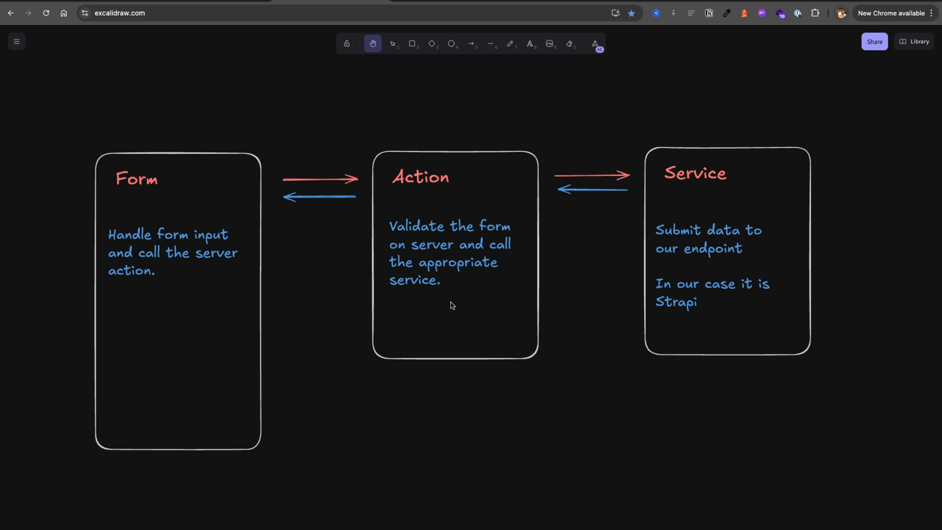
mouse_move(461, 301)
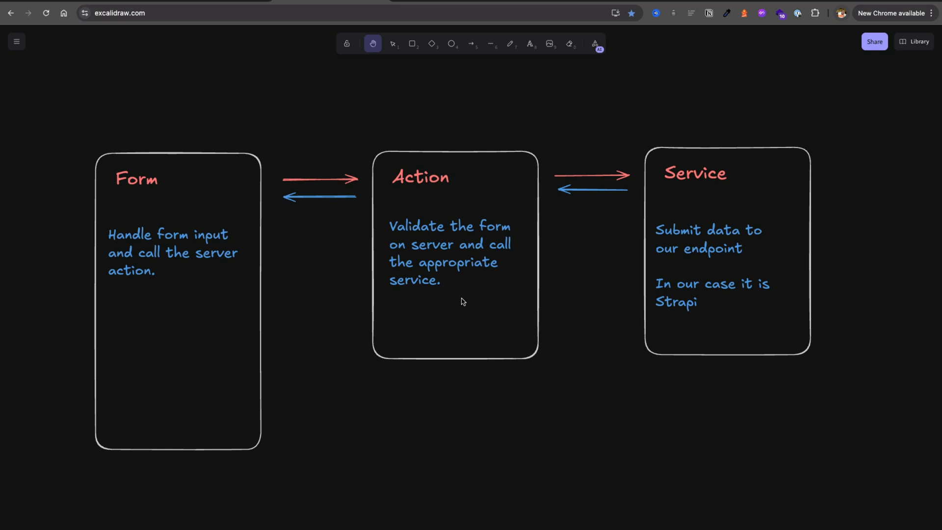
mouse_move(728, 276)
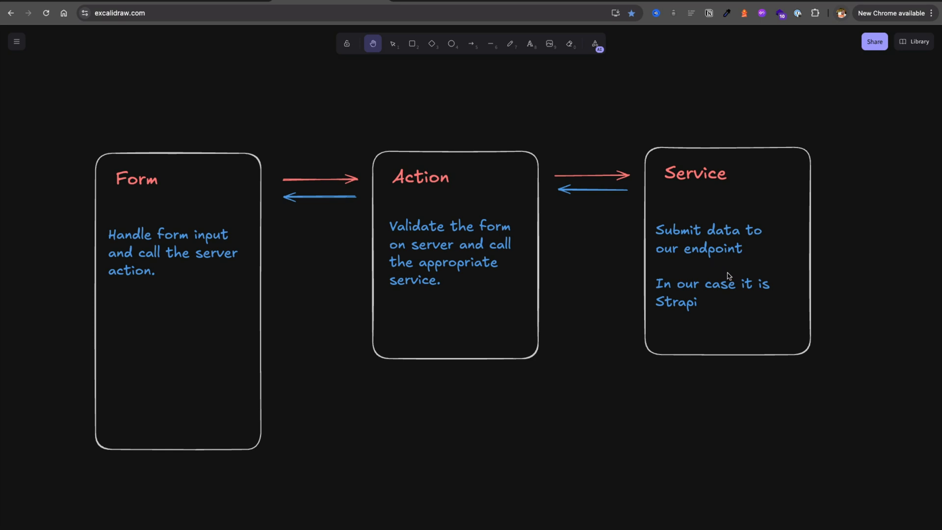
mouse_move(715, 275)
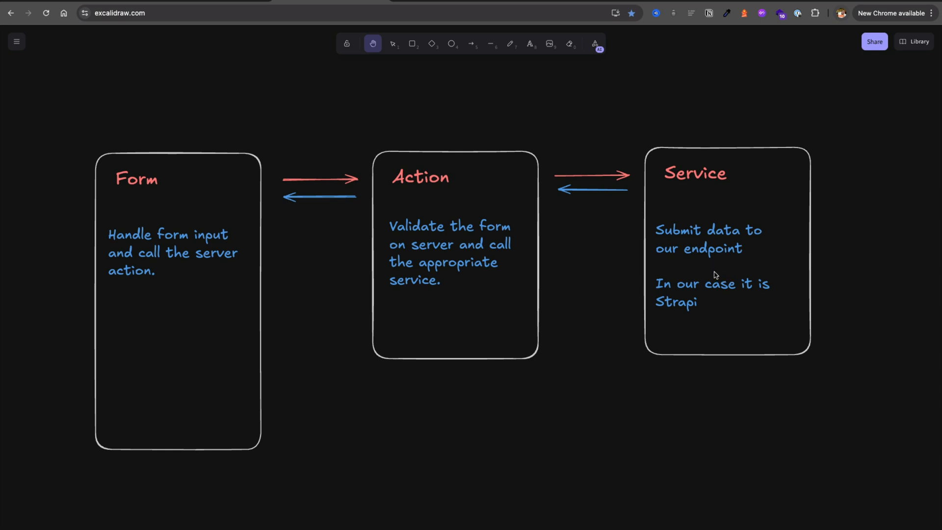
mouse_move(652, 272)
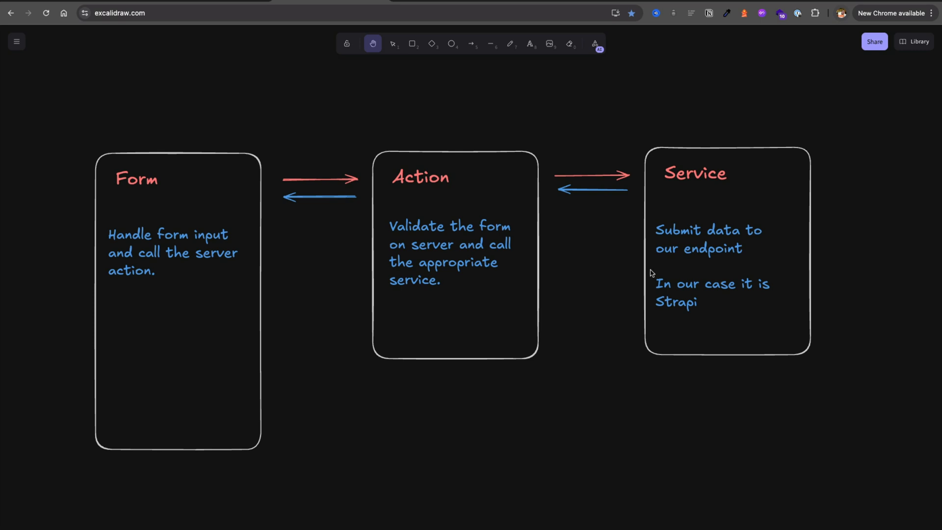
mouse_move(708, 277)
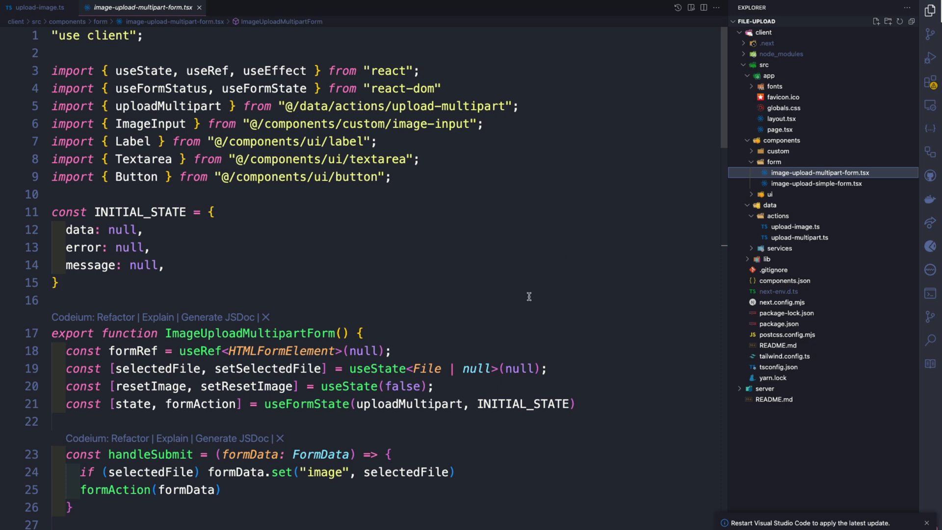
left_click(284, 106)
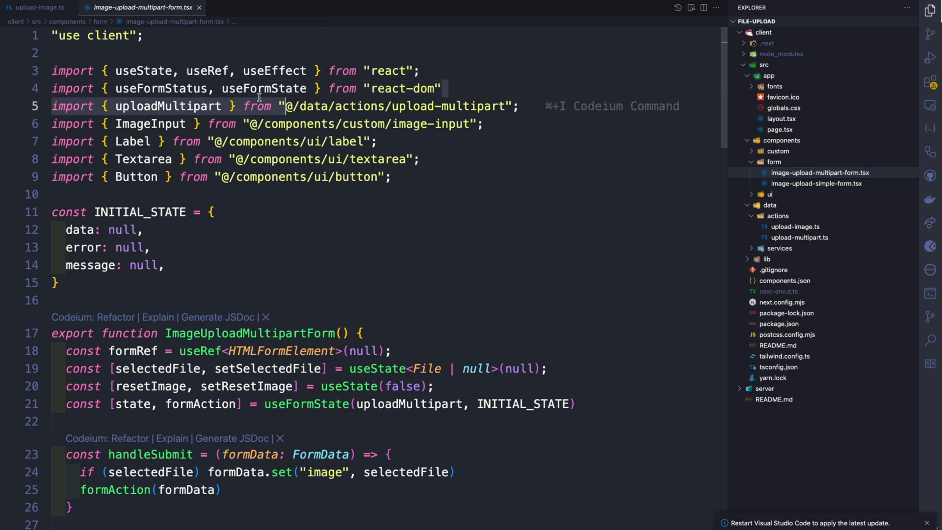
double_click(264, 88)
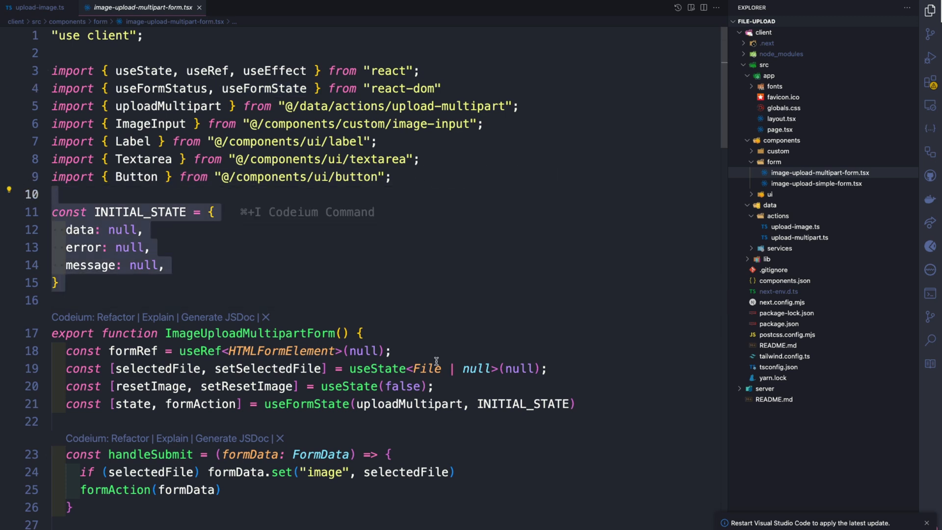
scroll("down", 3)
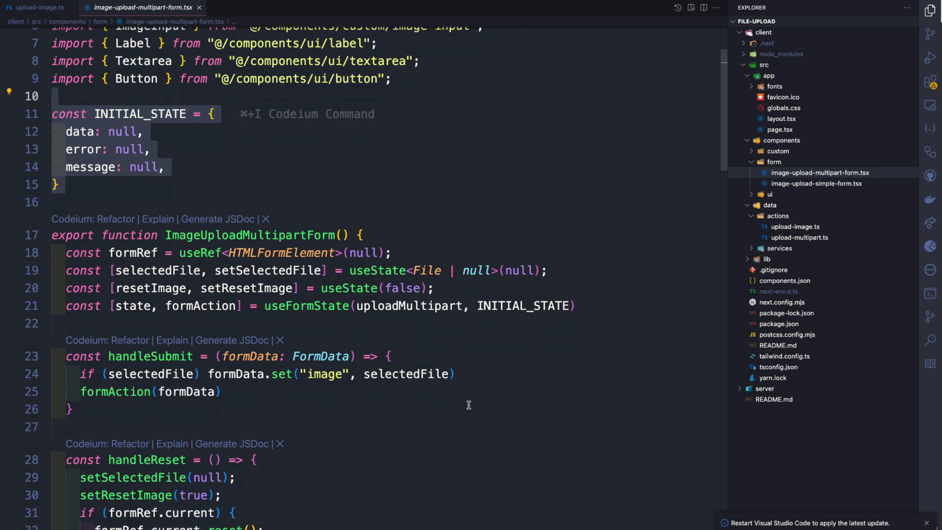
scroll("down", 3)
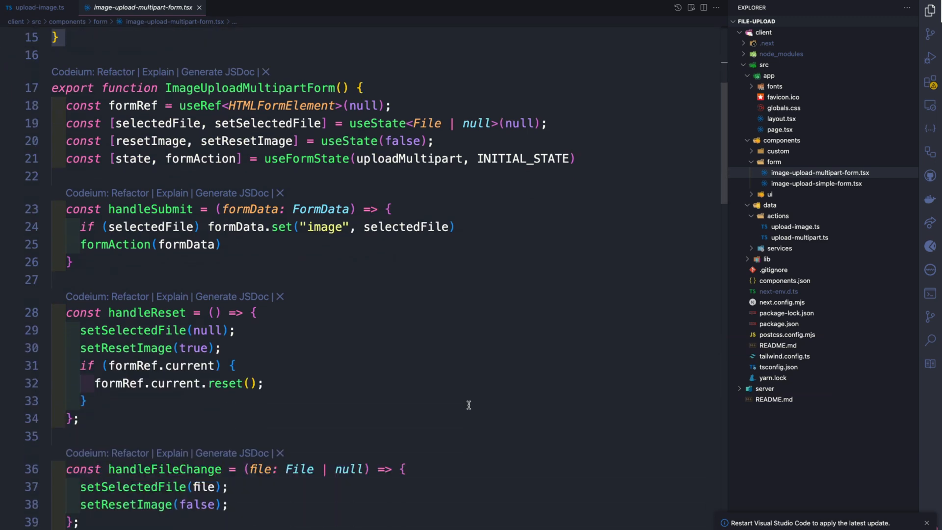
mouse_move(114, 259)
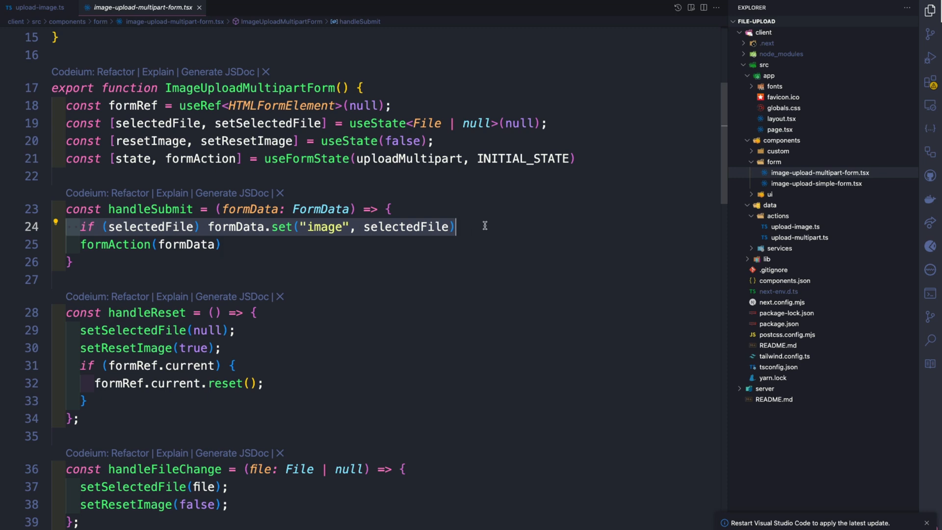
mouse_move(489, 230)
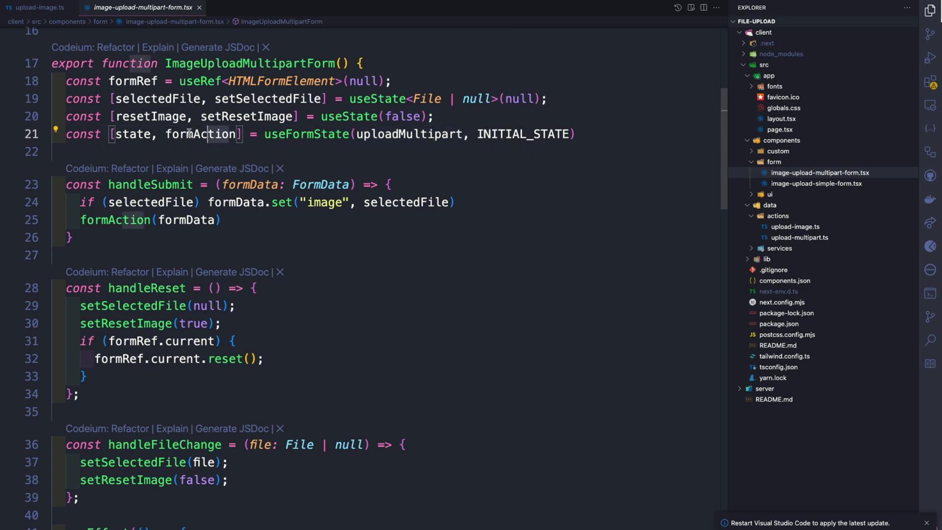
double_click(199, 133)
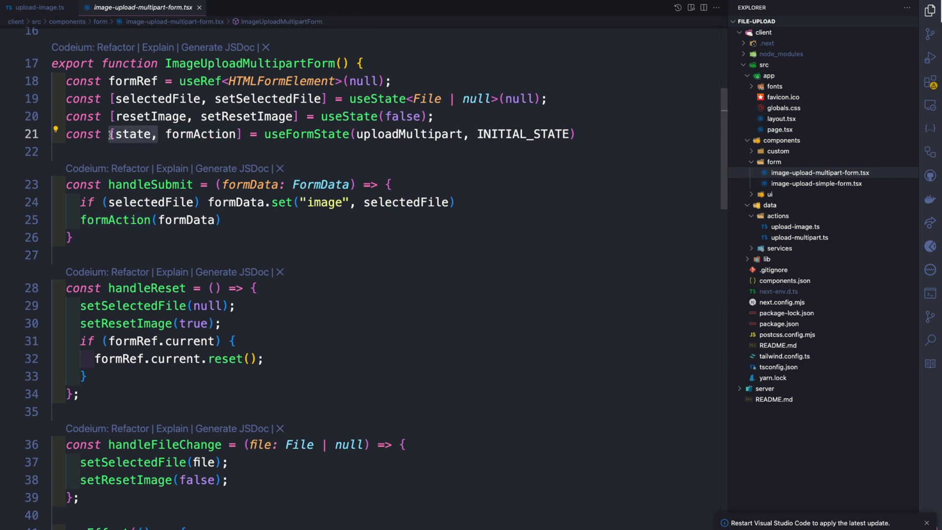
mouse_move(808, 199)
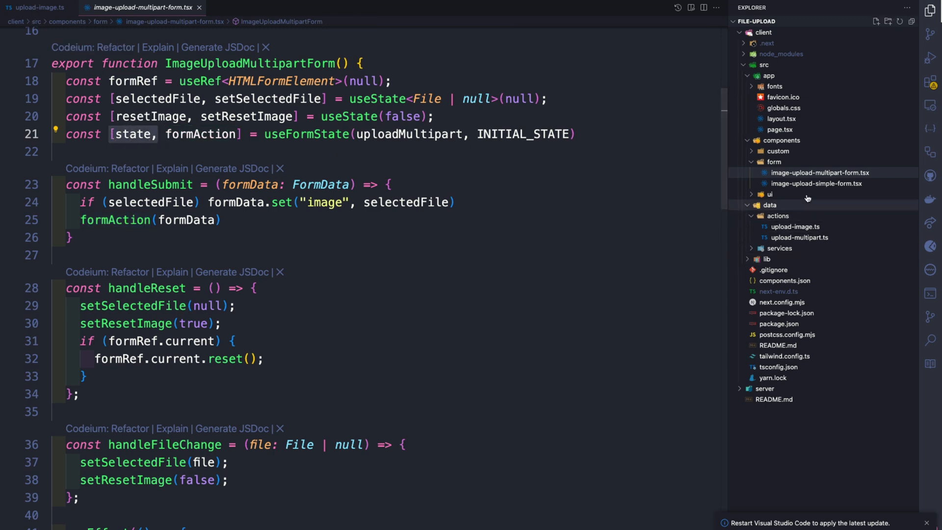
Step: Walk through upload-multipart.ts's Zod upload schema and validation-failure return
left_click(800, 237)
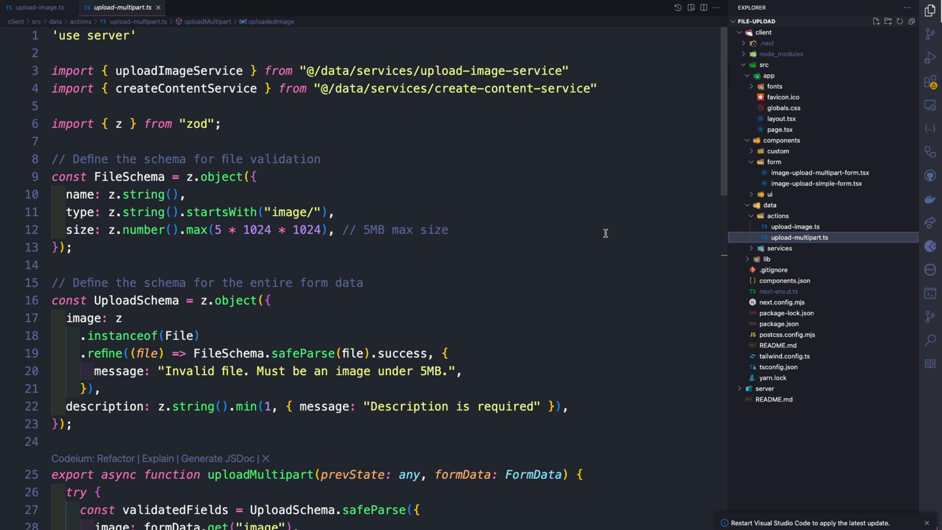
mouse_move(125, 440)
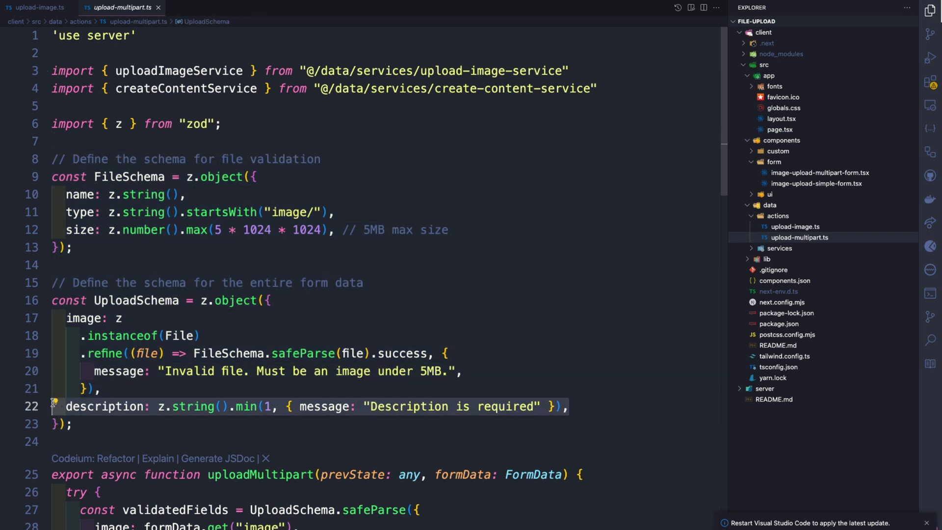
scroll("down", 3)
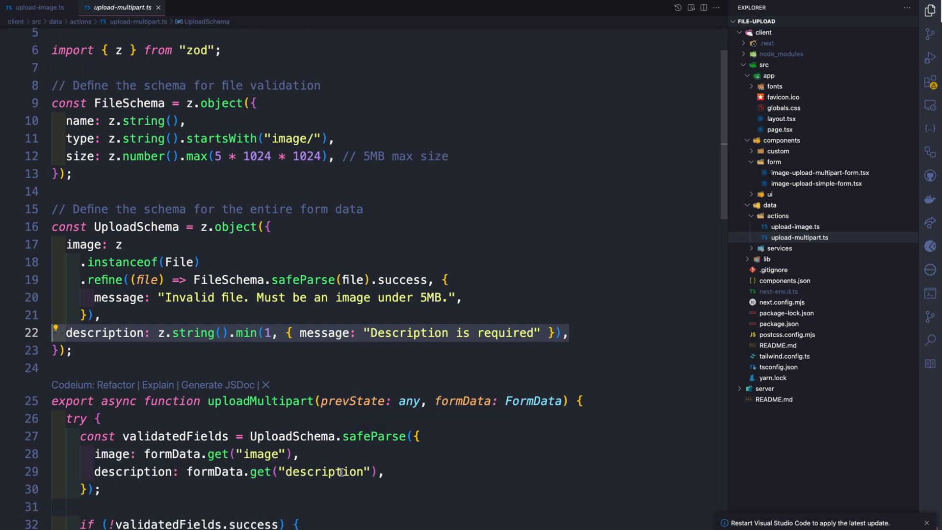
scroll("down", 3)
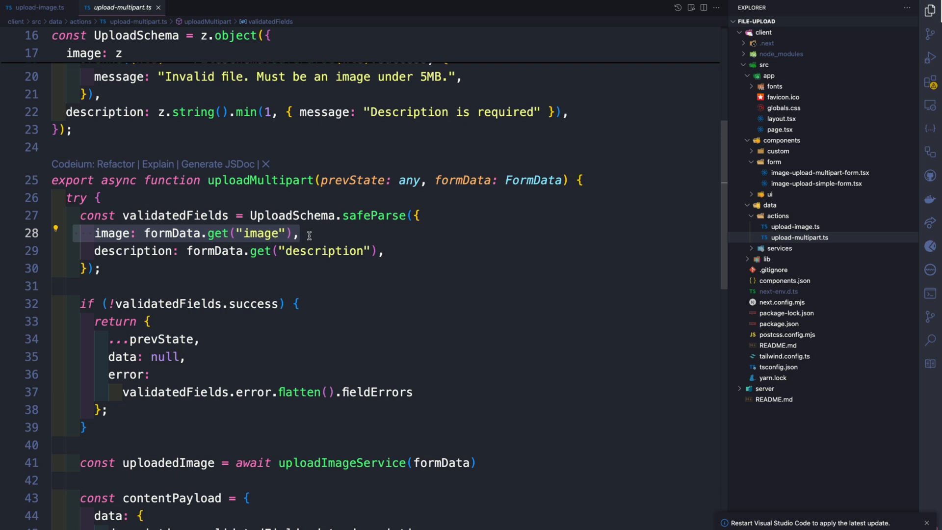
mouse_move(349, 255)
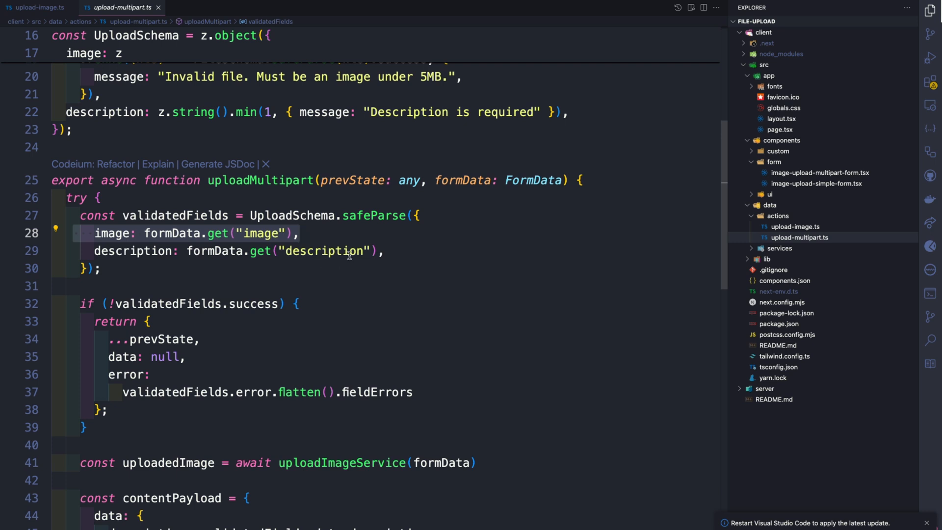
left_click(323, 251)
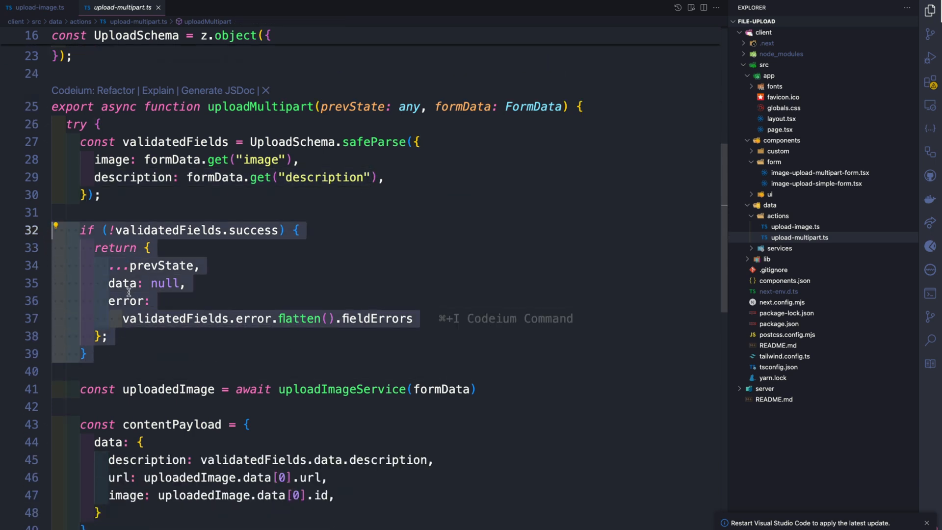
left_click(300, 159)
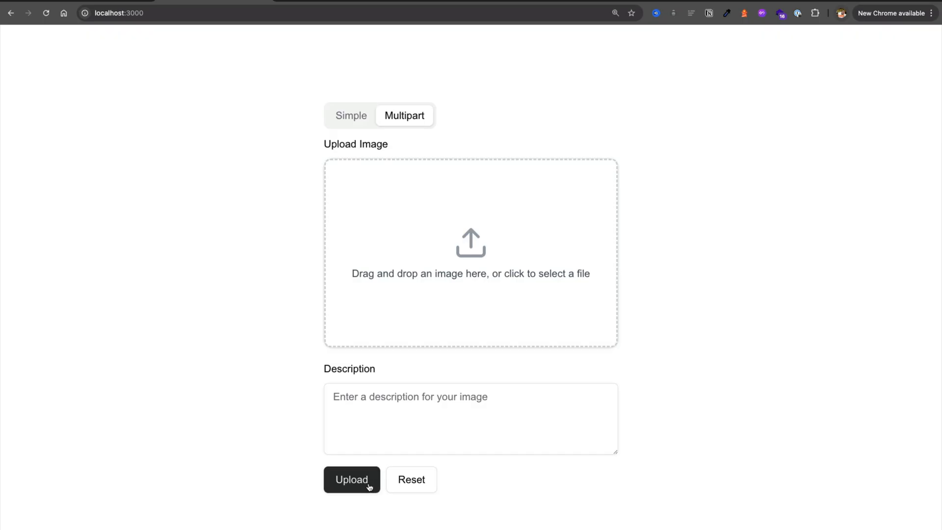
Step: Submit the empty Multipart form to get the invalid-file and description-required errors
left_click(351, 479)
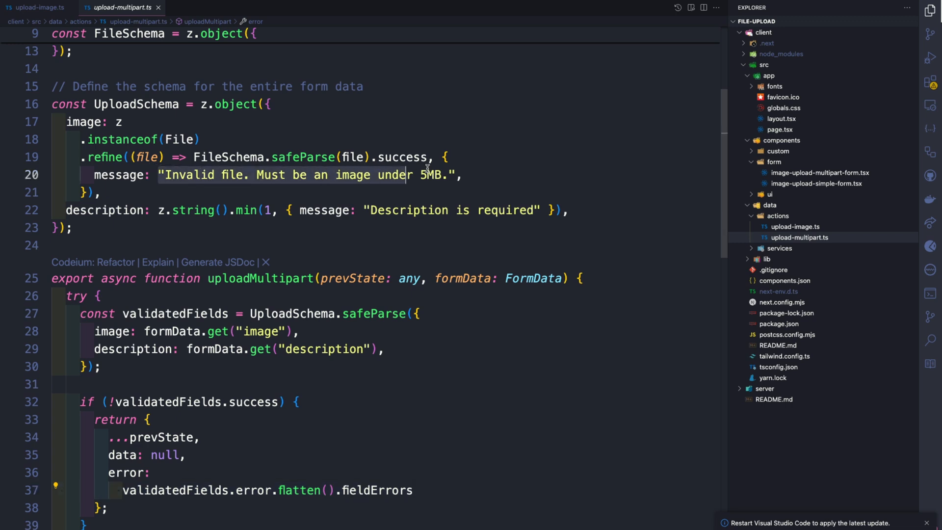
left_click(467, 175)
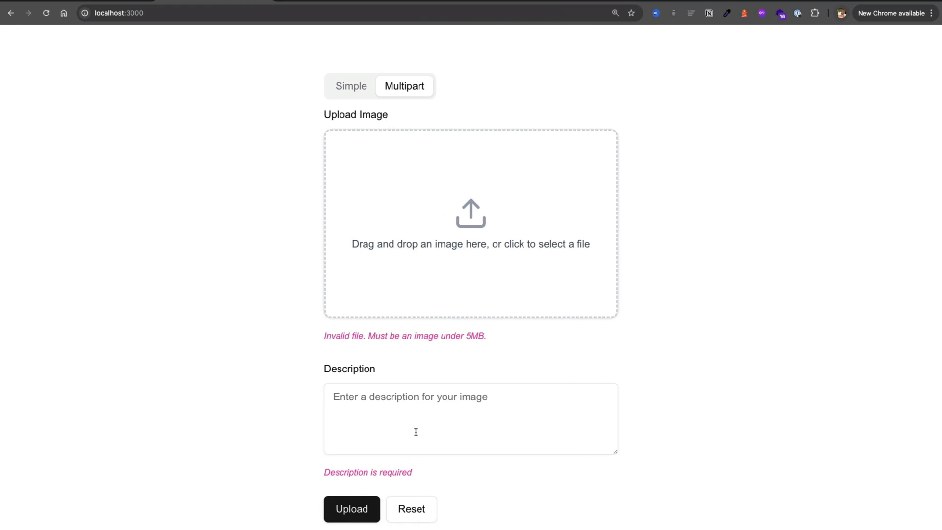
Step: Enter 'hjfdkh' as the description and submit the Multipart form with its image
left_click(470, 216)
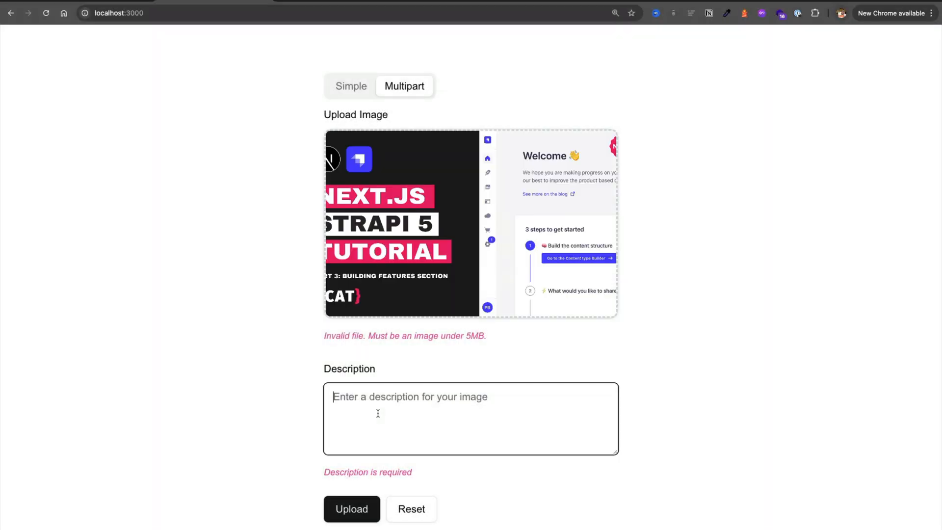
type("hjfdkh")
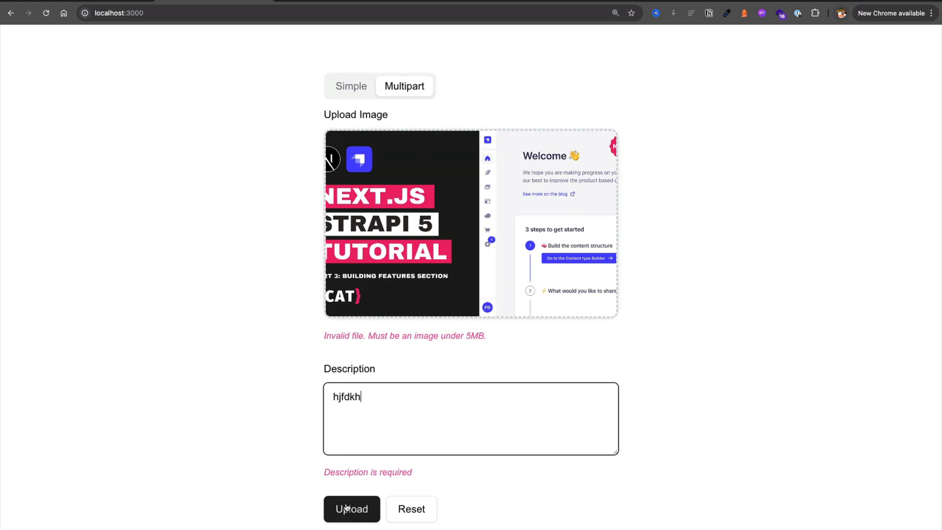
left_click(351, 508)
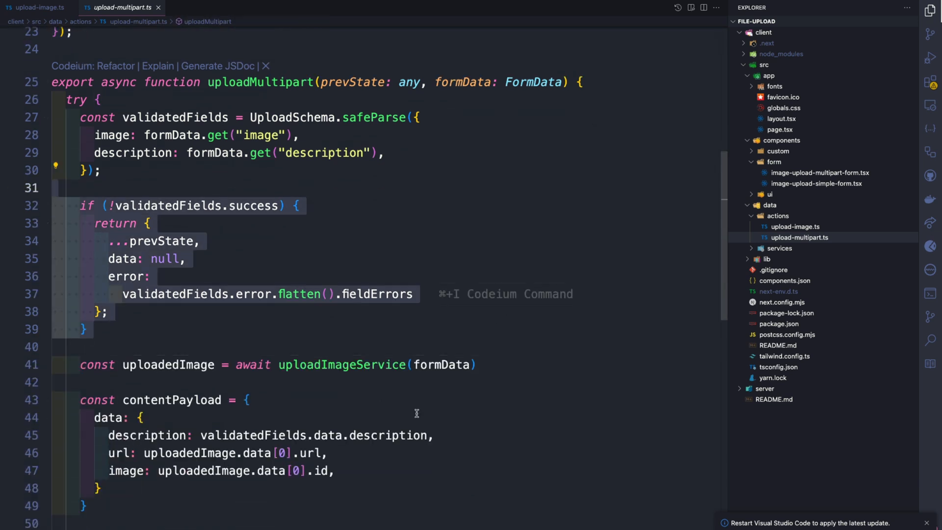
scroll("down", 3)
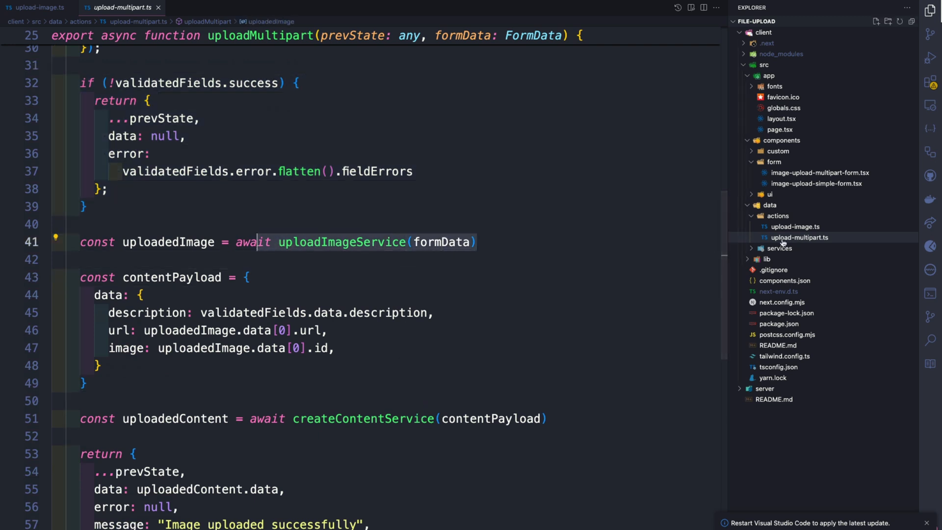
Step: Review upload-image-service.ts's FormData fetch to localhost:1337/api/upload and its response handling
left_click(807, 270)
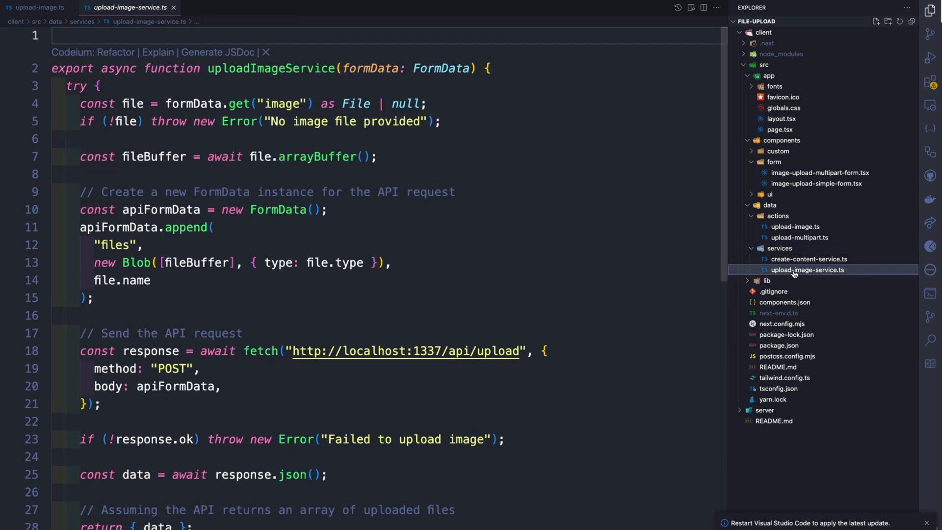
mouse_move(351, 266)
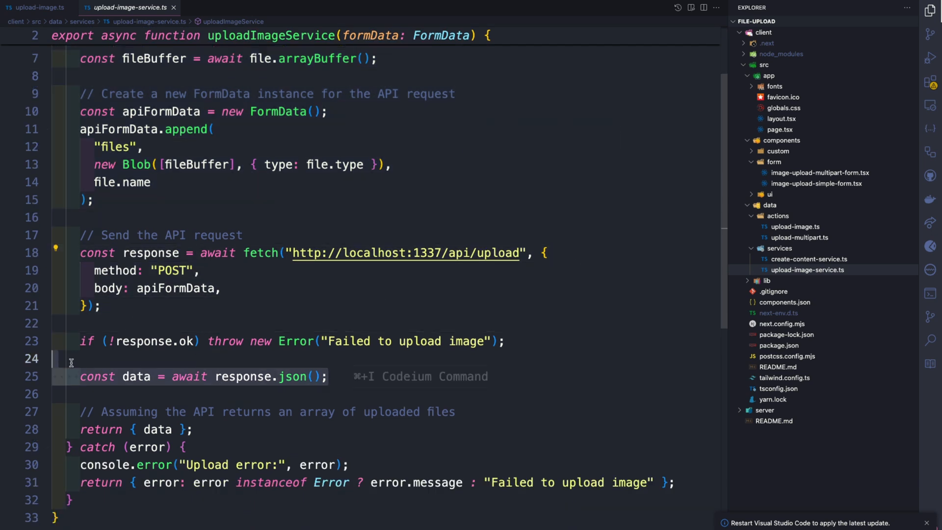
left_click(799, 236)
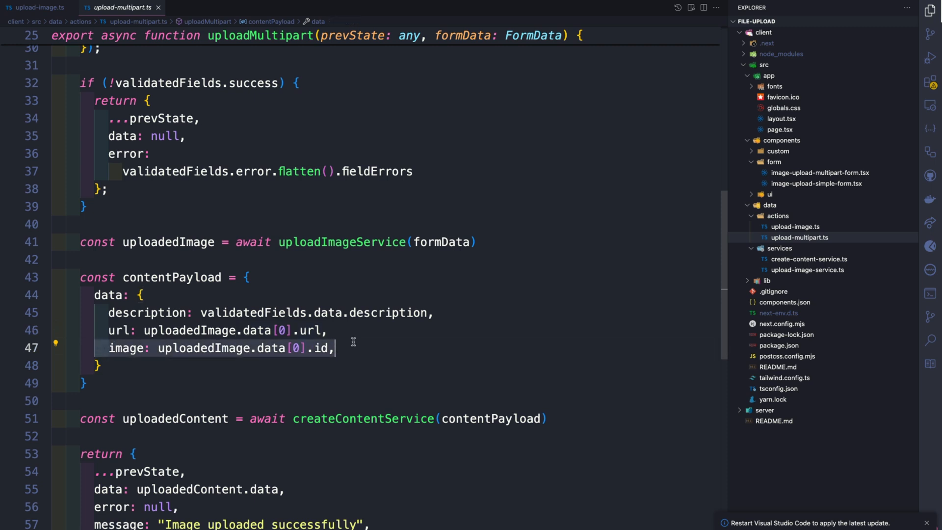
mouse_move(445, 313)
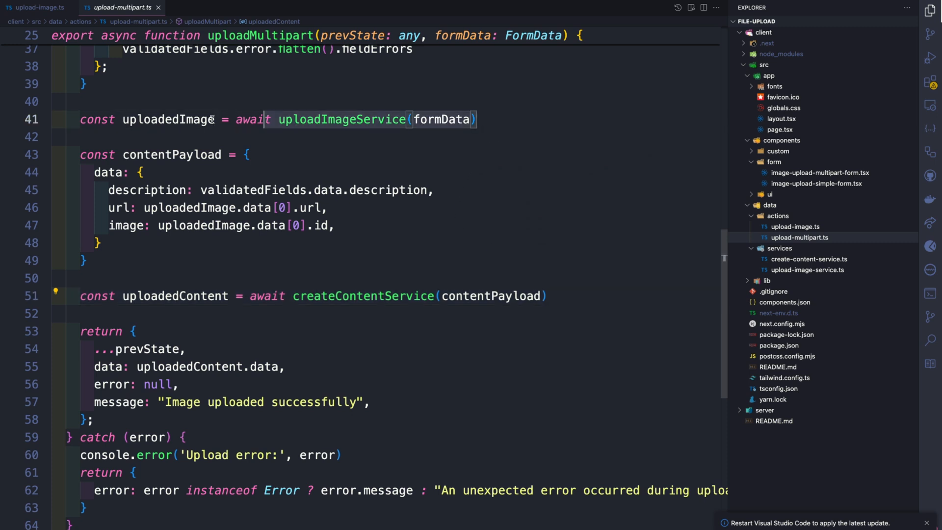
Step: Point out the payload call and jump to the createContentService definition
left_click(548, 296)
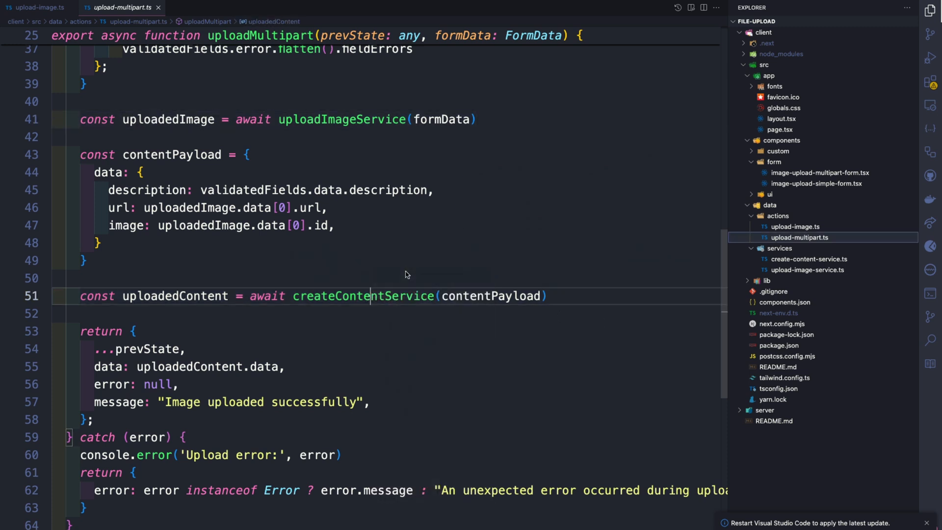
left_click(809, 259)
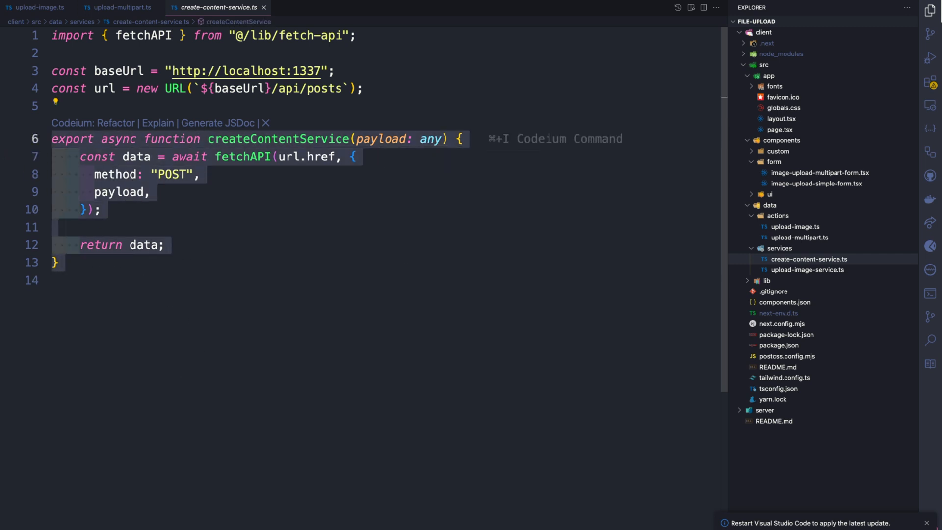
mouse_move(66, 159)
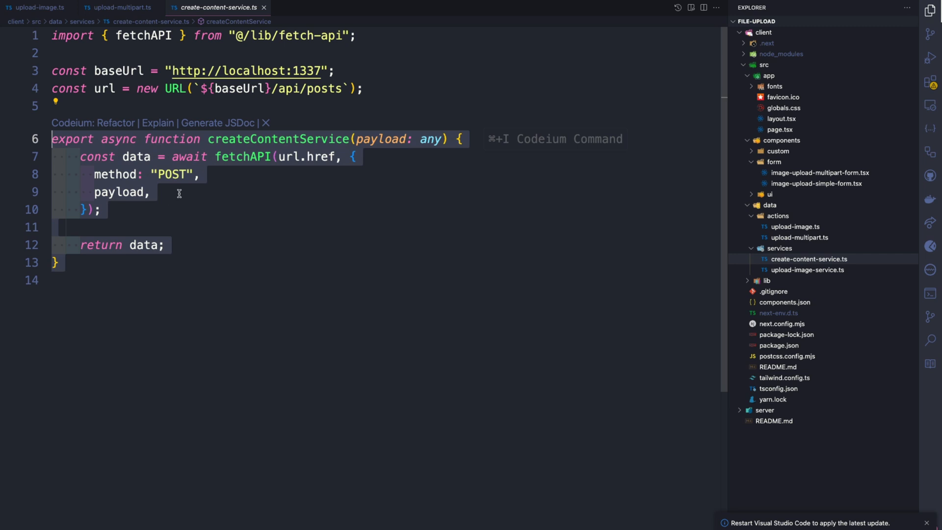
Step: Revisit upload-multipart.ts and highlight the 'Image uploaded successfully' return message
left_click(117, 7)
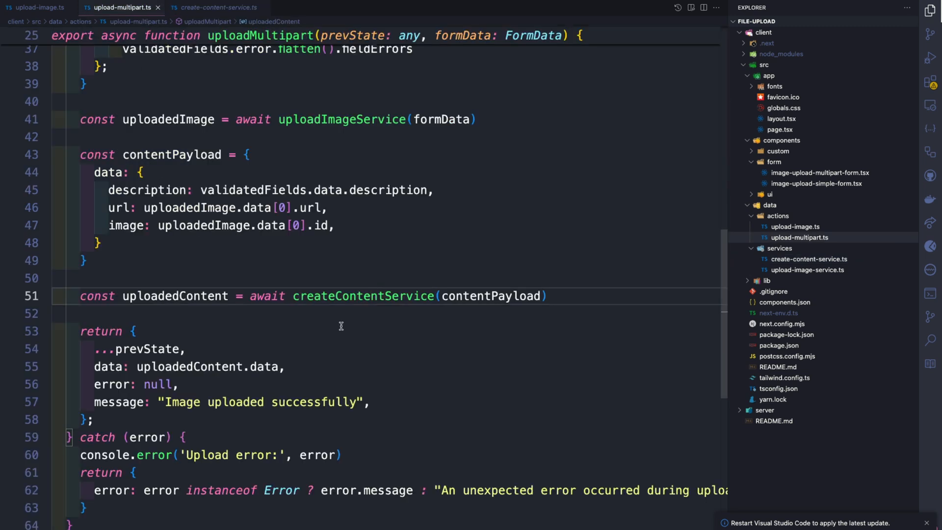
mouse_move(137, 426)
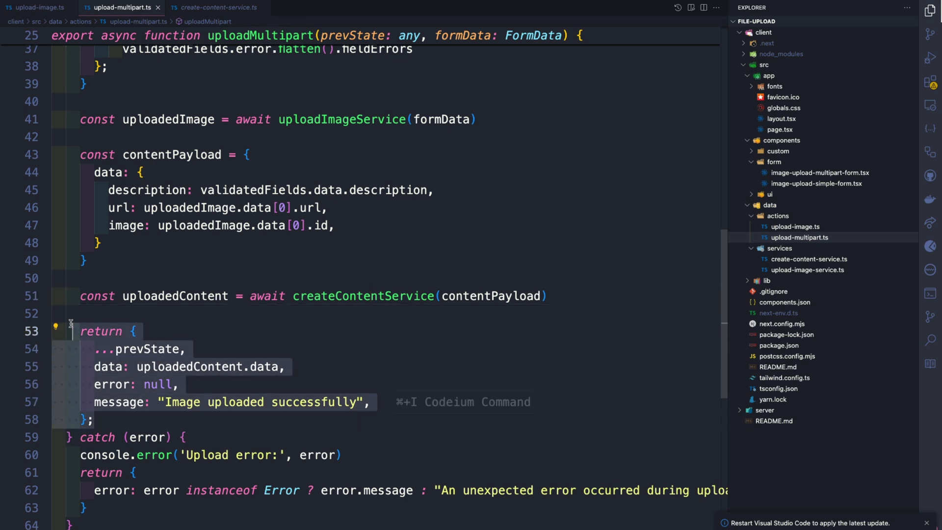
left_click(90, 419)
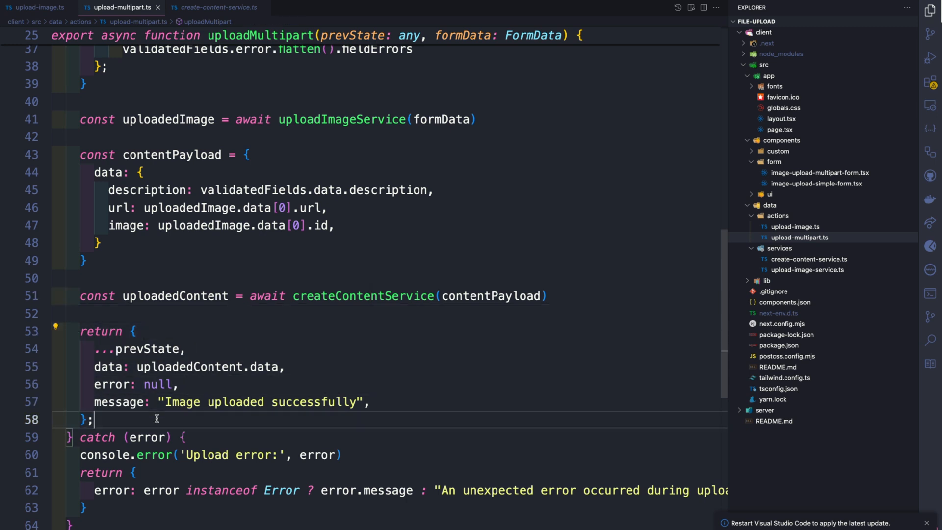
double_click(261, 402)
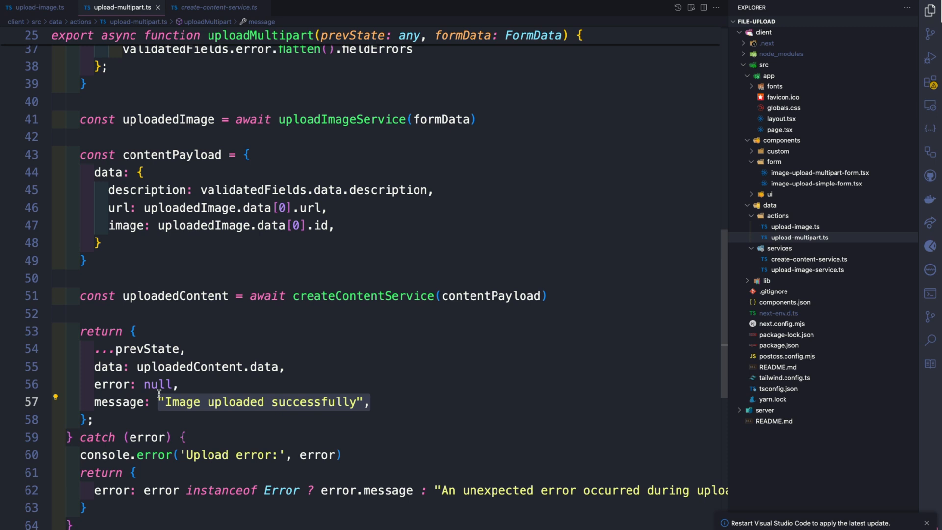
Step: Back in create-content-service.ts, jump to the fetchAPI helper's definition
left_click(133, 296)
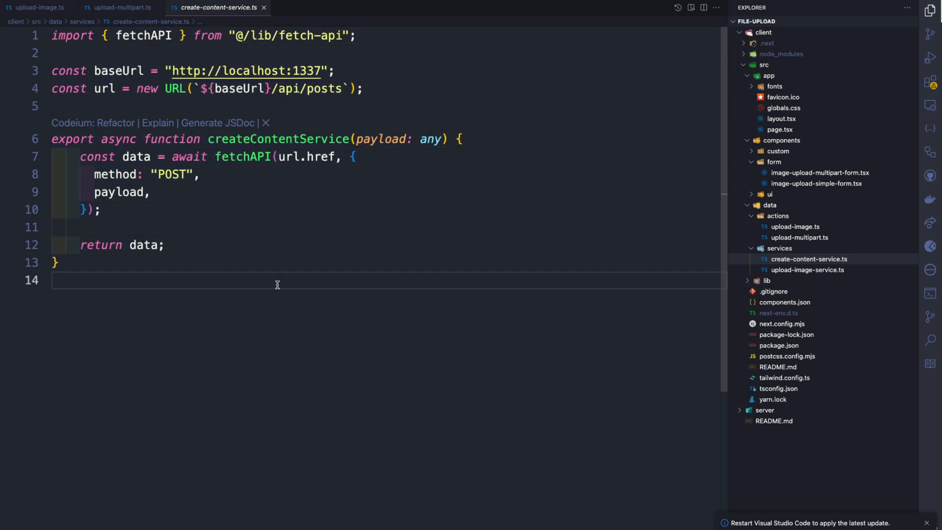
left_click(239, 156)
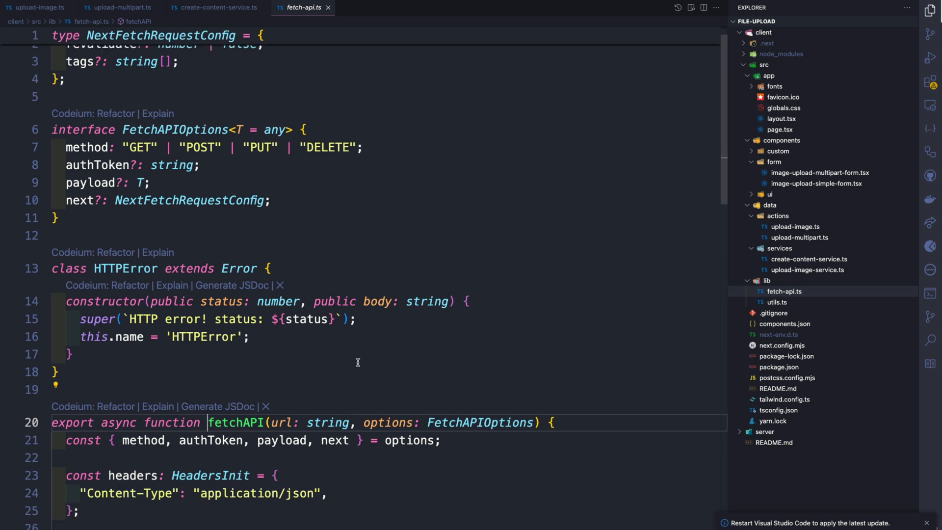
Step: Scroll through fetchAPI's request options, response-type handling and HTTPError logging
scroll("down", 3)
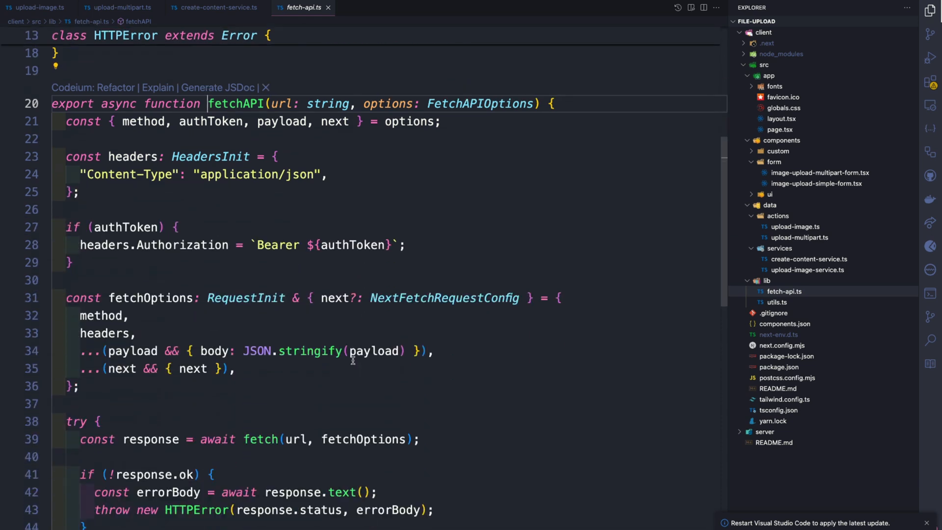
scroll("down", 3)
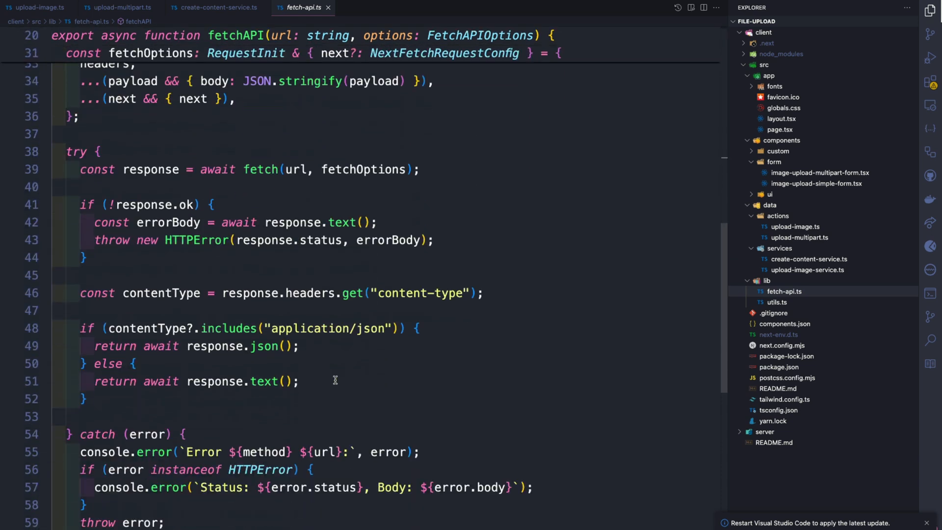
mouse_move(325, 408)
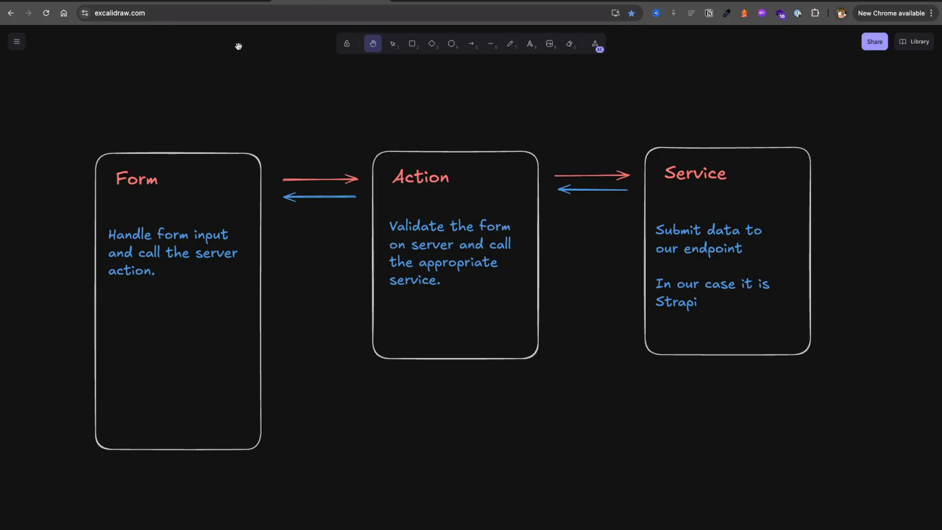
mouse_move(168, 281)
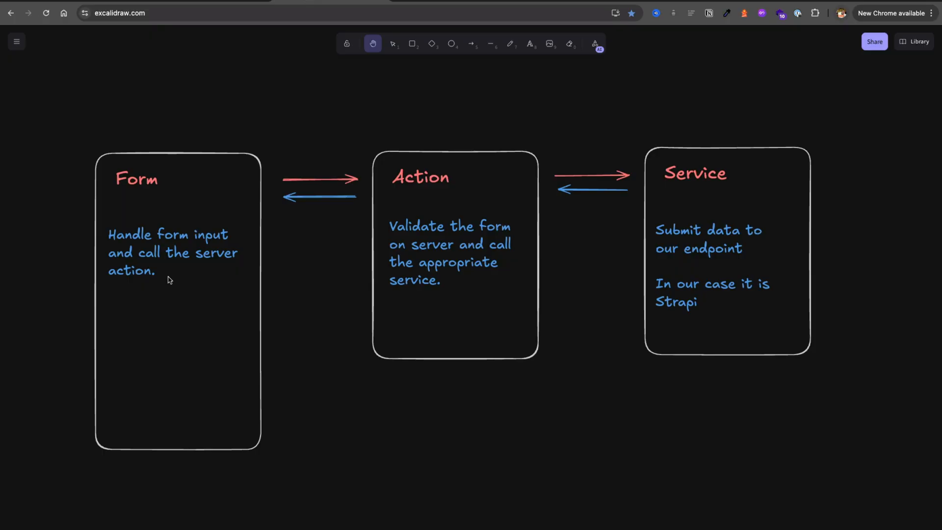
mouse_move(436, 267)
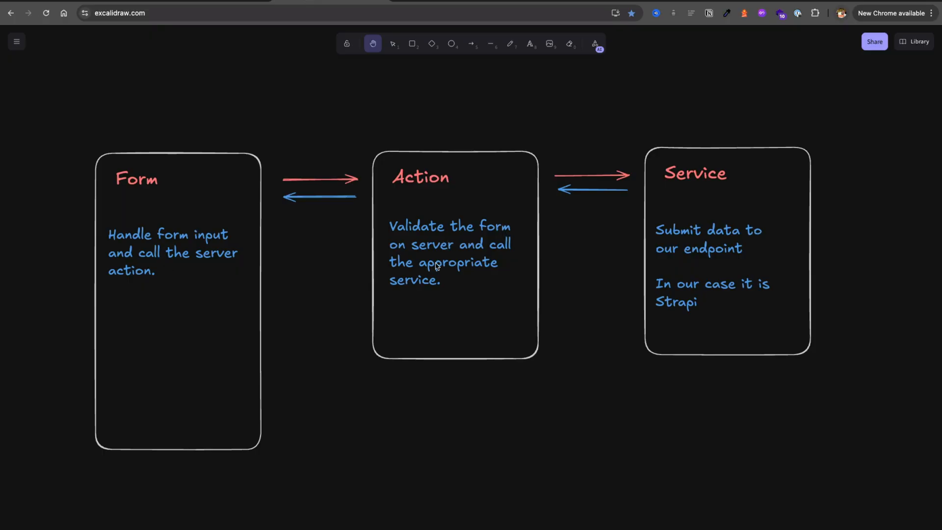
mouse_move(424, 284)
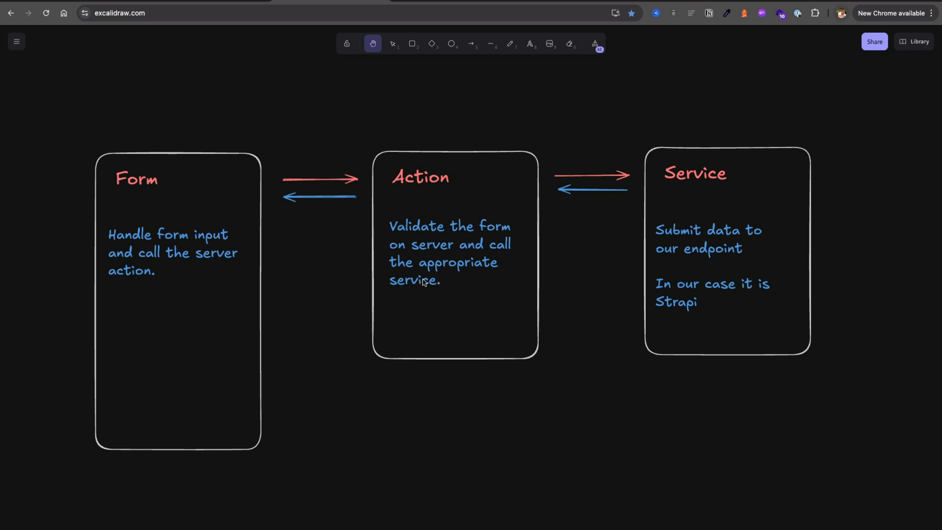
mouse_move(424, 275)
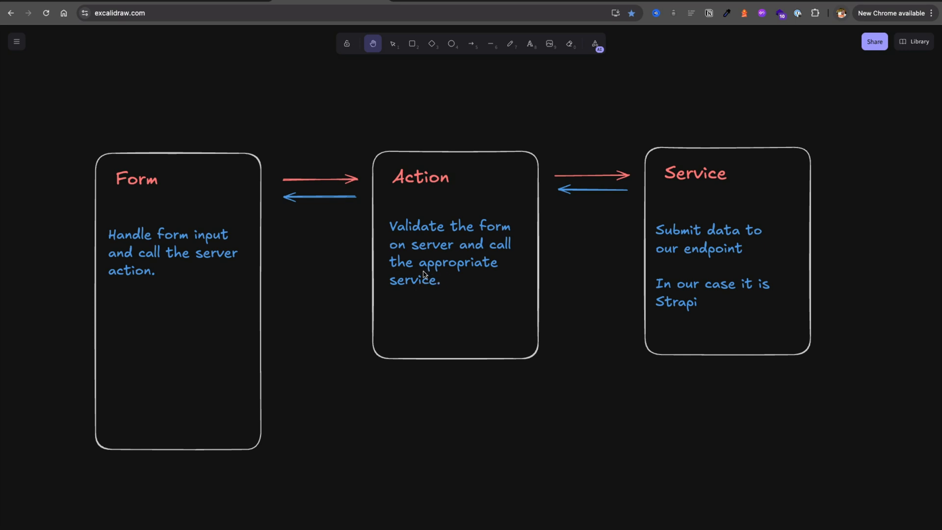
mouse_move(416, 287)
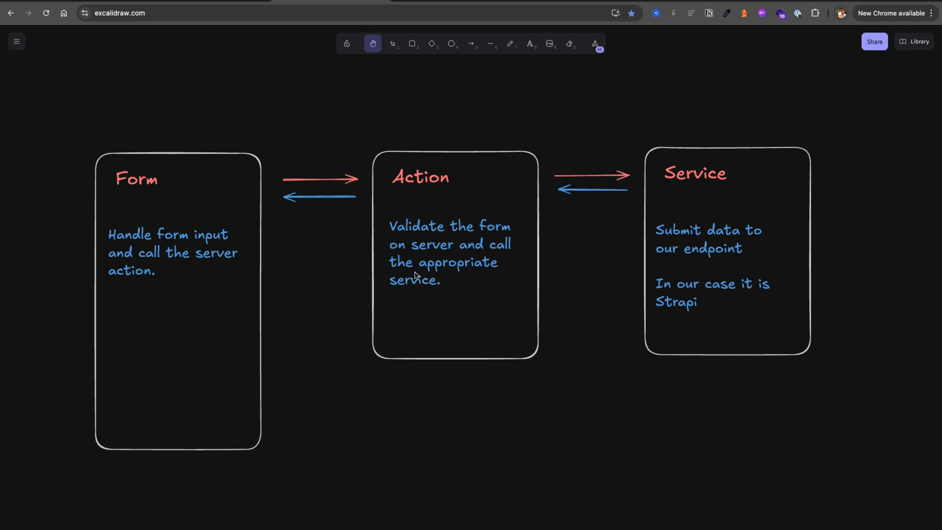
mouse_move(415, 280)
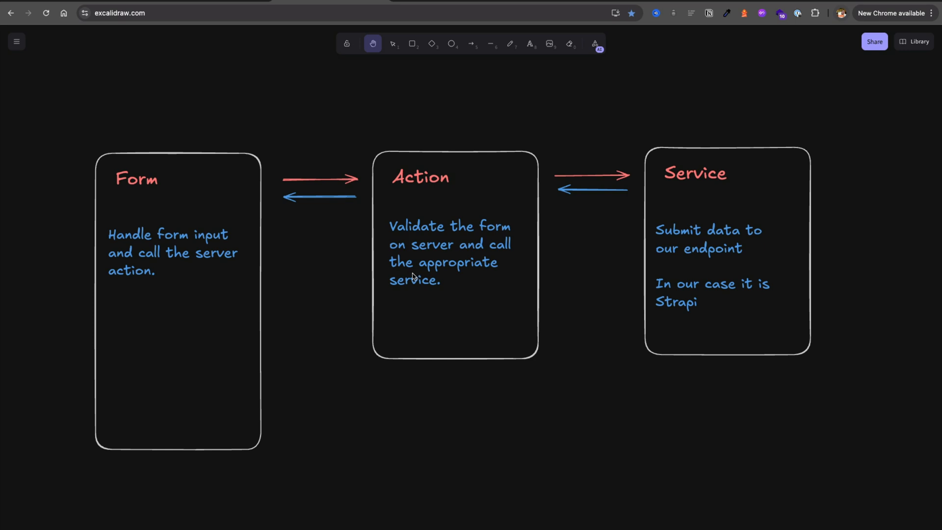
mouse_move(432, 268)
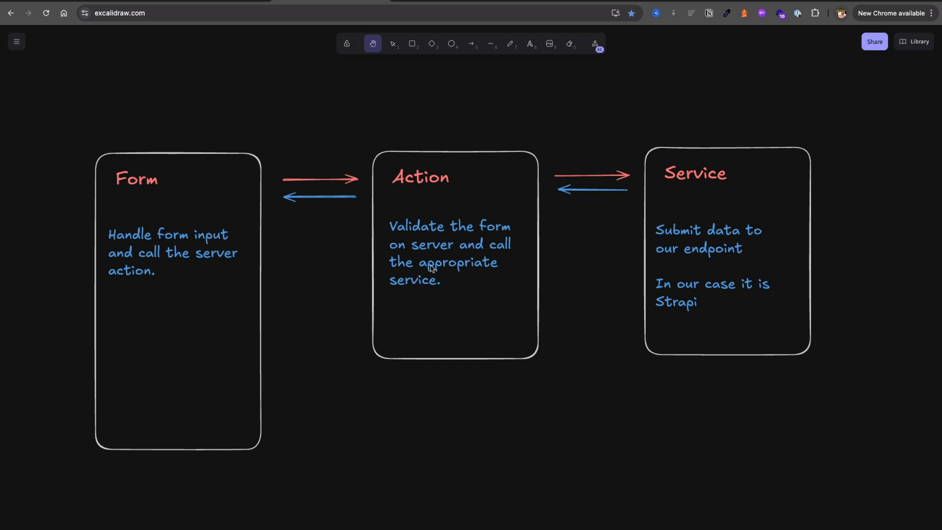
mouse_move(716, 184)
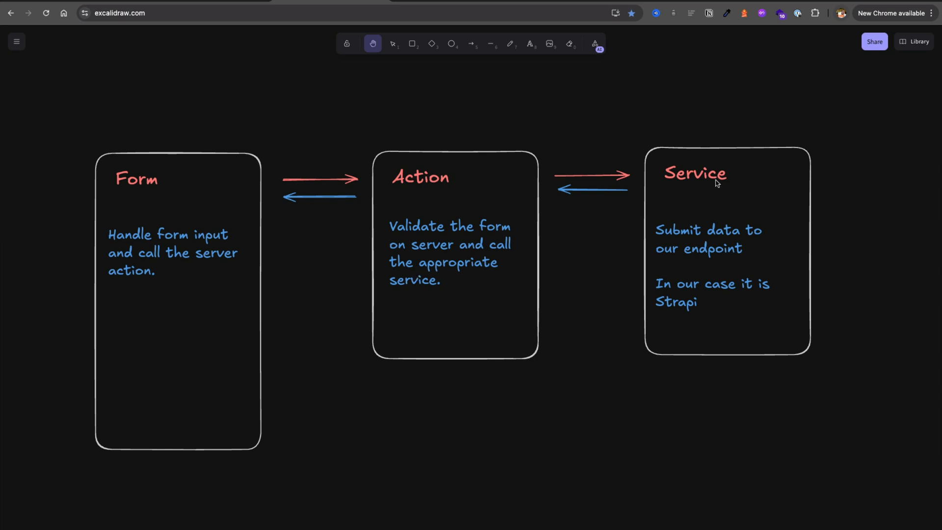
mouse_move(703, 271)
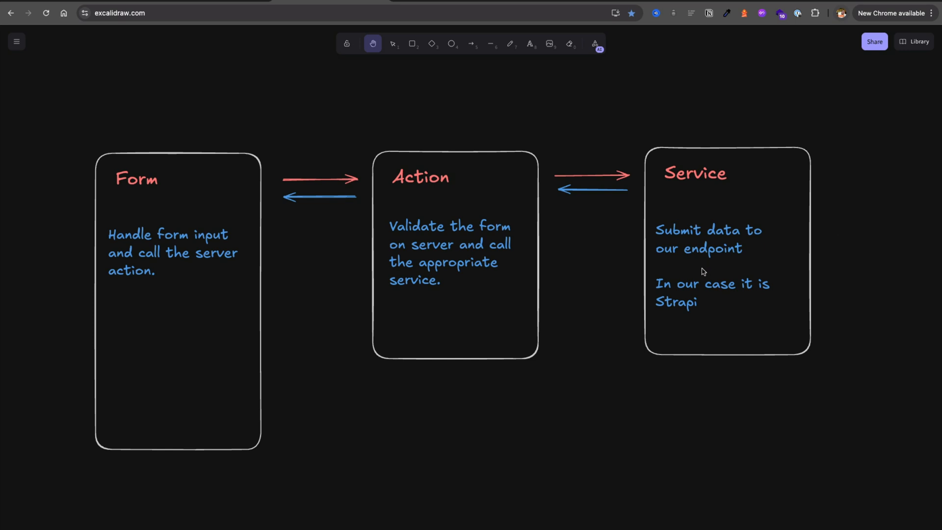
left_click(393, 44)
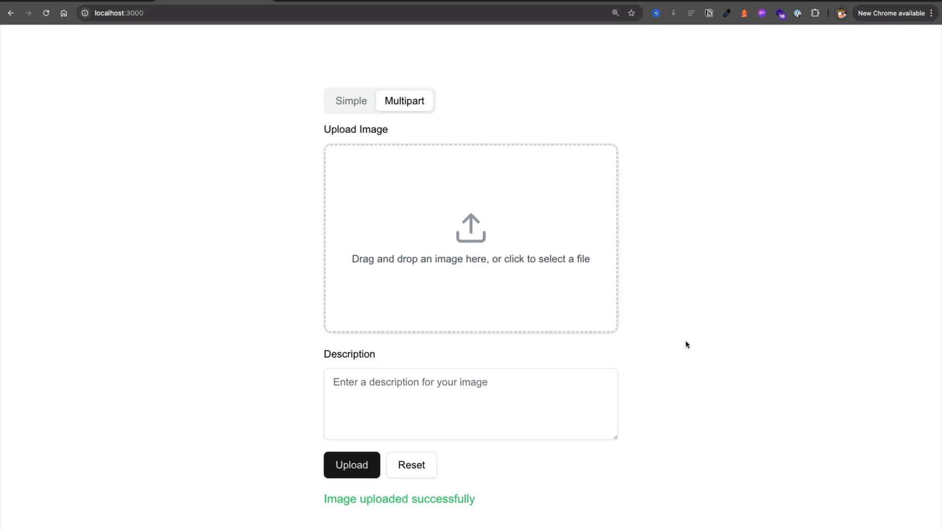
mouse_move(717, 202)
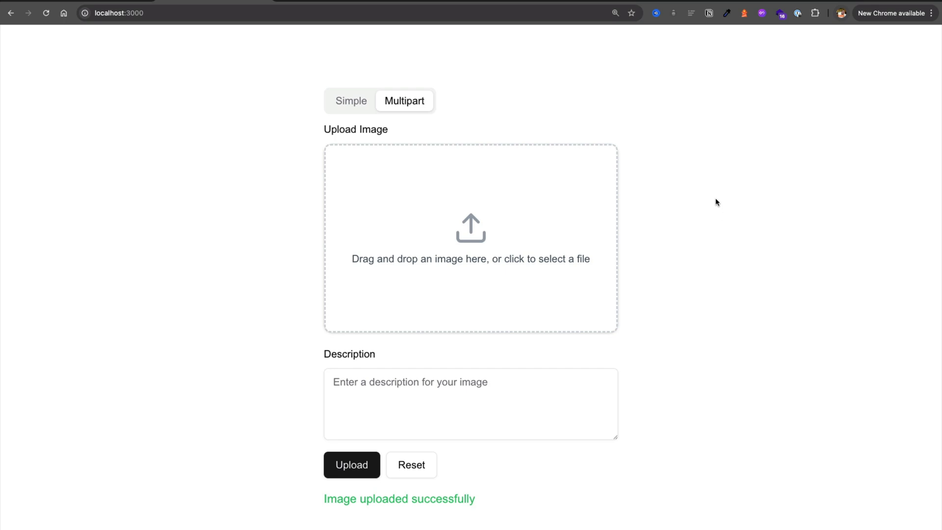